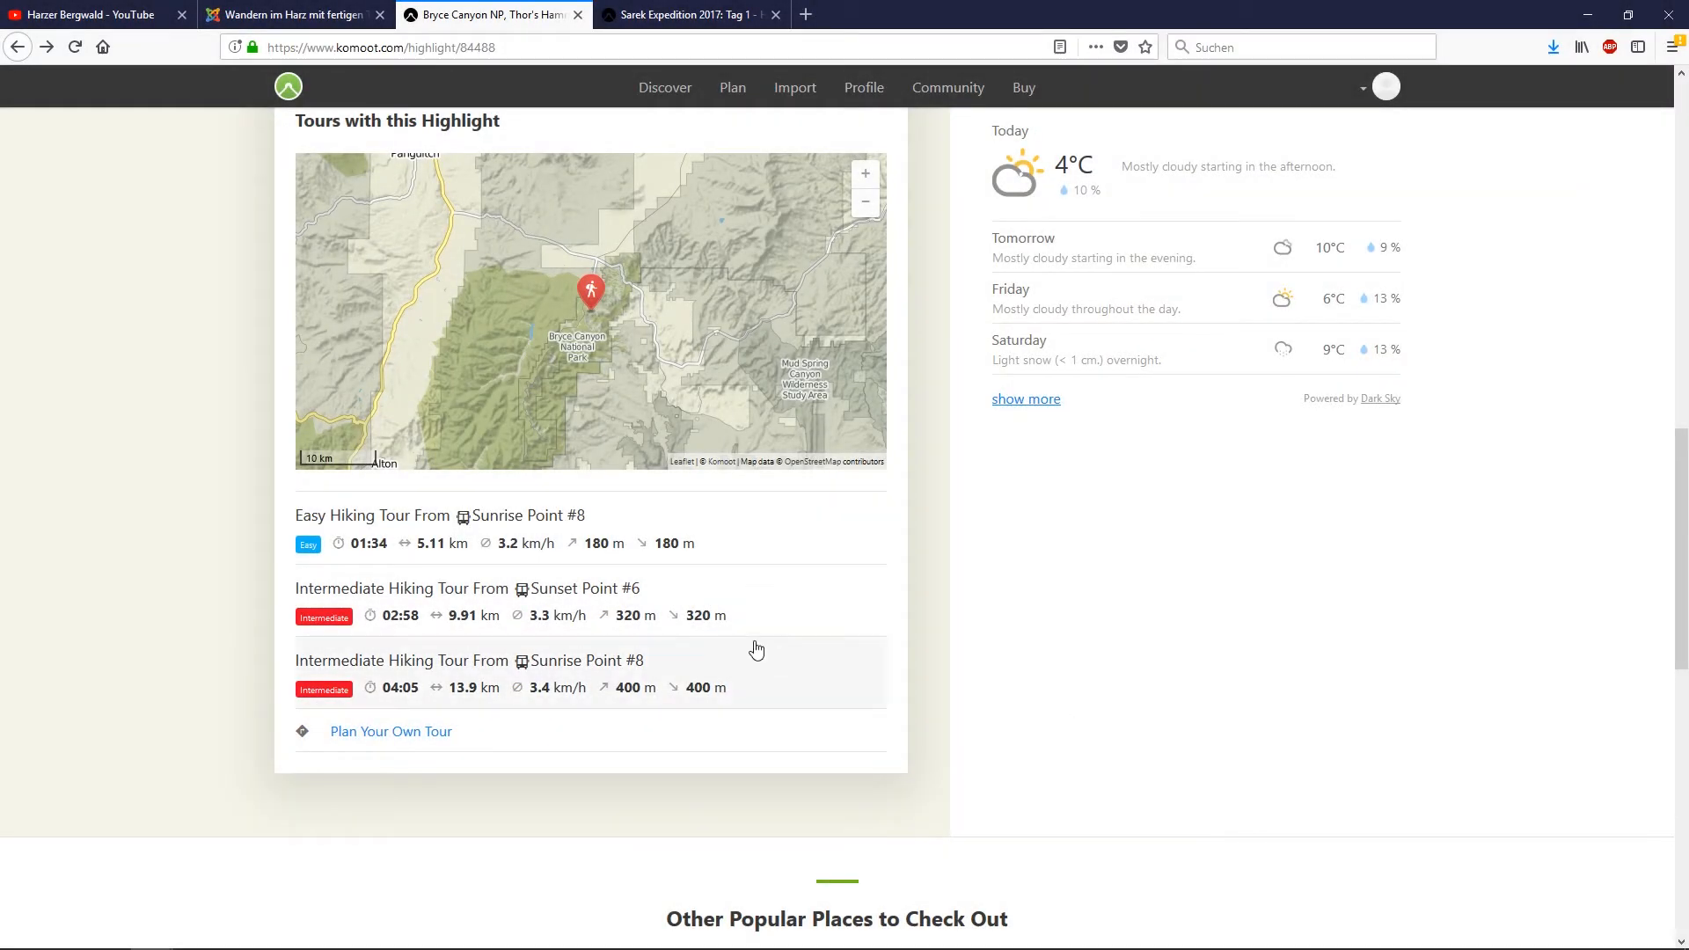
mouse_move(400, 526)
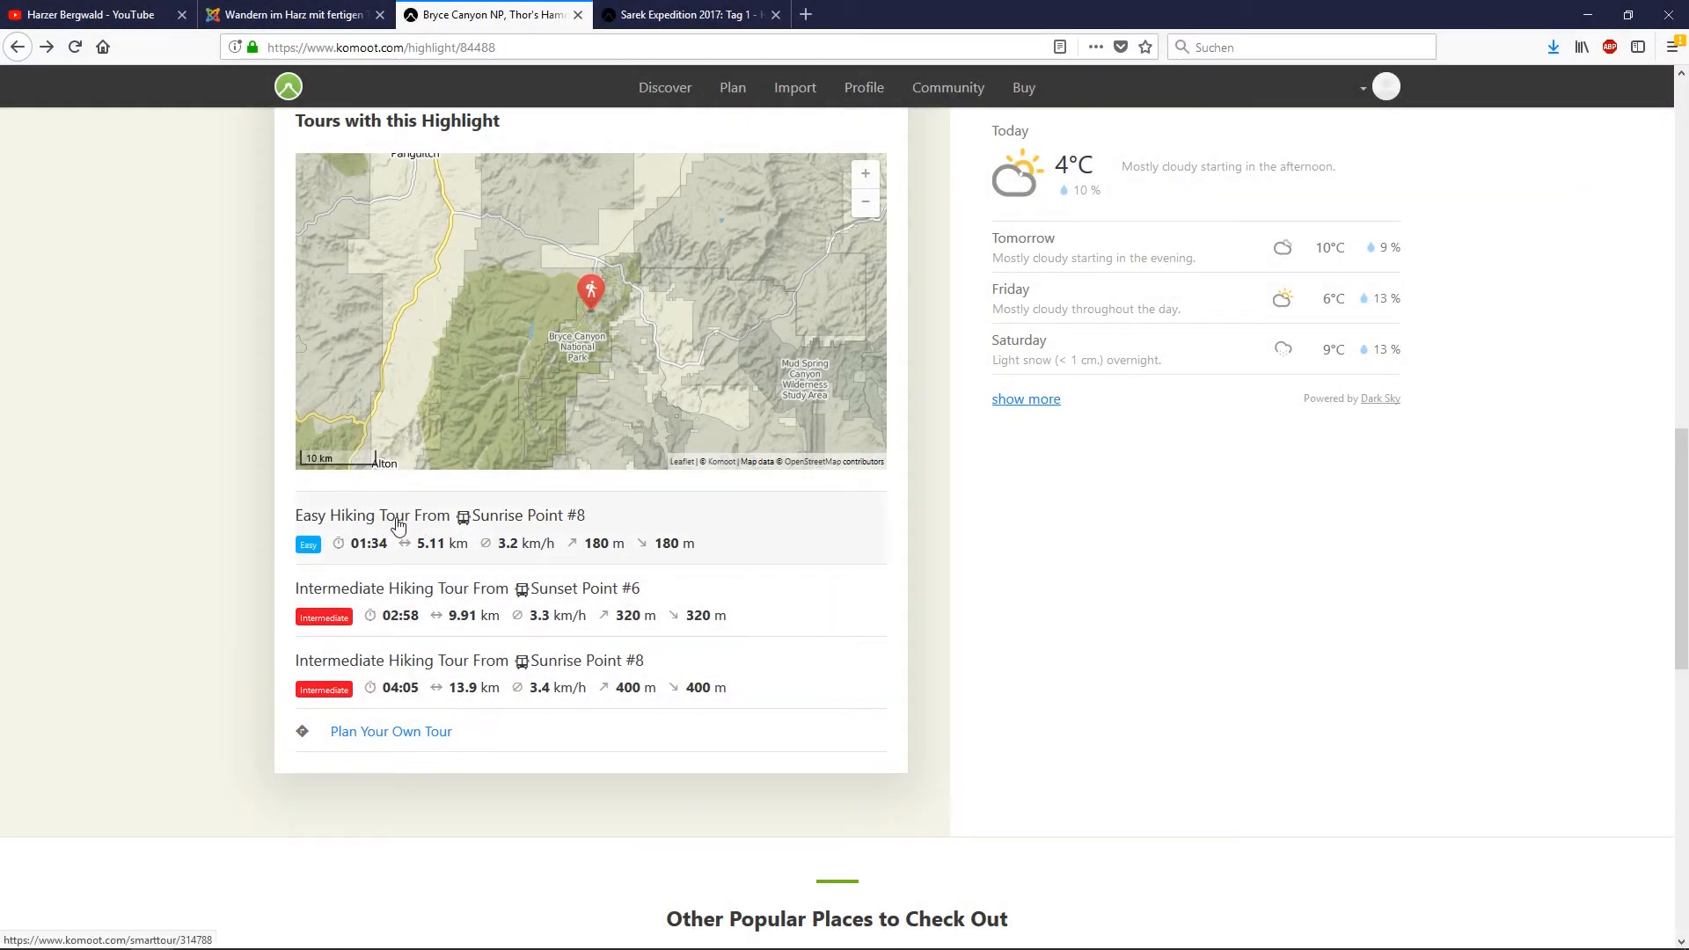
mouse_move(560, 588)
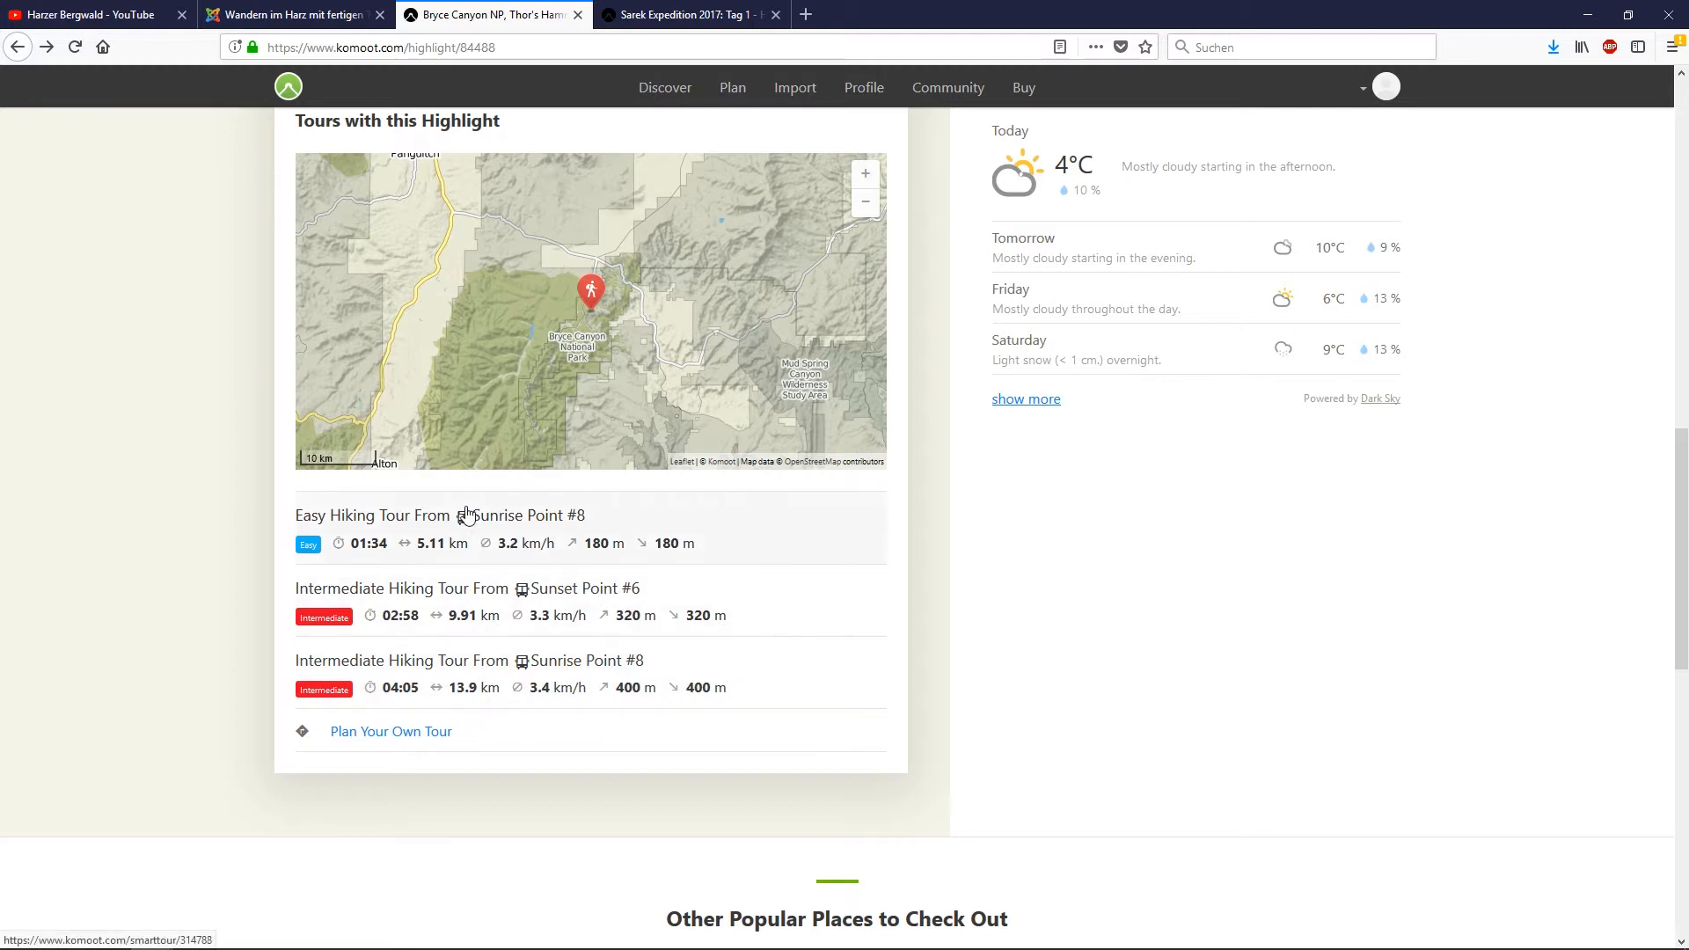
mouse_move(468, 517)
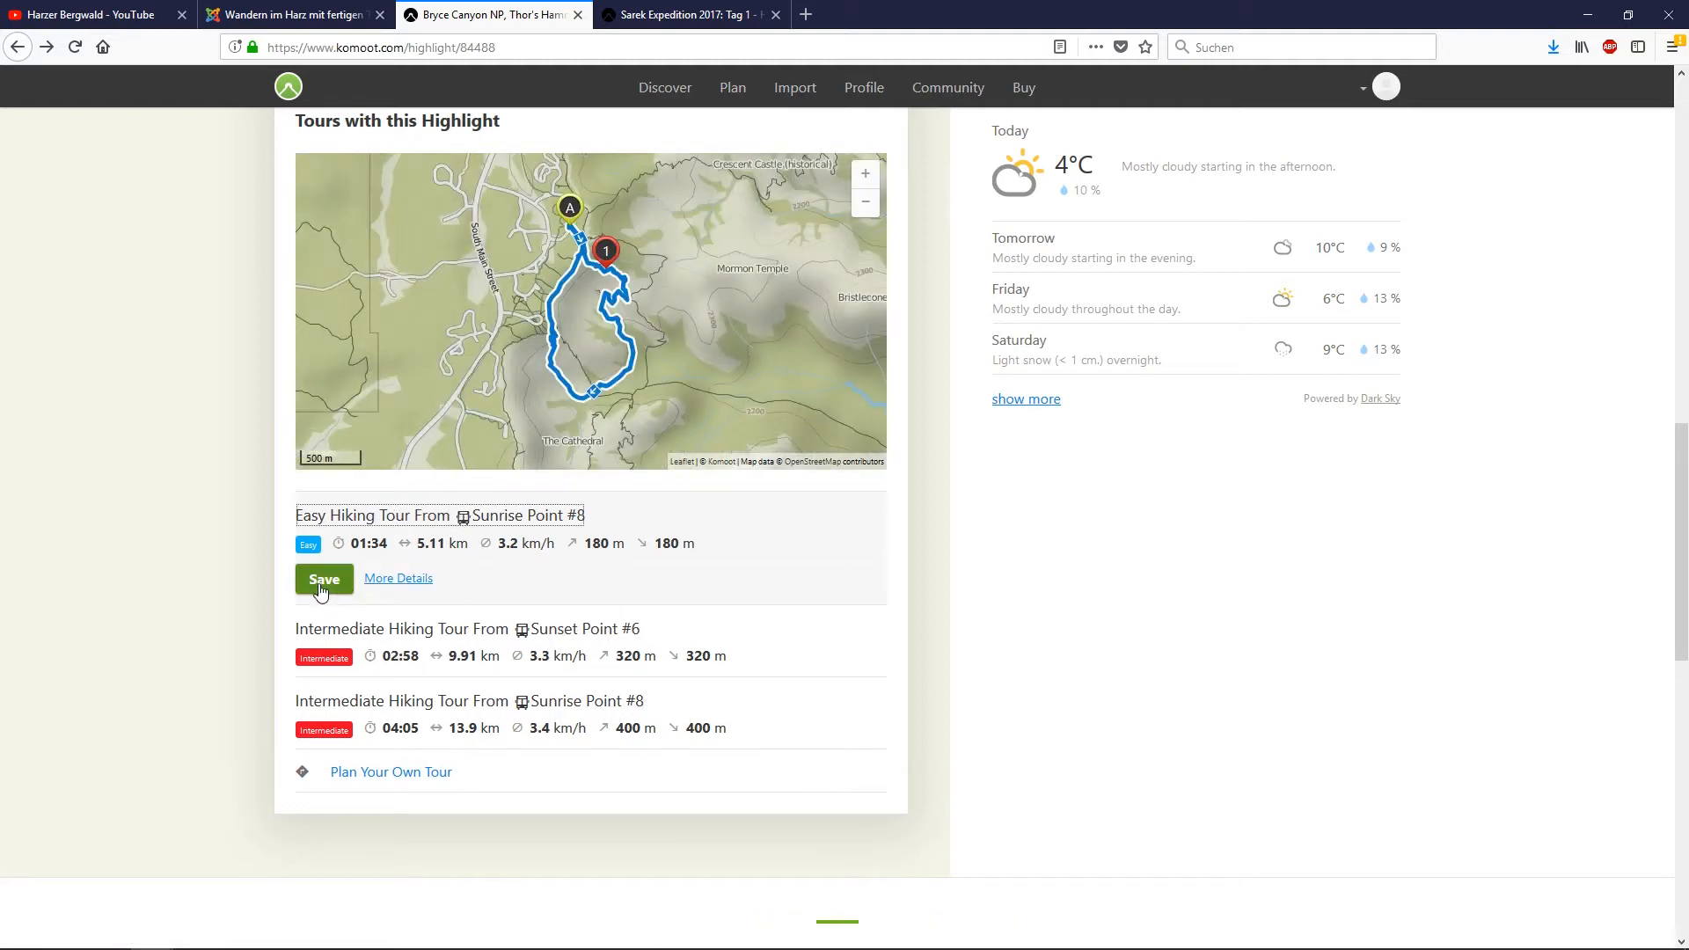
Save the easy Sunrise Point #8 hiking tour as a planned tour
click(324, 578)
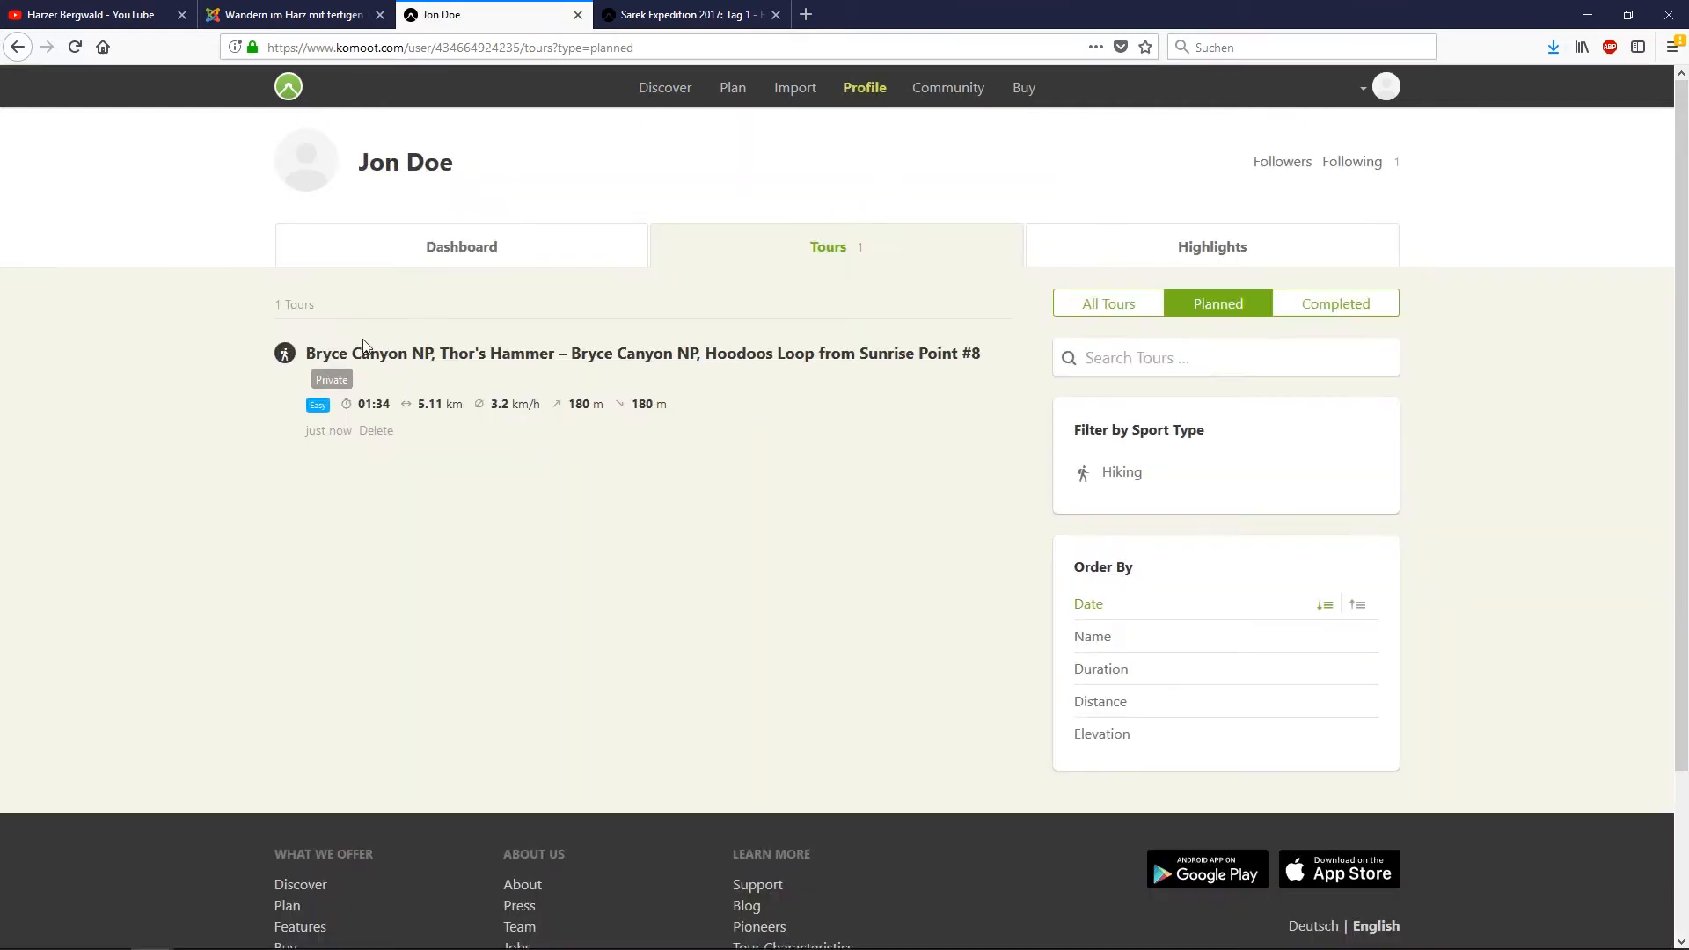
mouse_move(360, 360)
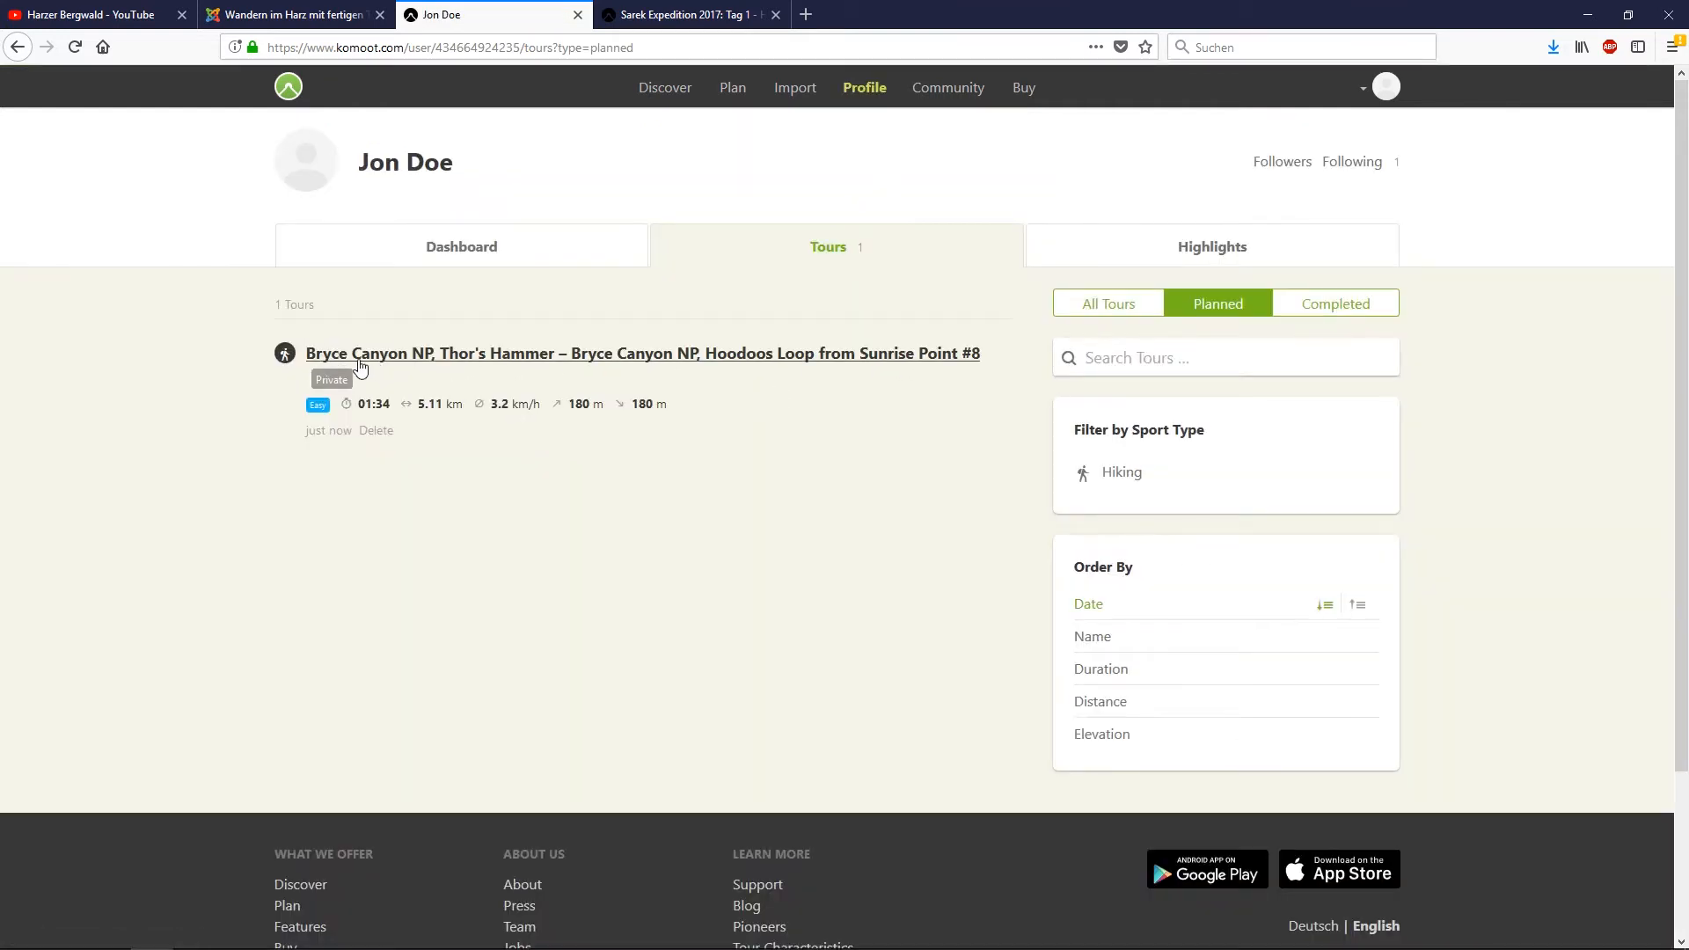
mouse_move(498, 380)
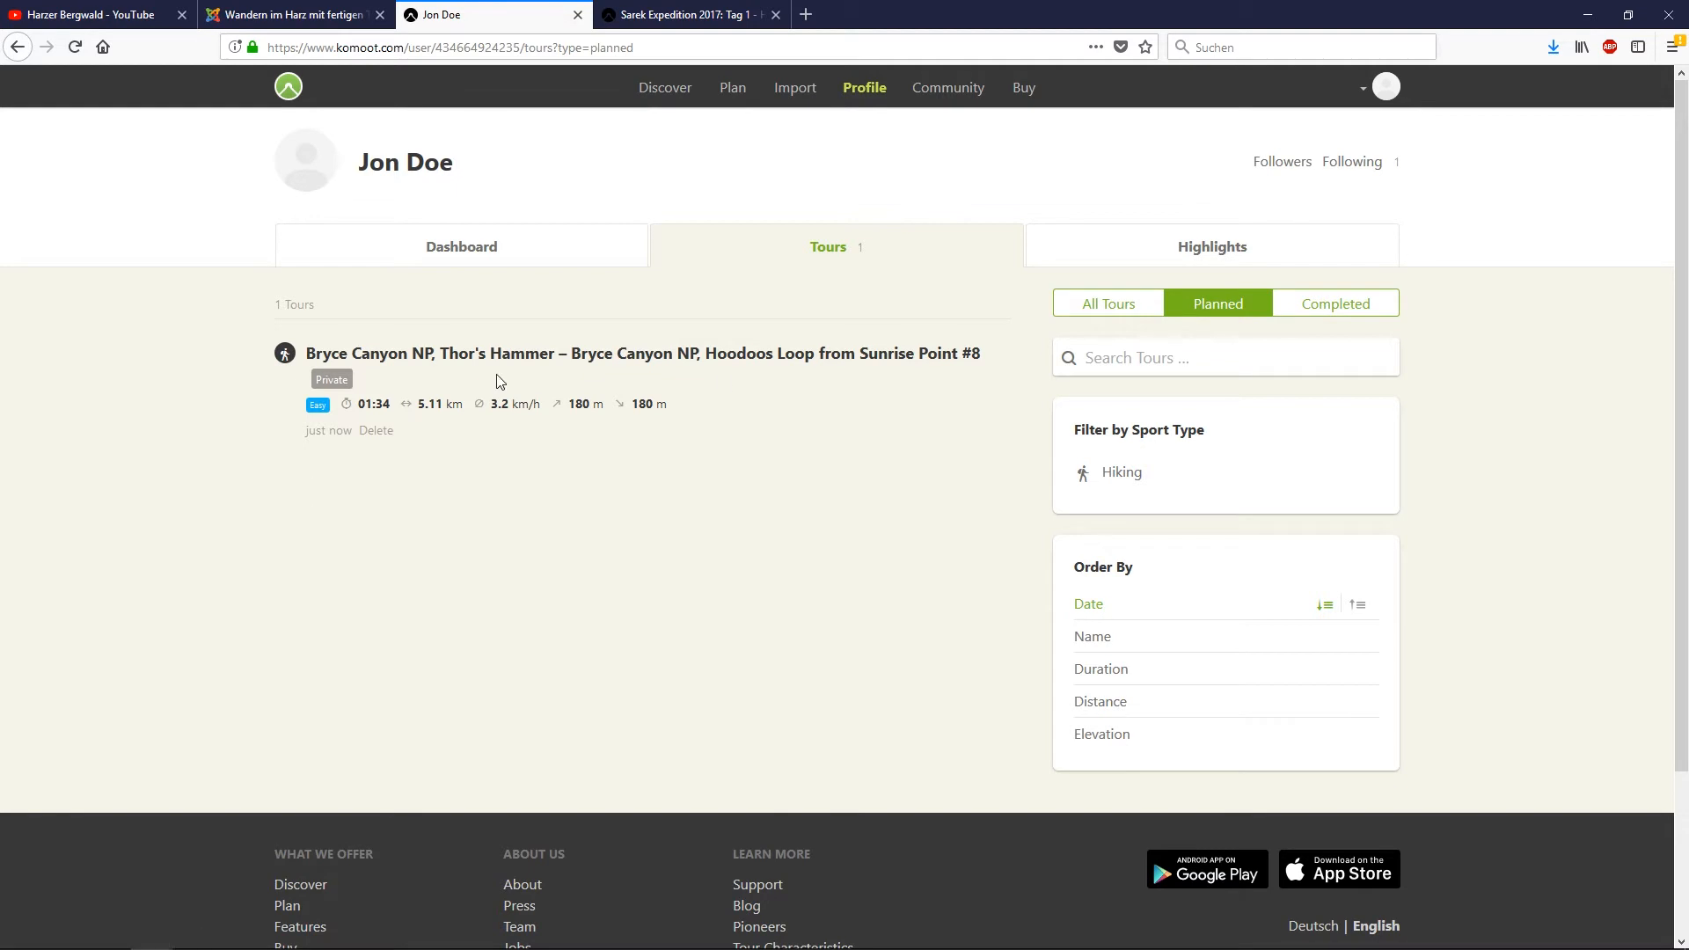
Review the Sarek Expedition 2017 Tag 1 route map and elevation profile
click(690, 14)
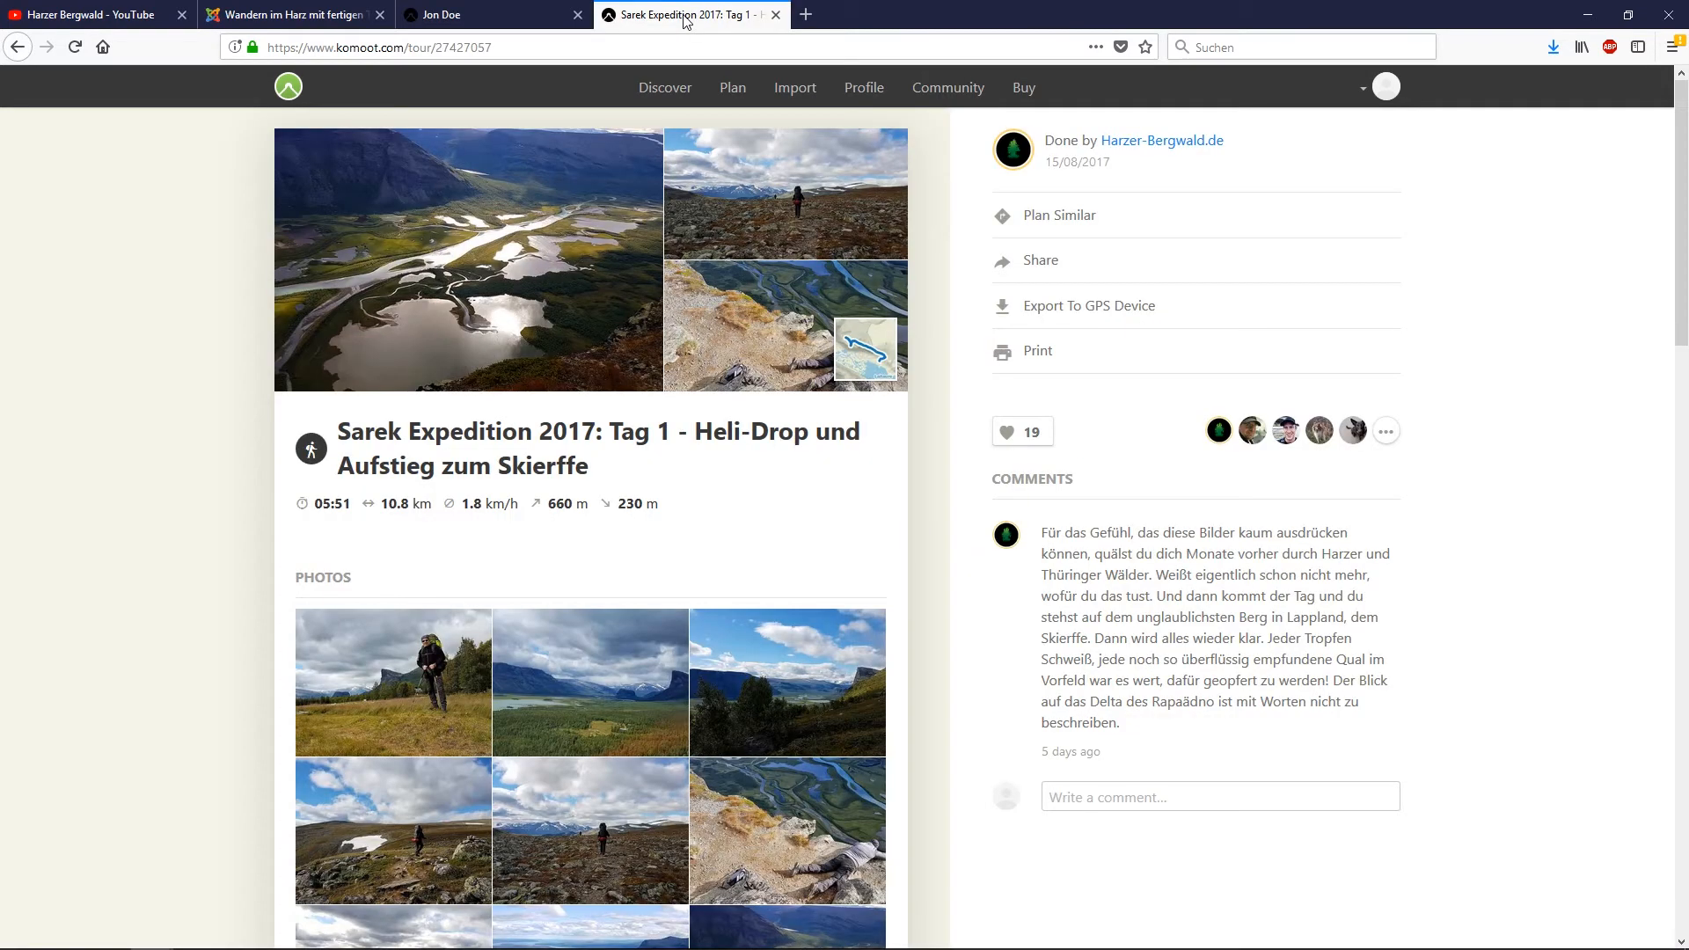
mouse_move(1034, 315)
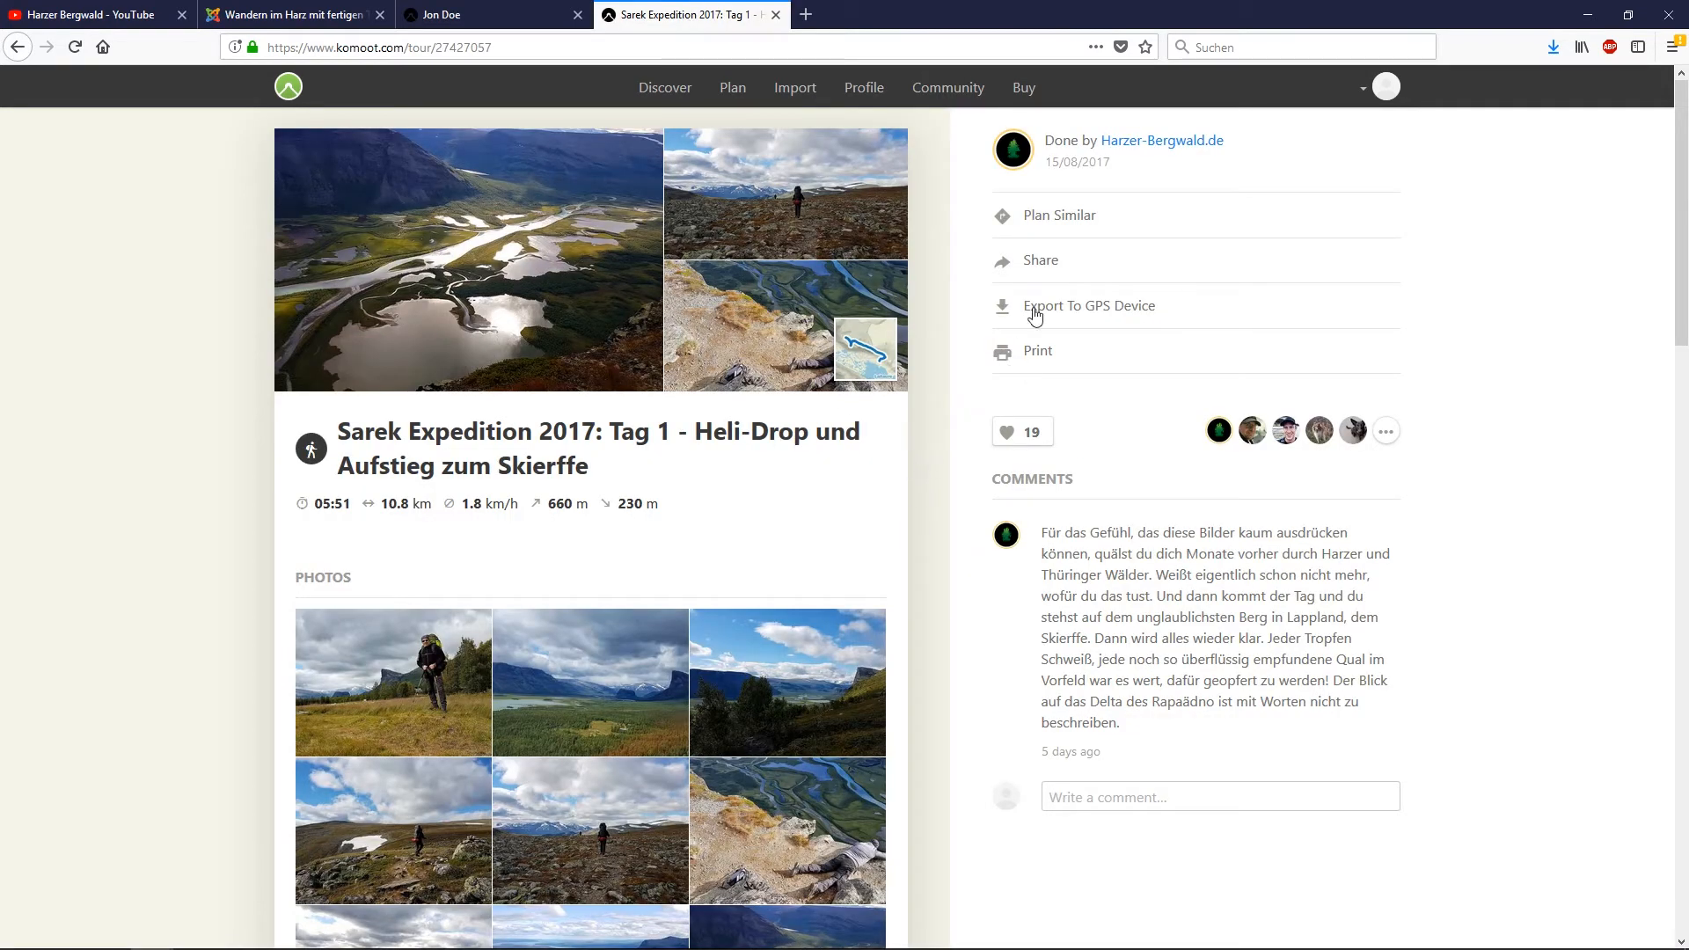
scroll(down, 3)
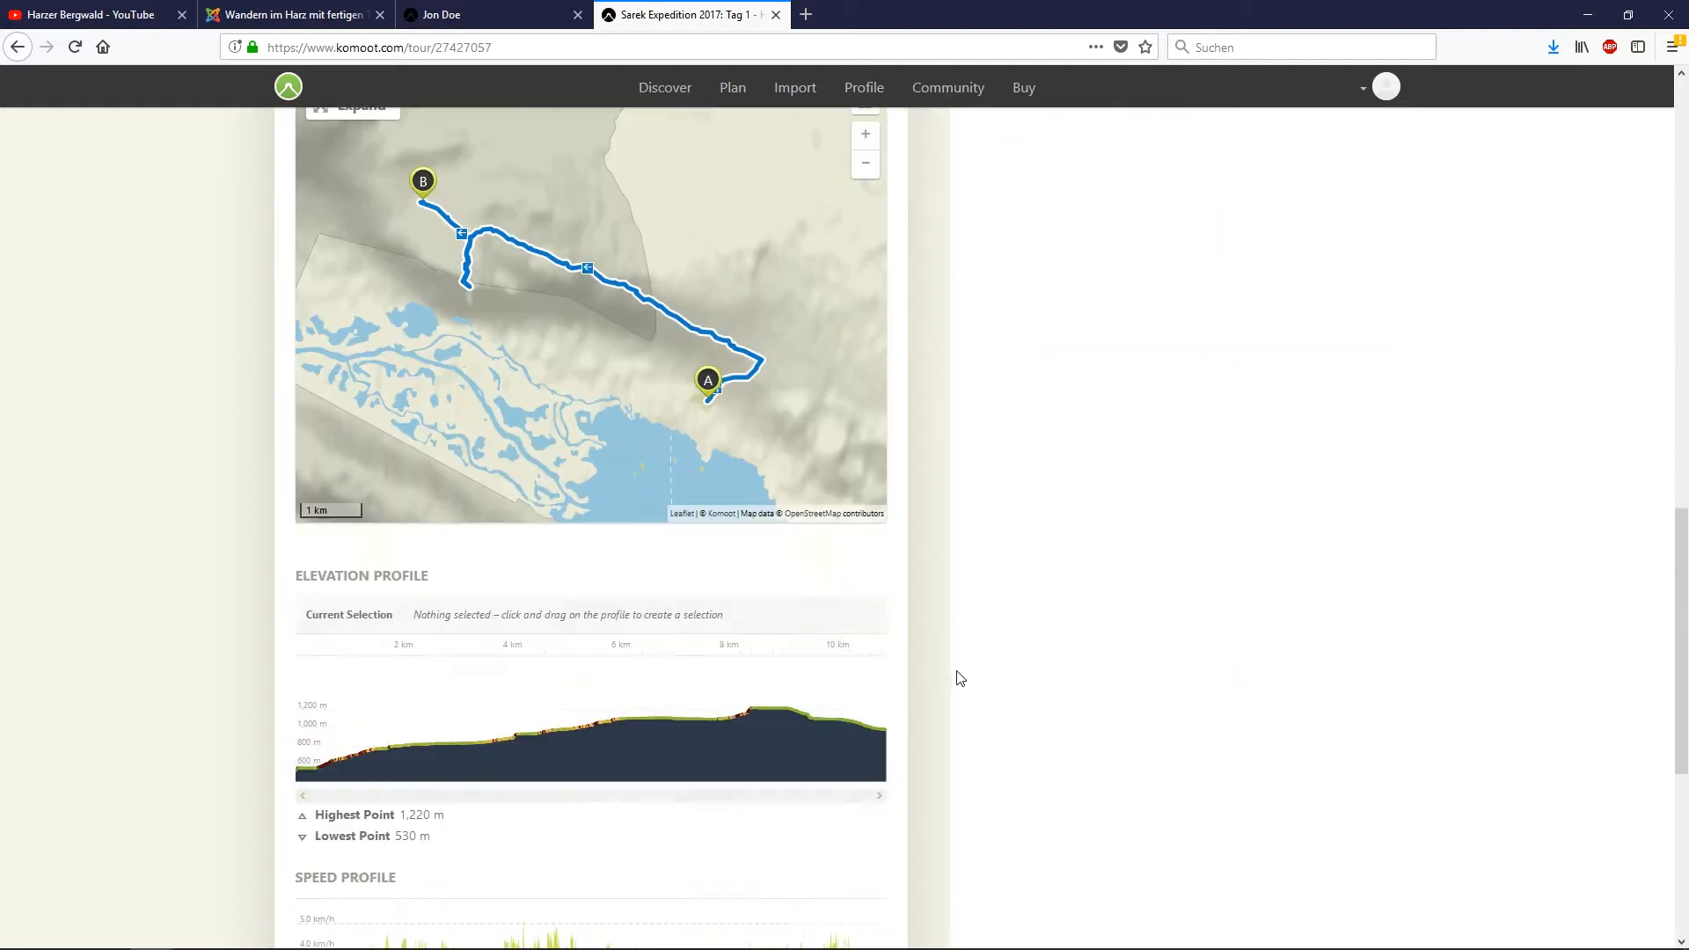
scroll(up, 3)
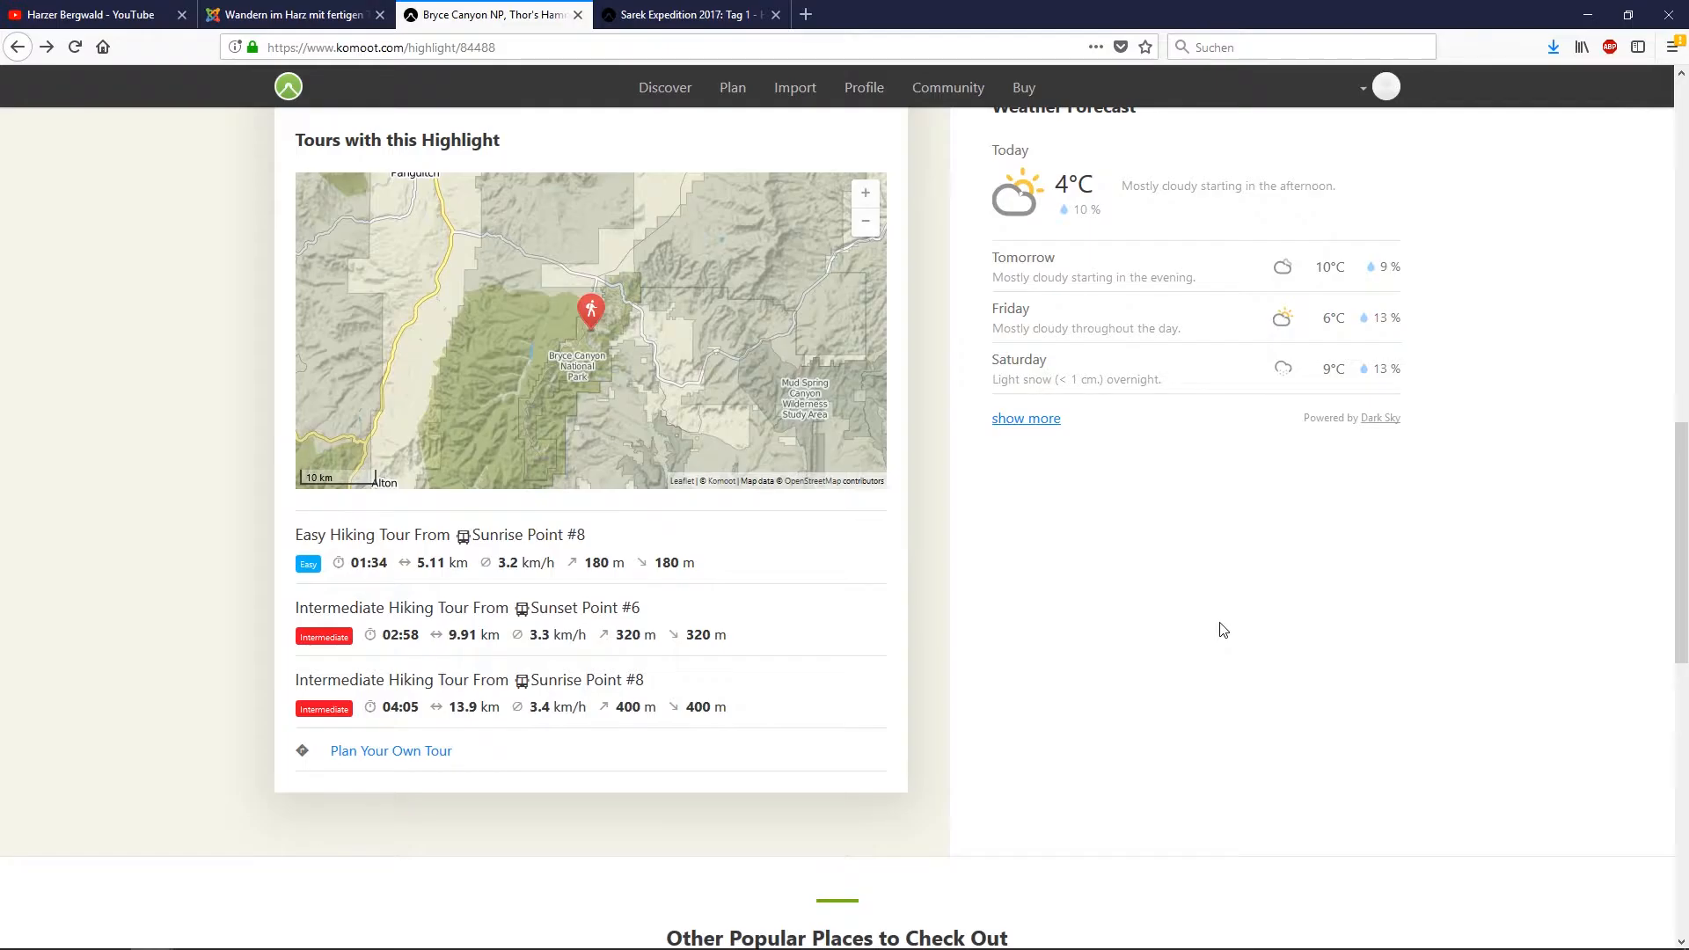
mouse_move(1263, 603)
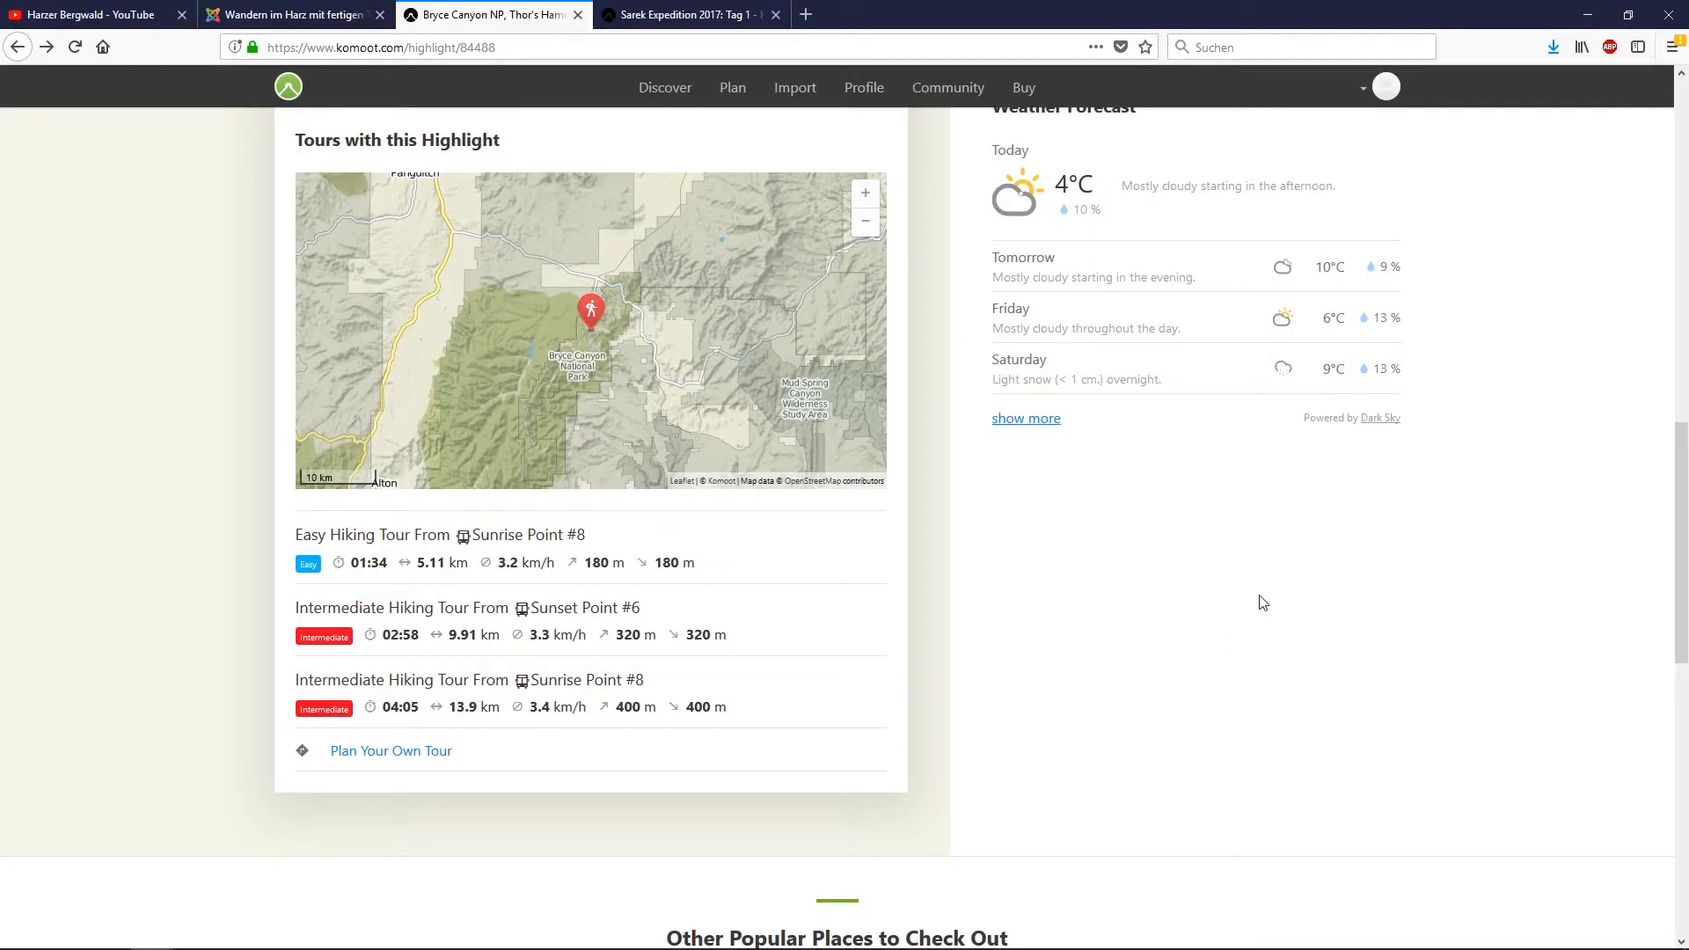
mouse_move(357, 544)
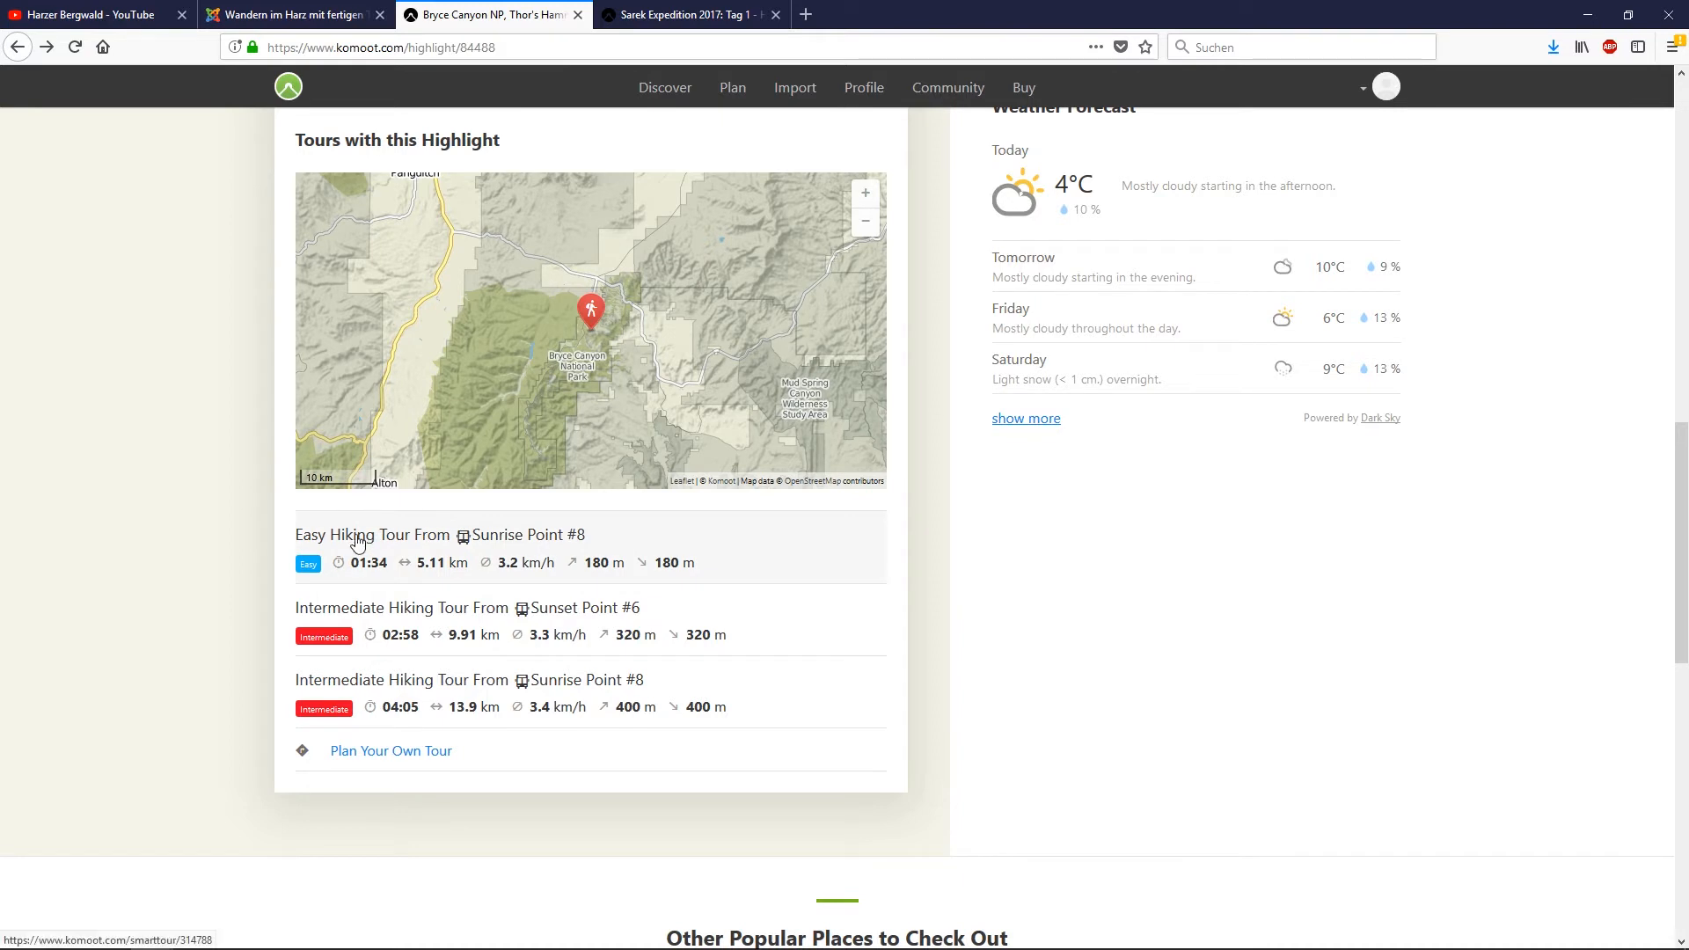
mouse_move(390, 542)
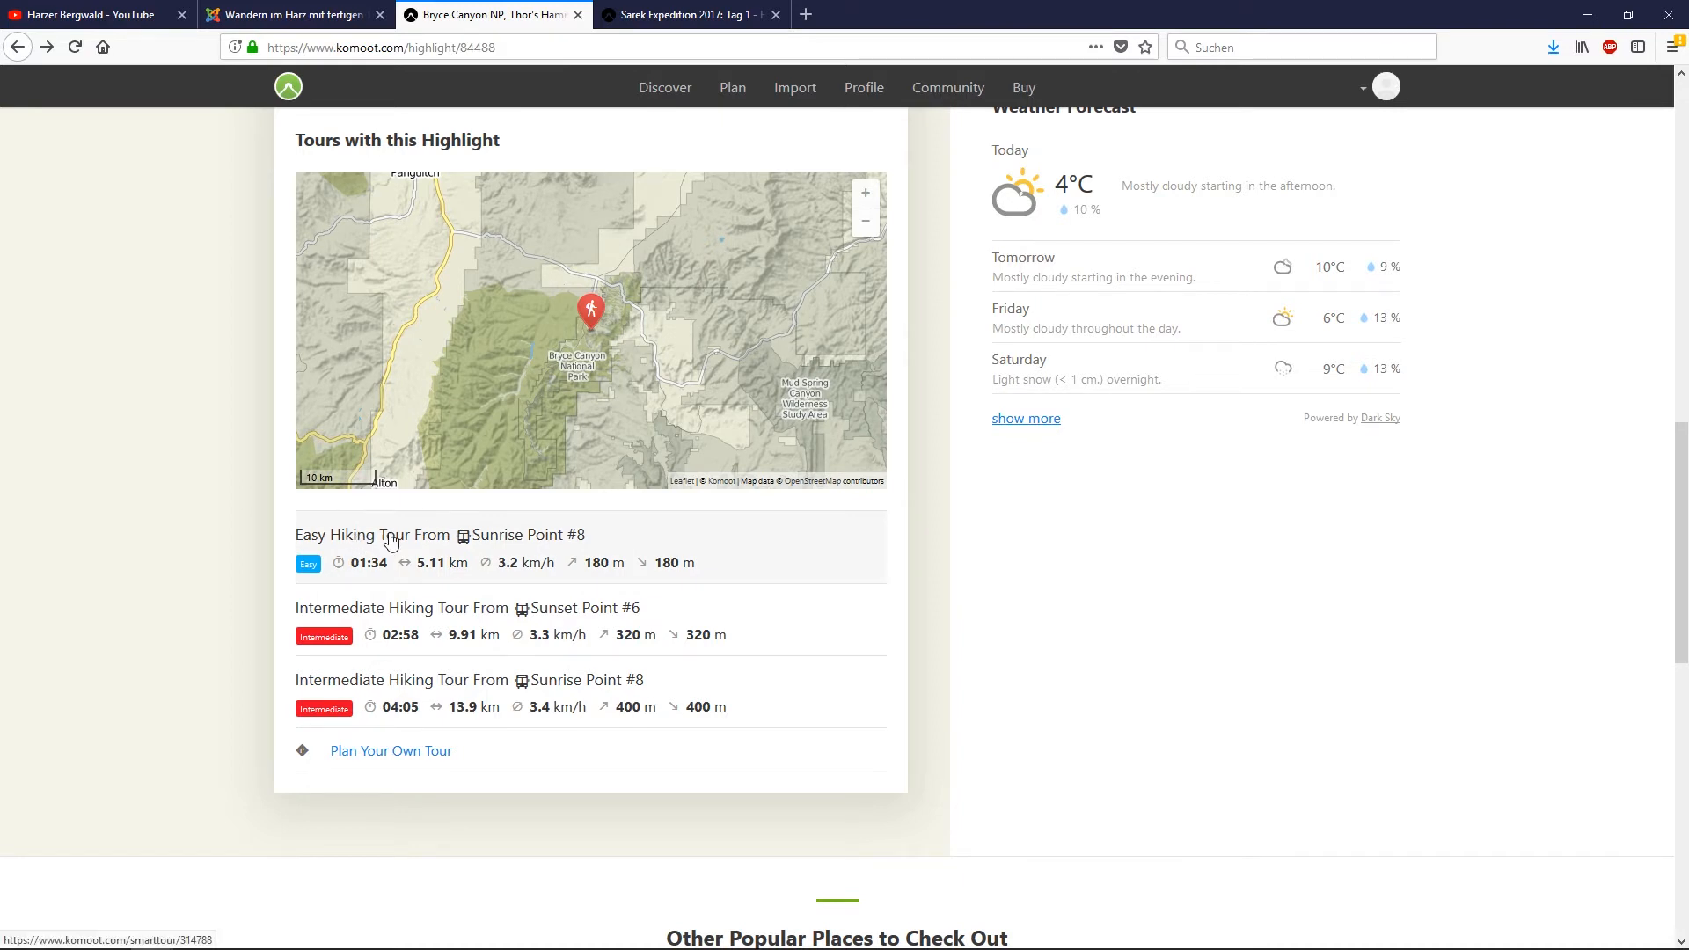
mouse_move(367, 538)
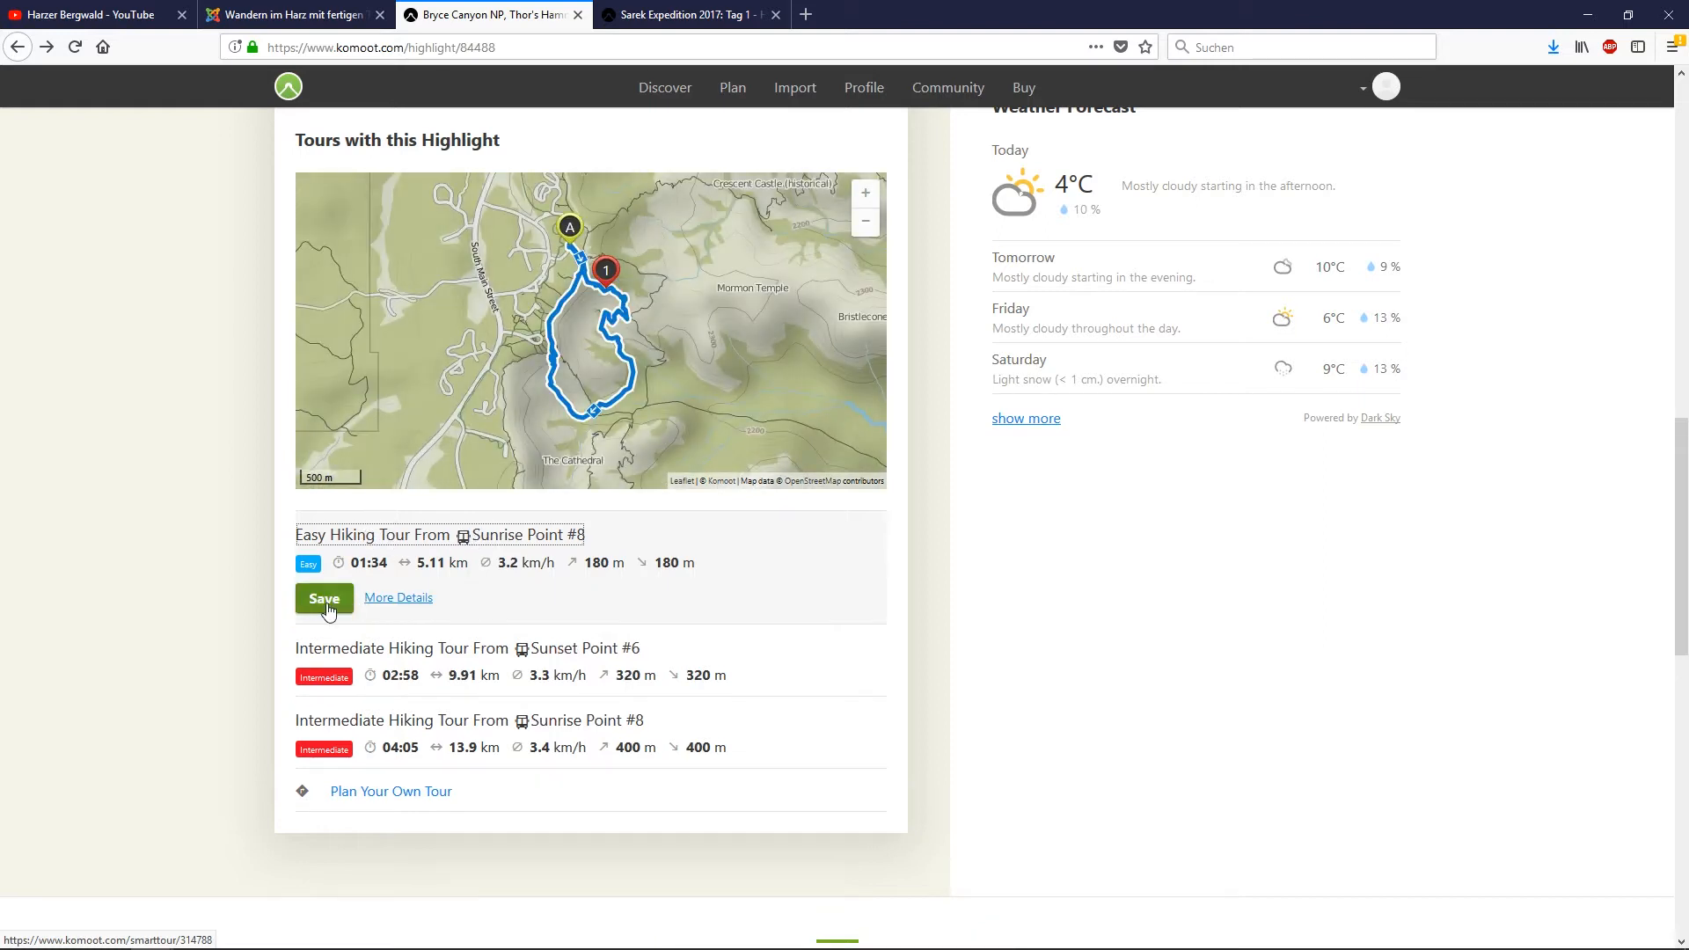
mouse_move(406, 603)
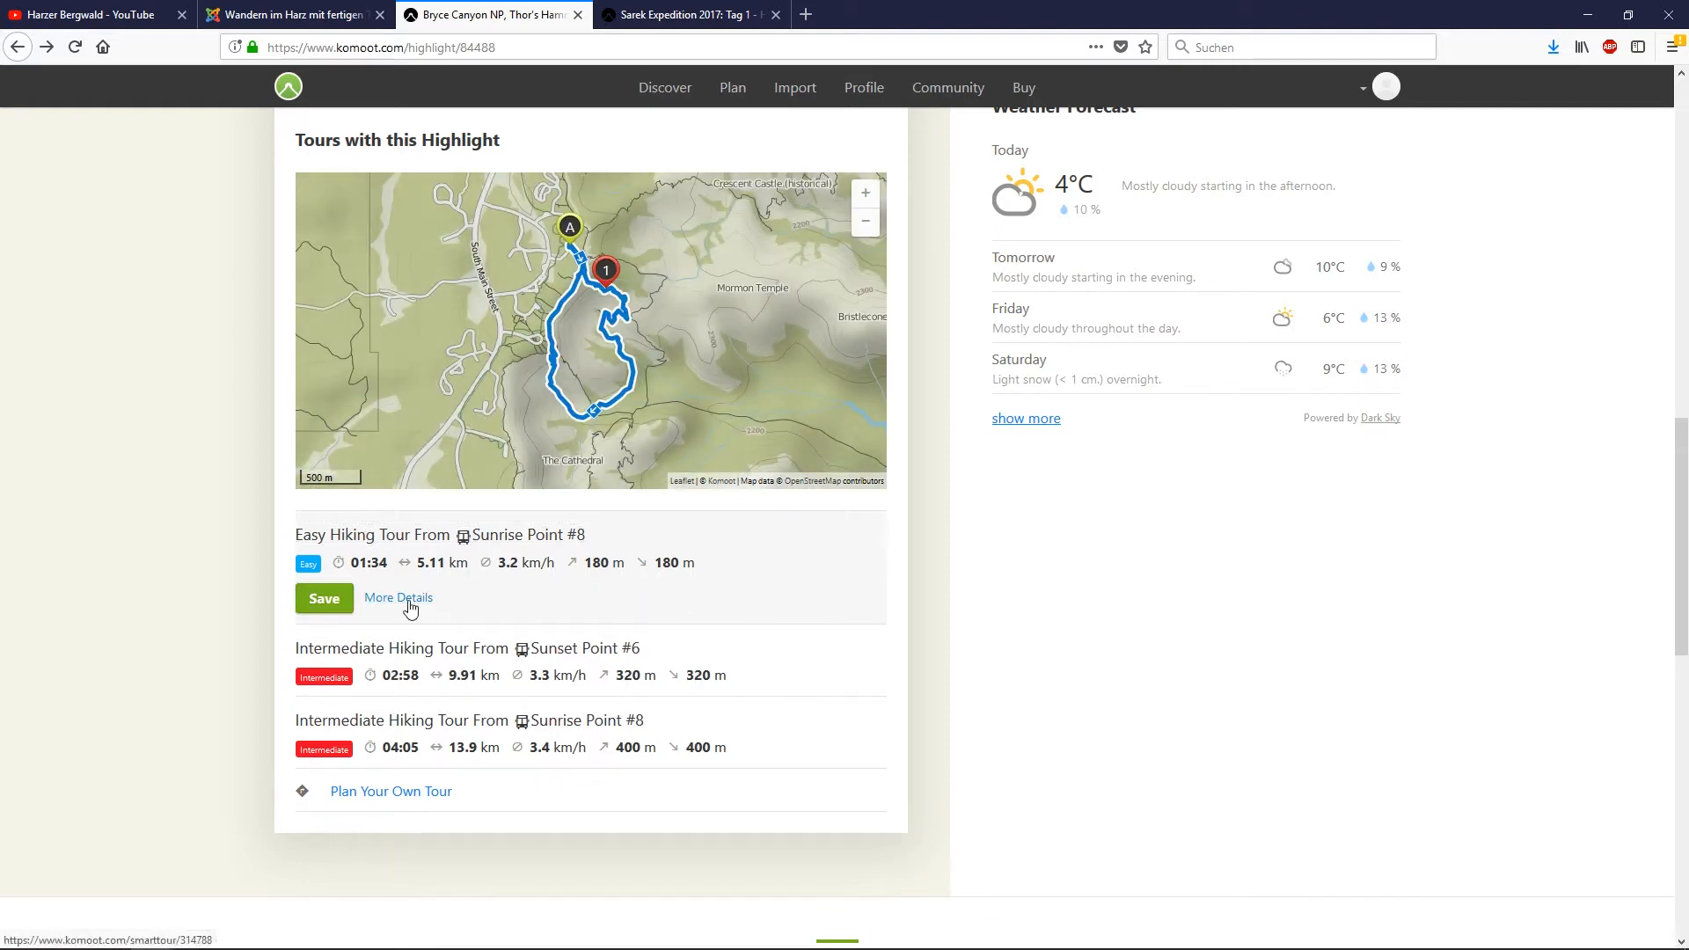
Show the Hoodoos Loop tour details, then return to the Sarek Expedition page
click(397, 598)
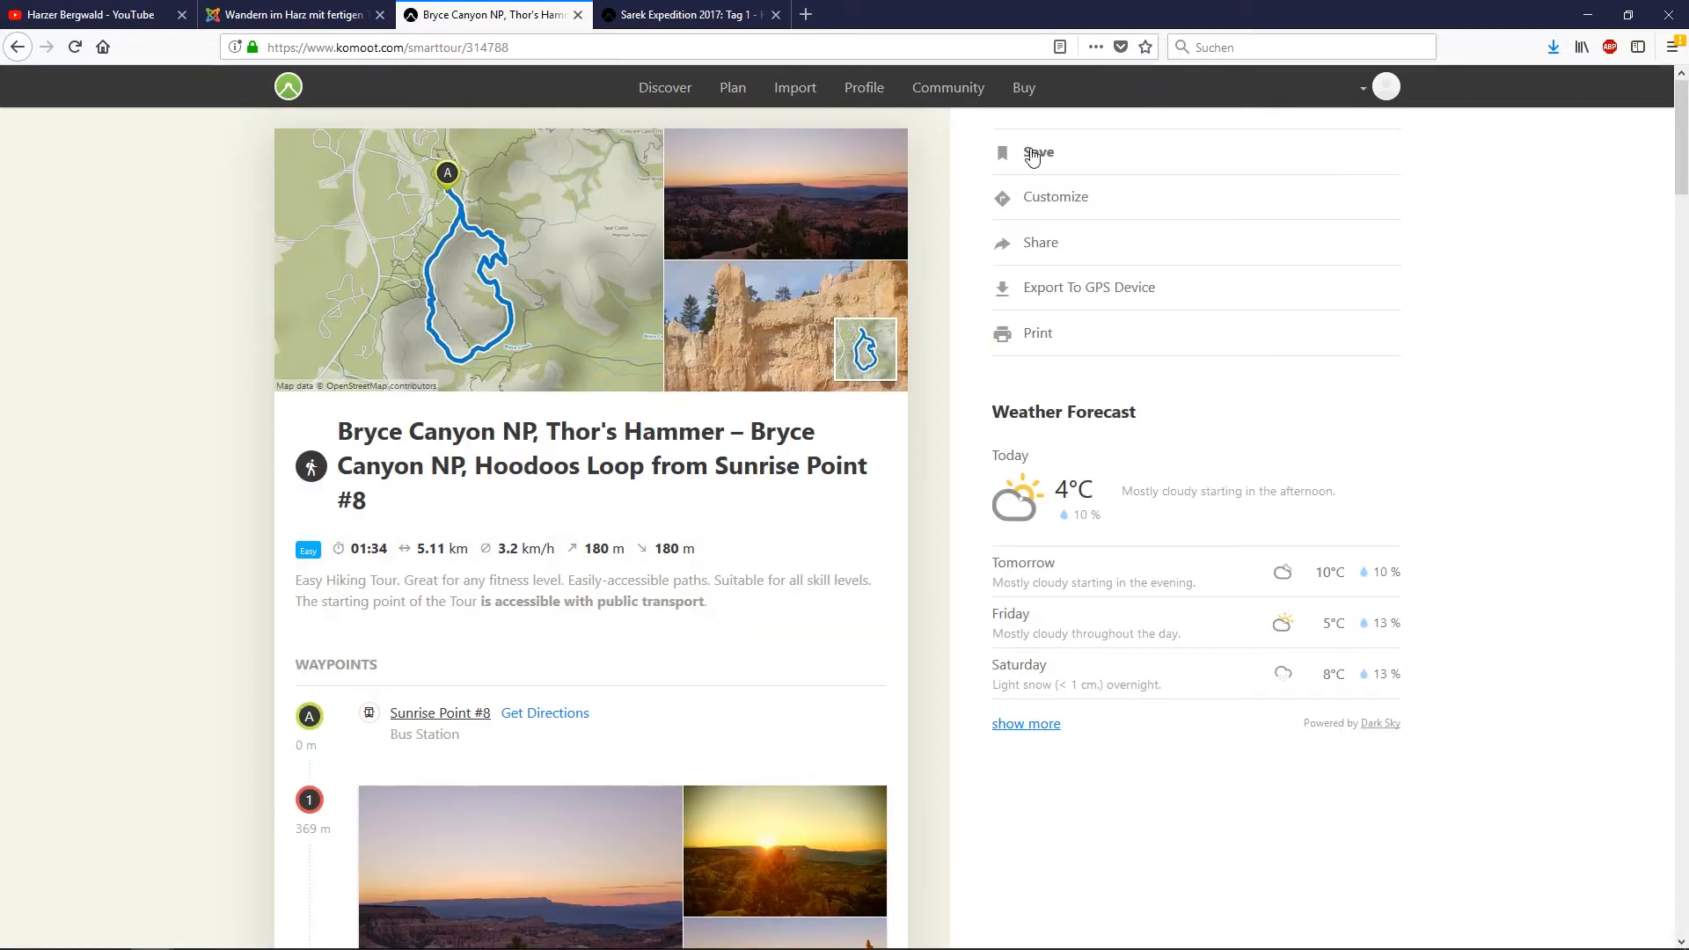
click(689, 14)
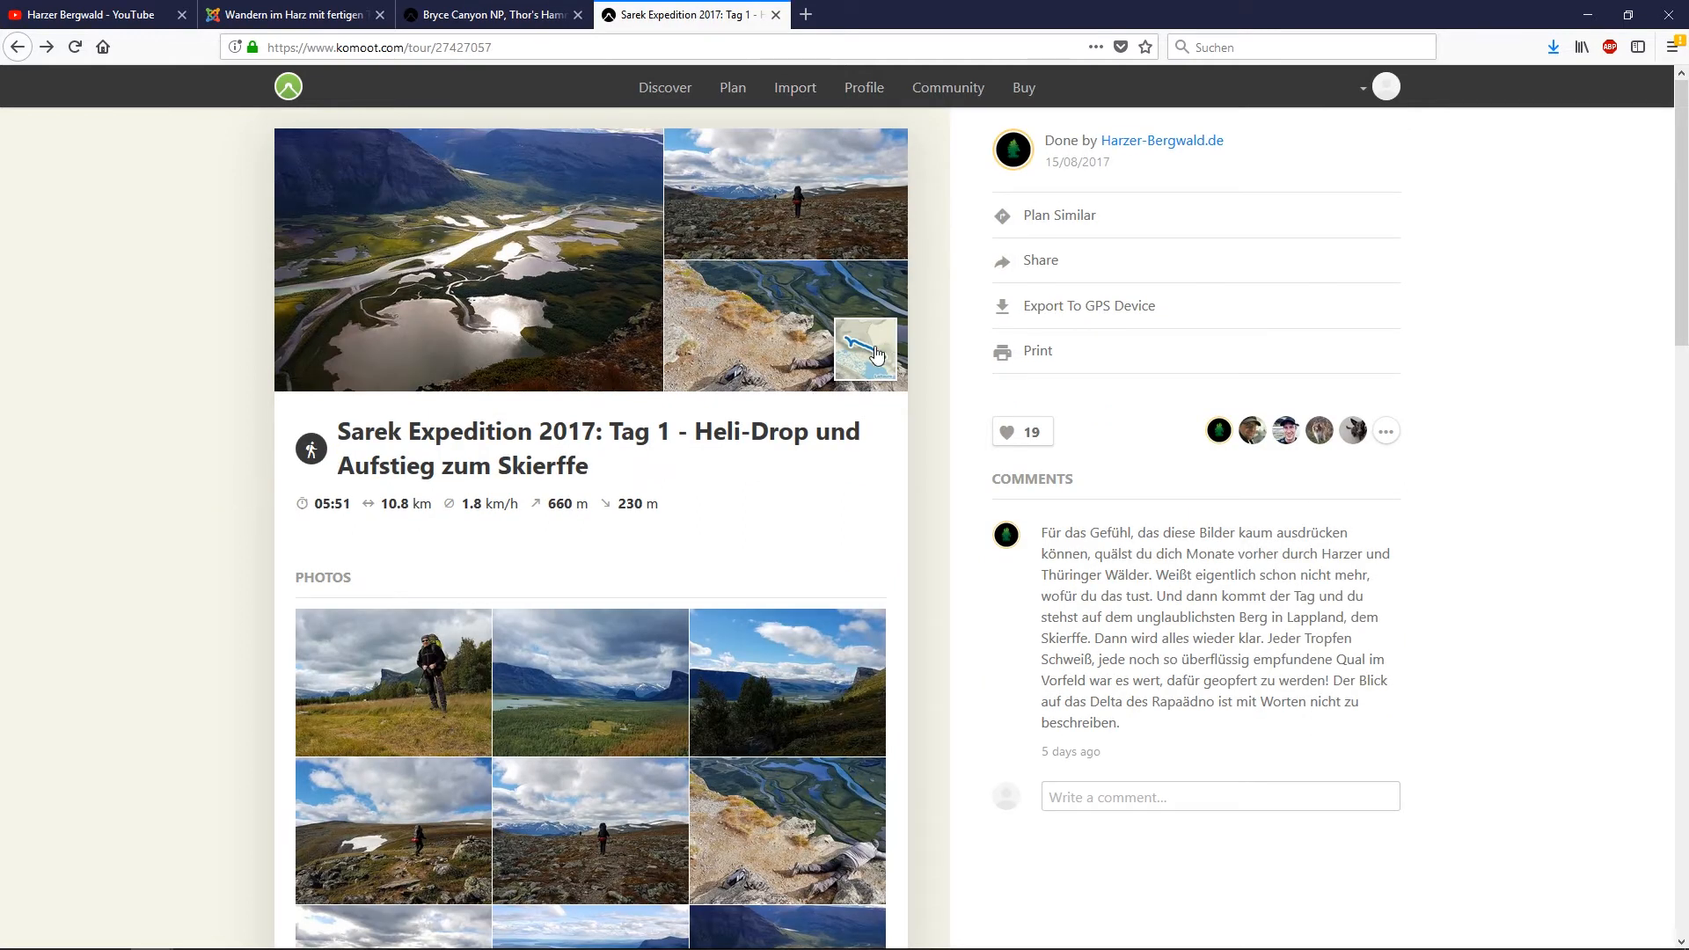
Examine the Sarek Tag 1 route on the full-size map, then collapse back to the tour page
click(866, 348)
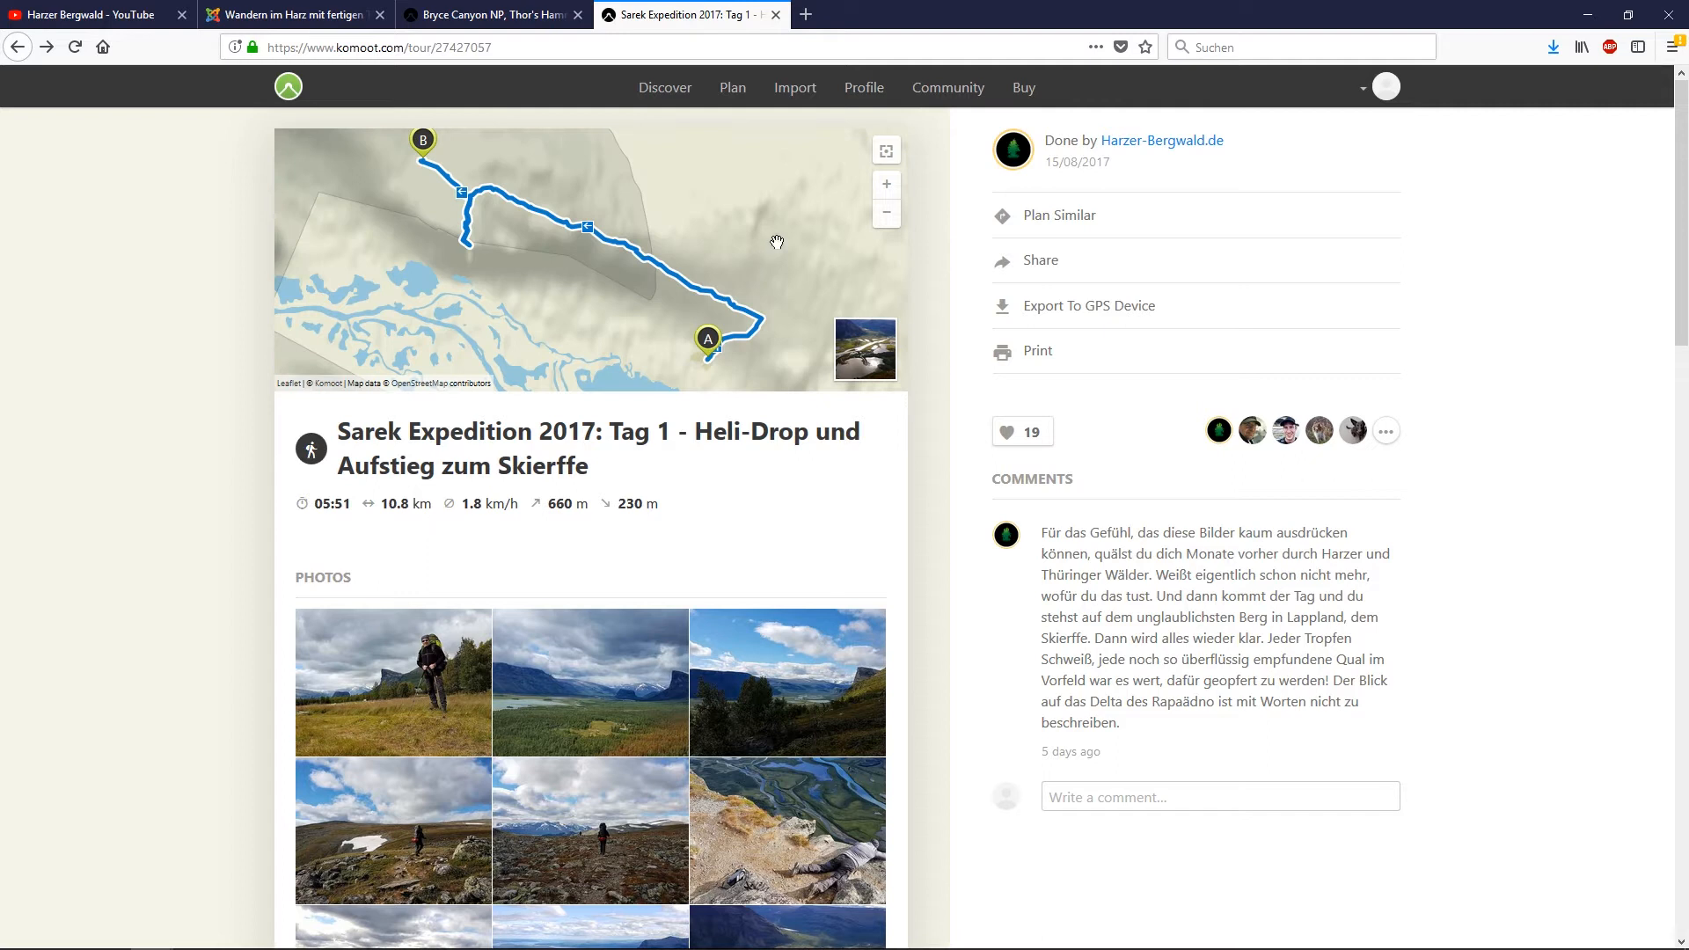
click(885, 150)
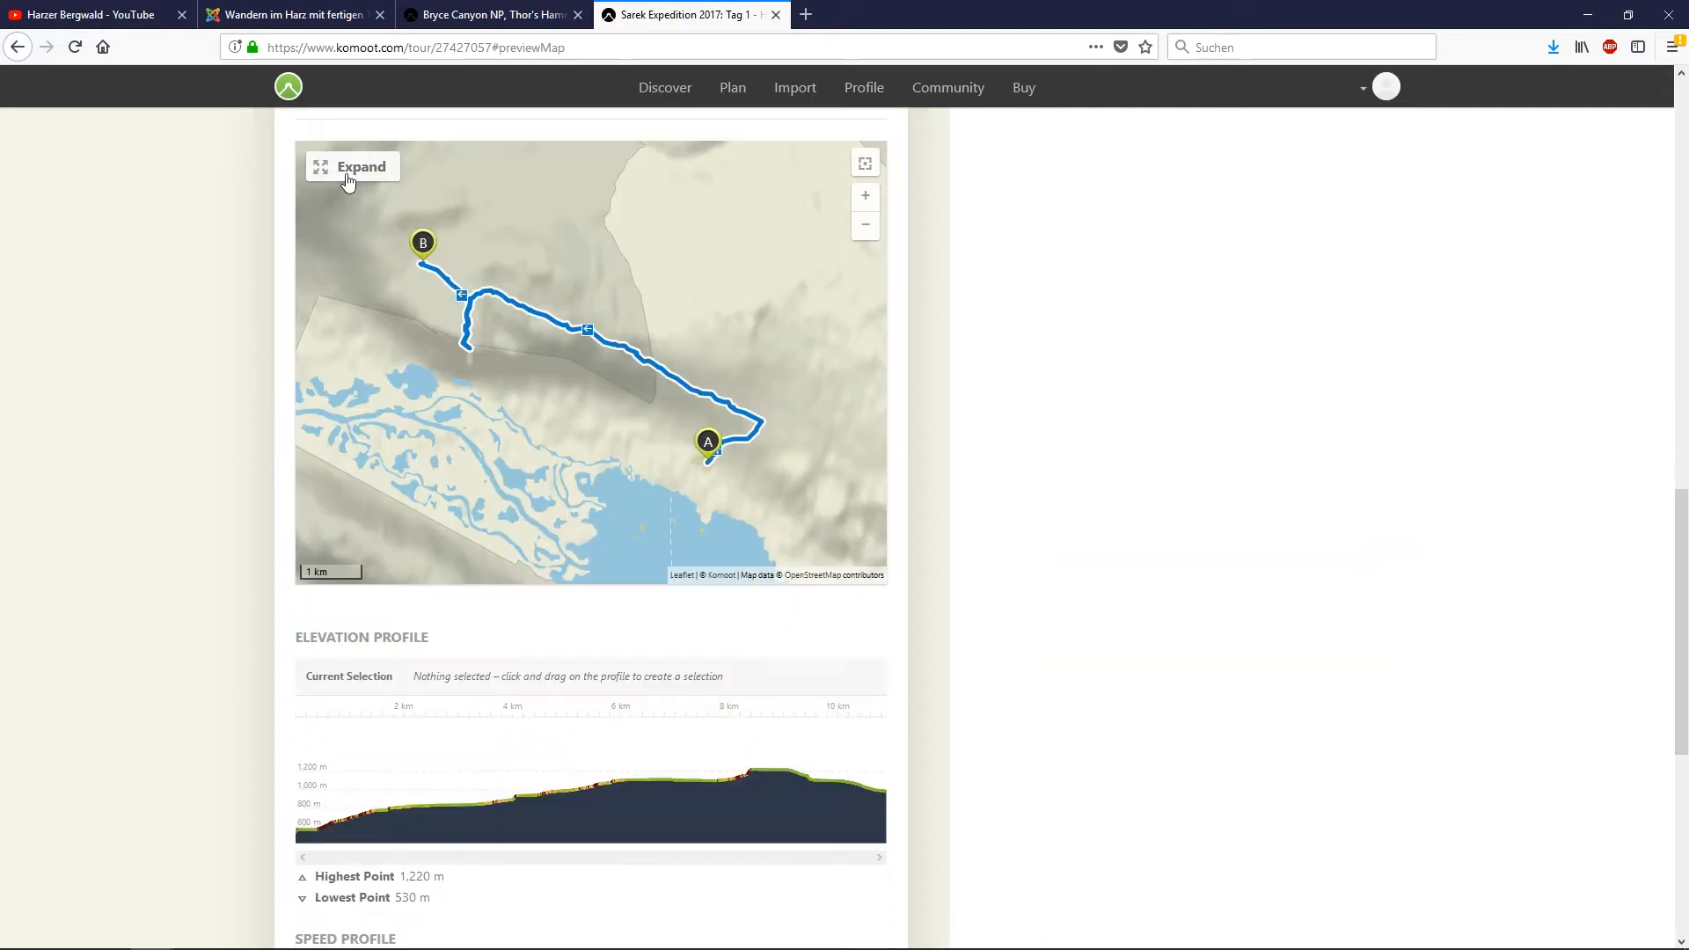
click(352, 166)
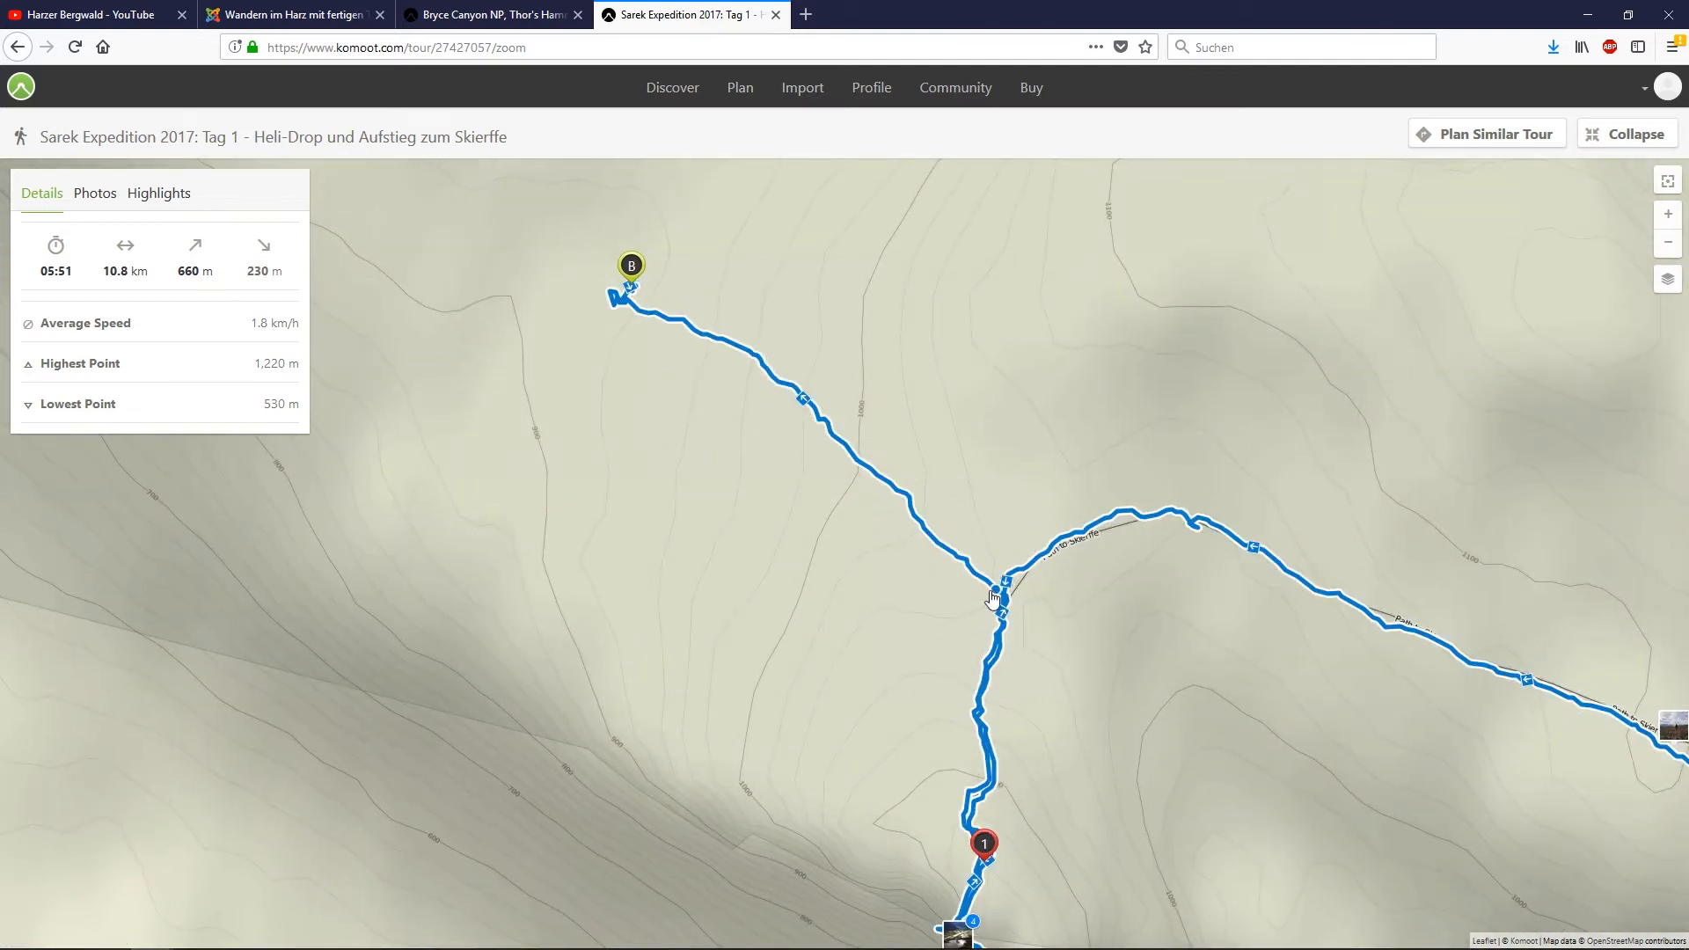
mouse_move(624, 313)
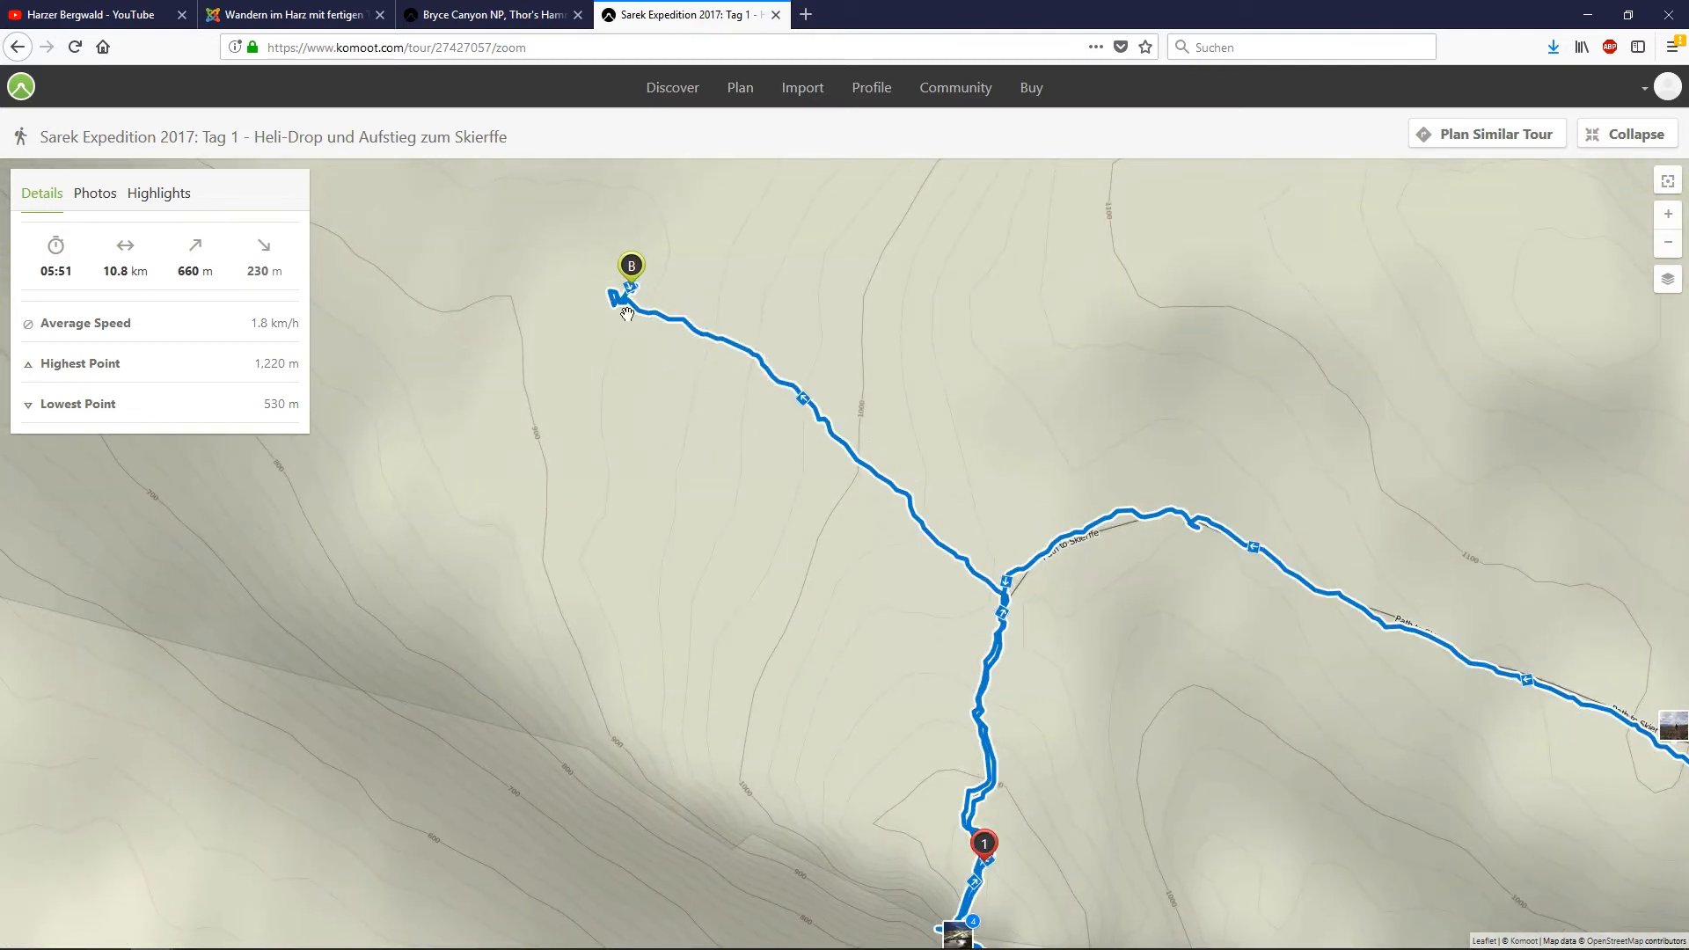
mouse_move(1451, 183)
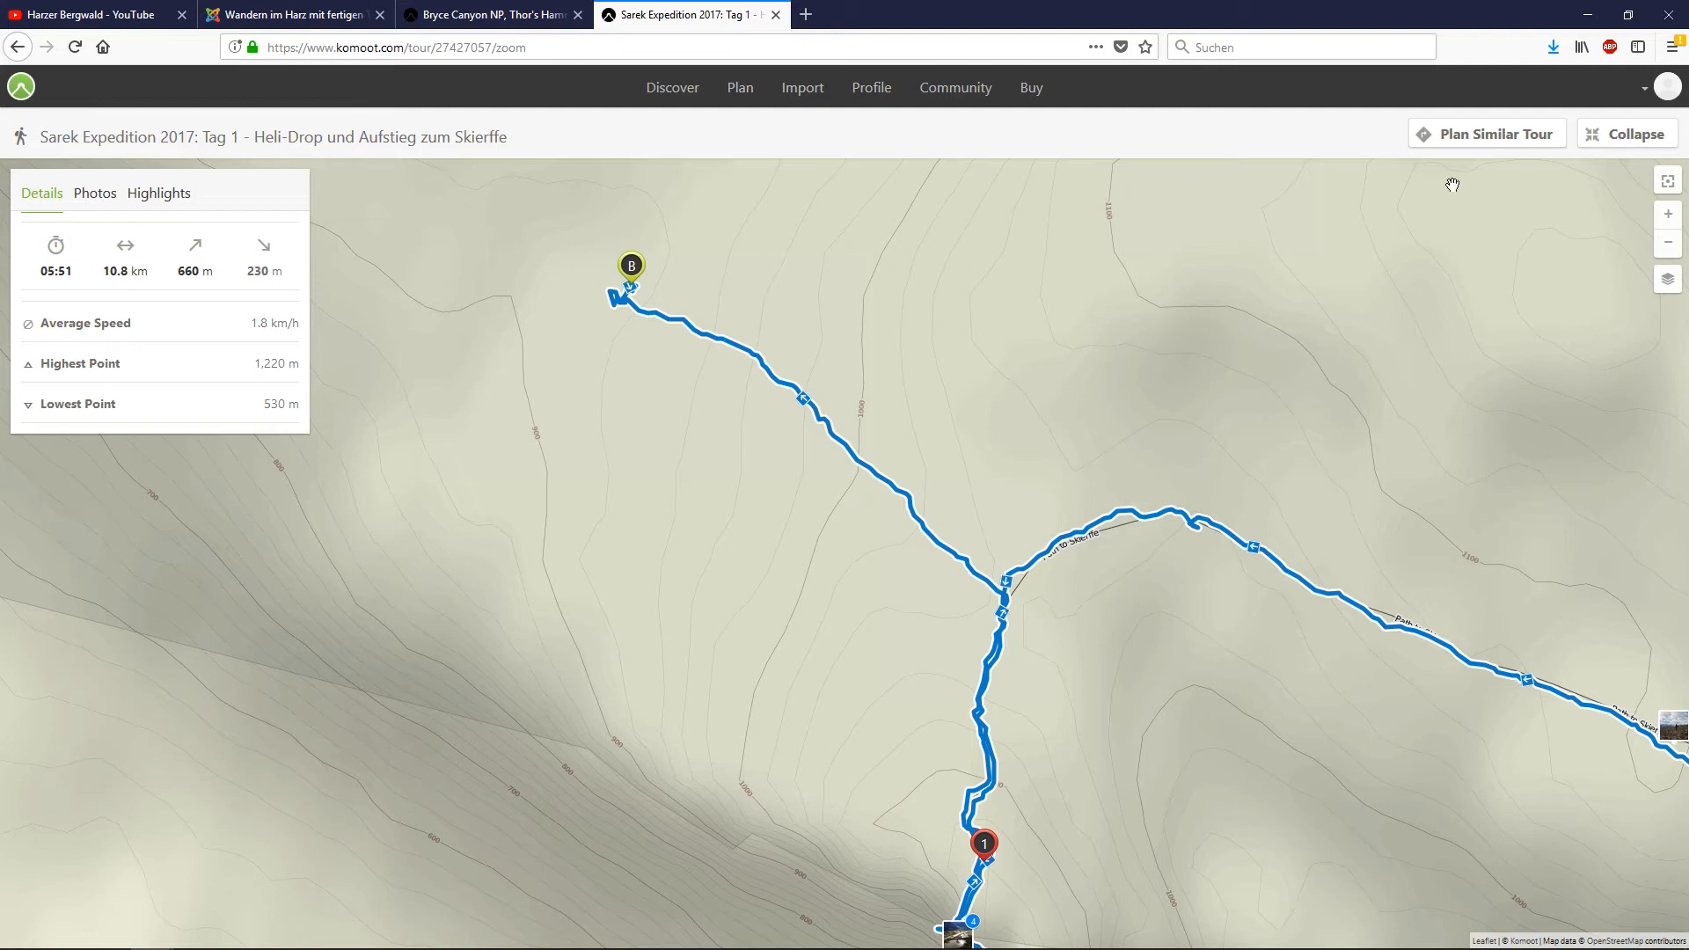
click(1633, 134)
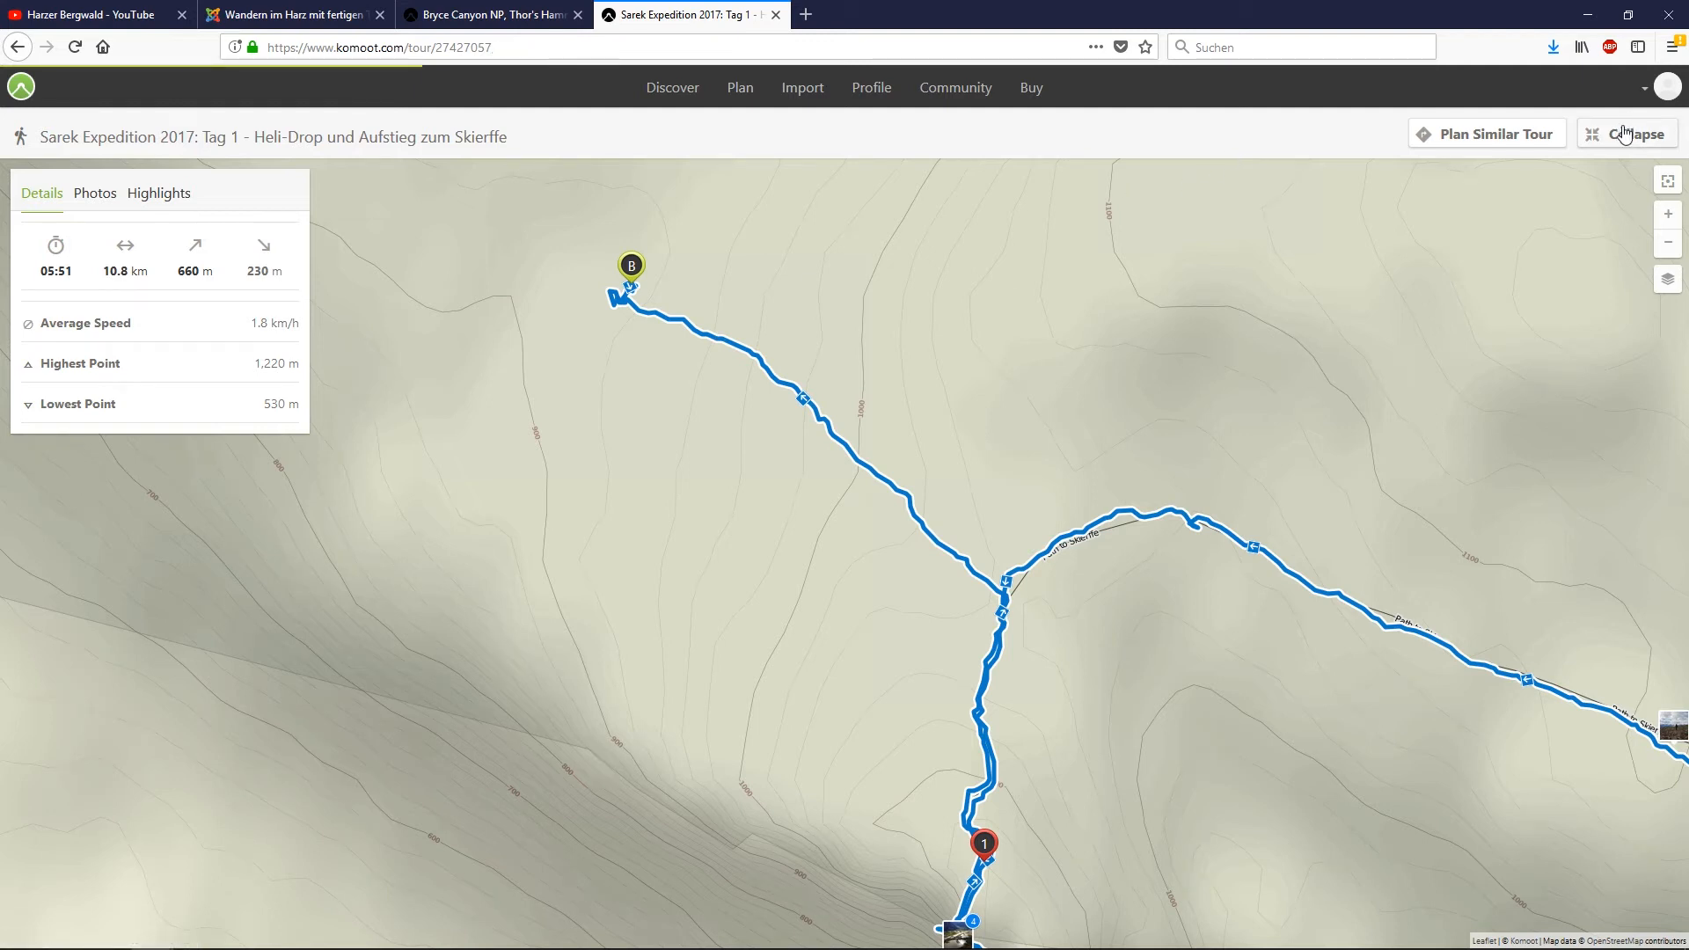
click(1634, 132)
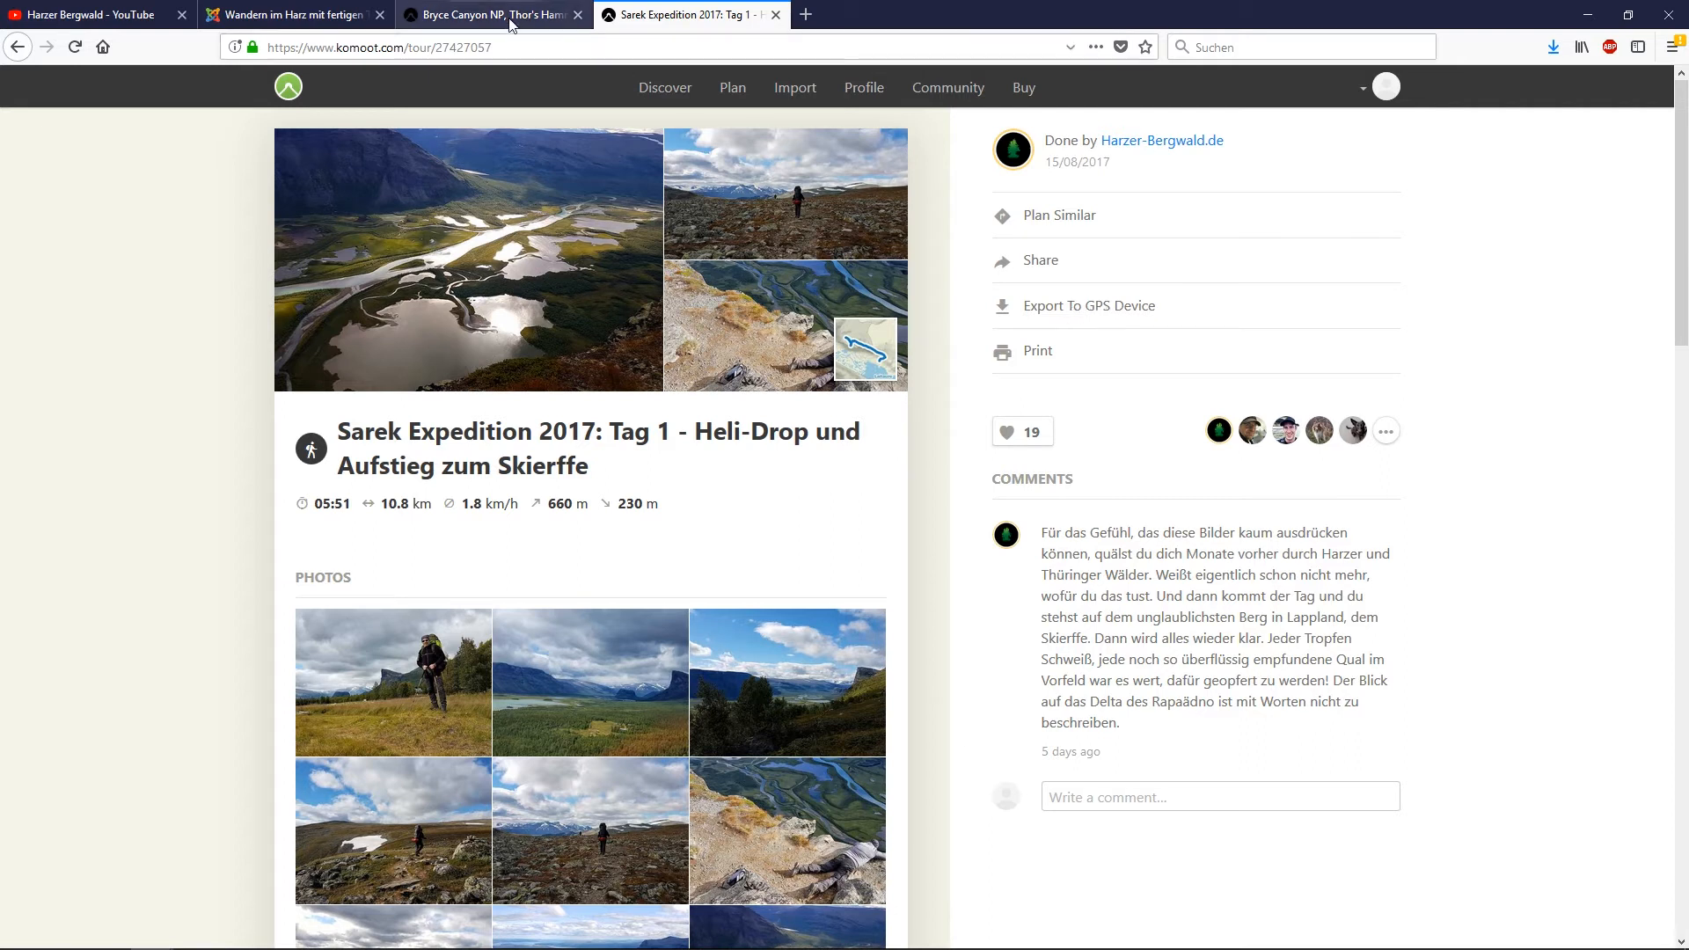
Start a GPX activity import and choose the sarek-expedition GPX file
click(491, 14)
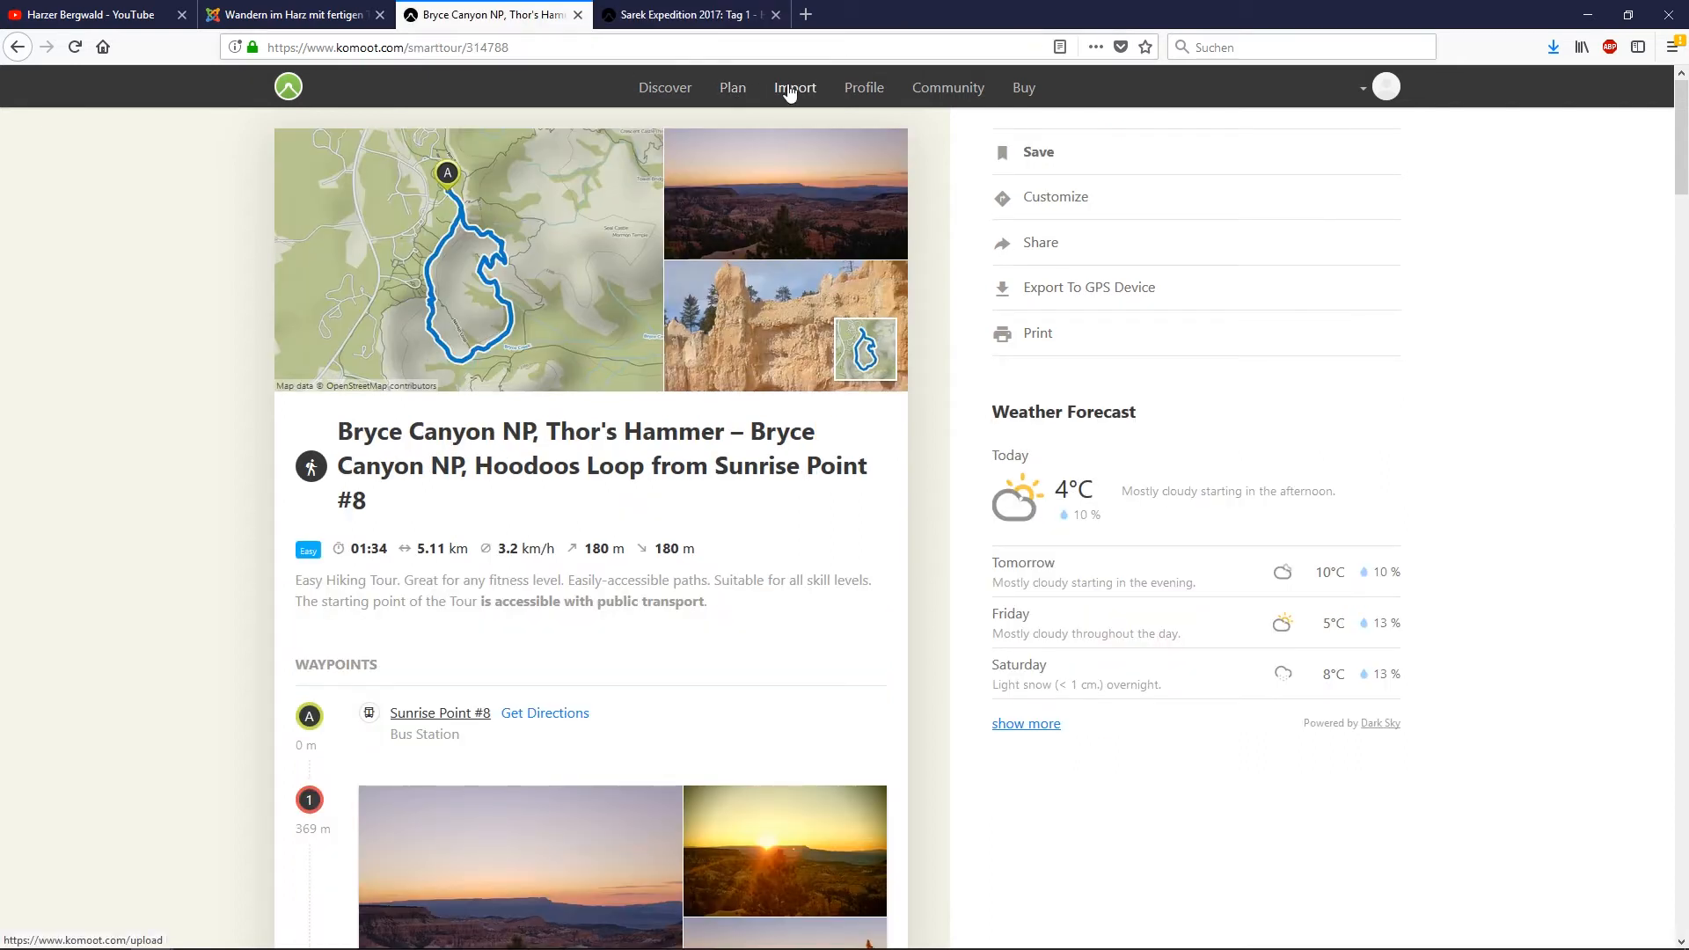
click(795, 88)
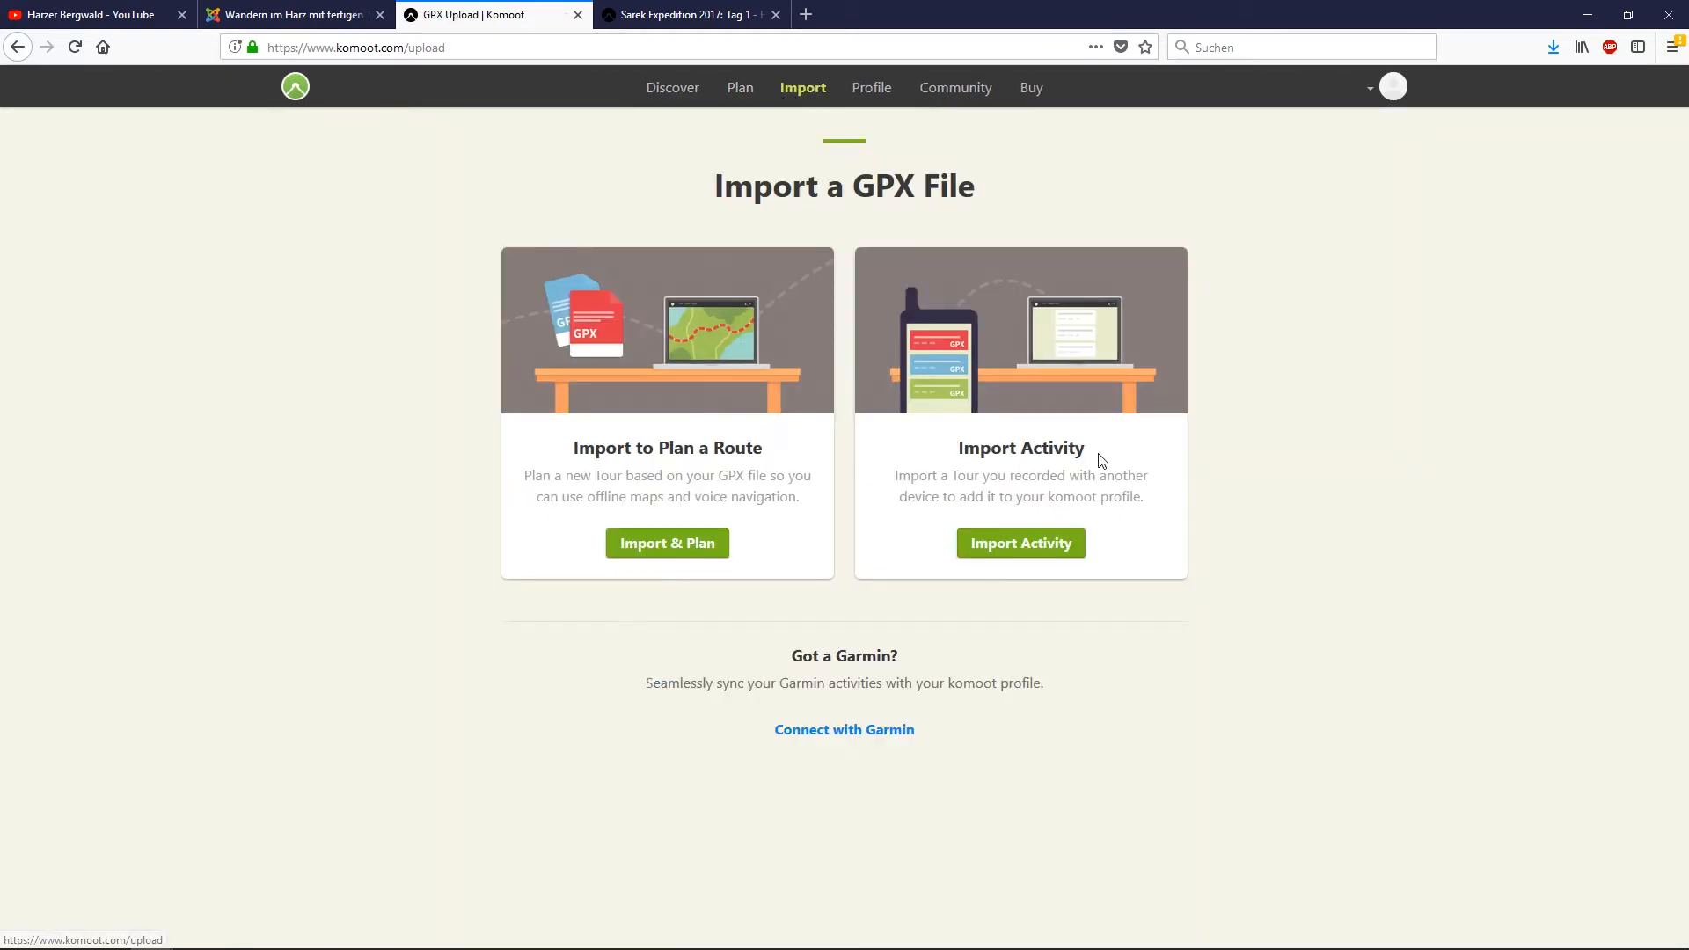
mouse_move(1163, 493)
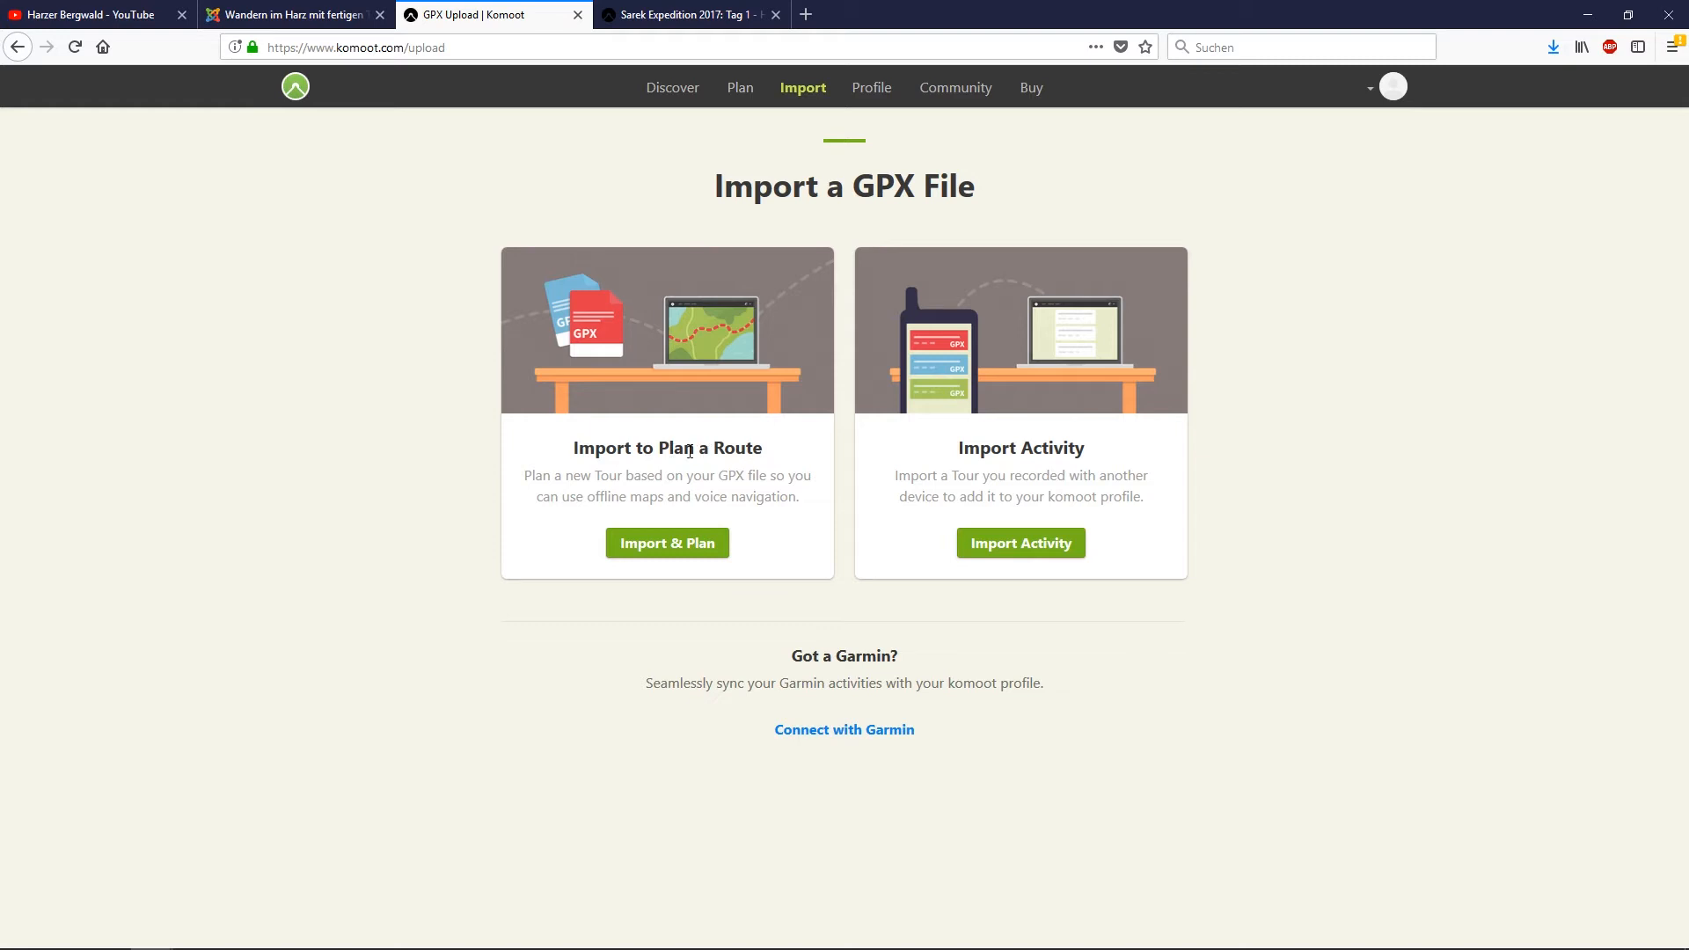
mouse_move(487, 454)
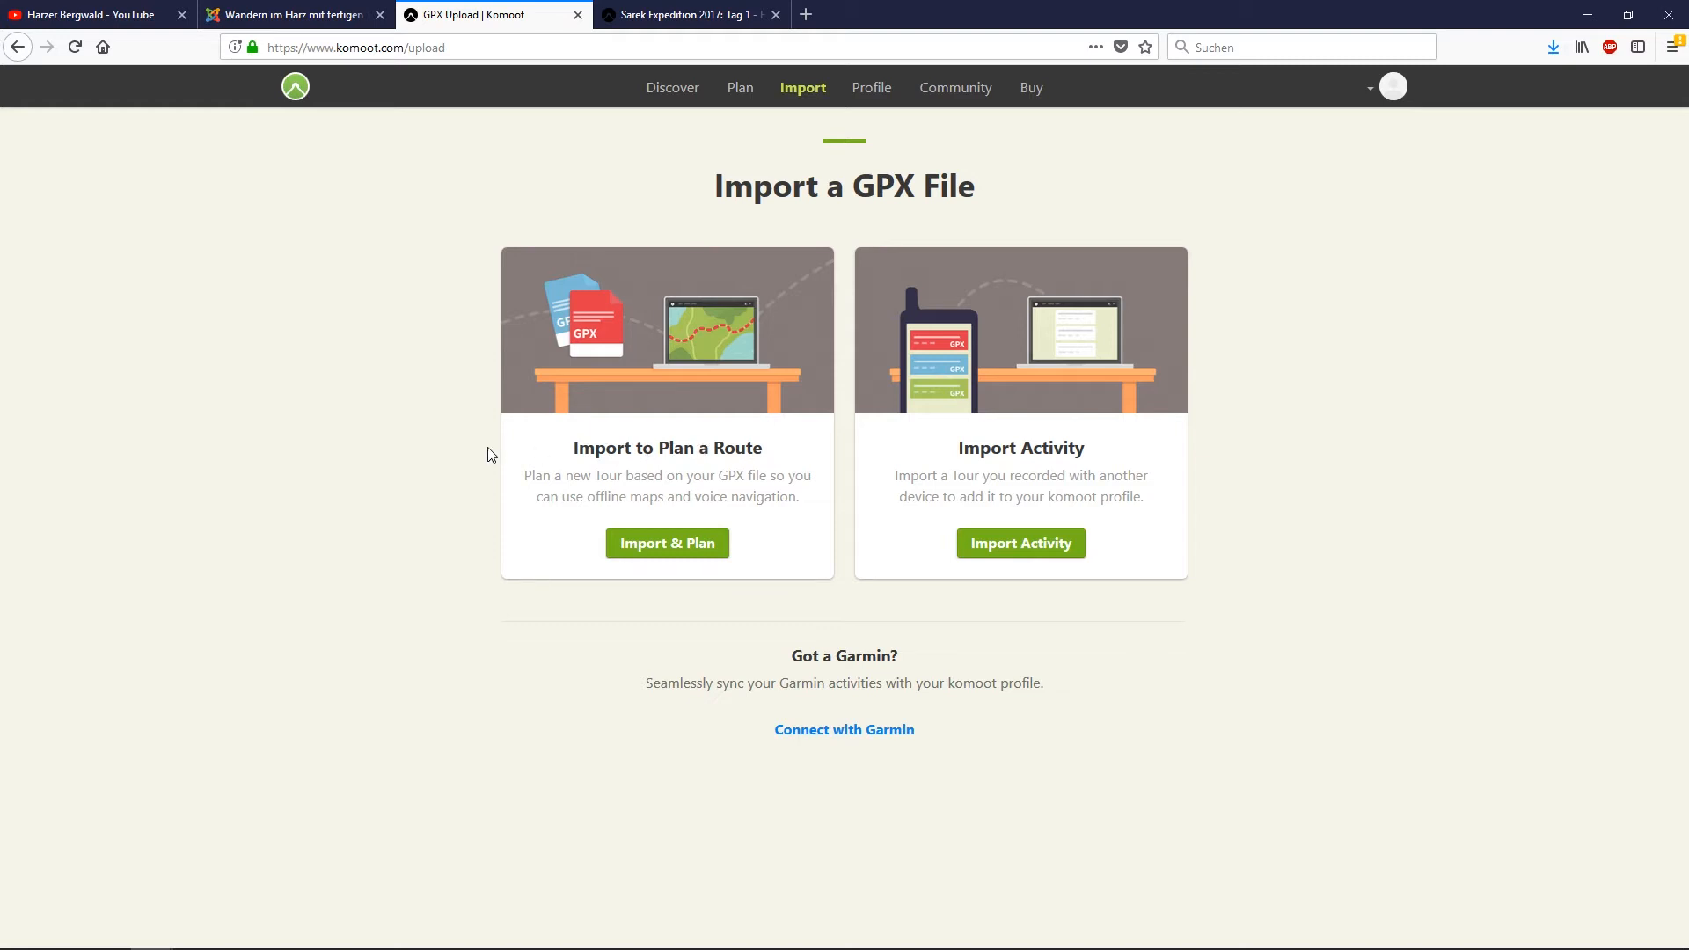
mouse_move(962, 452)
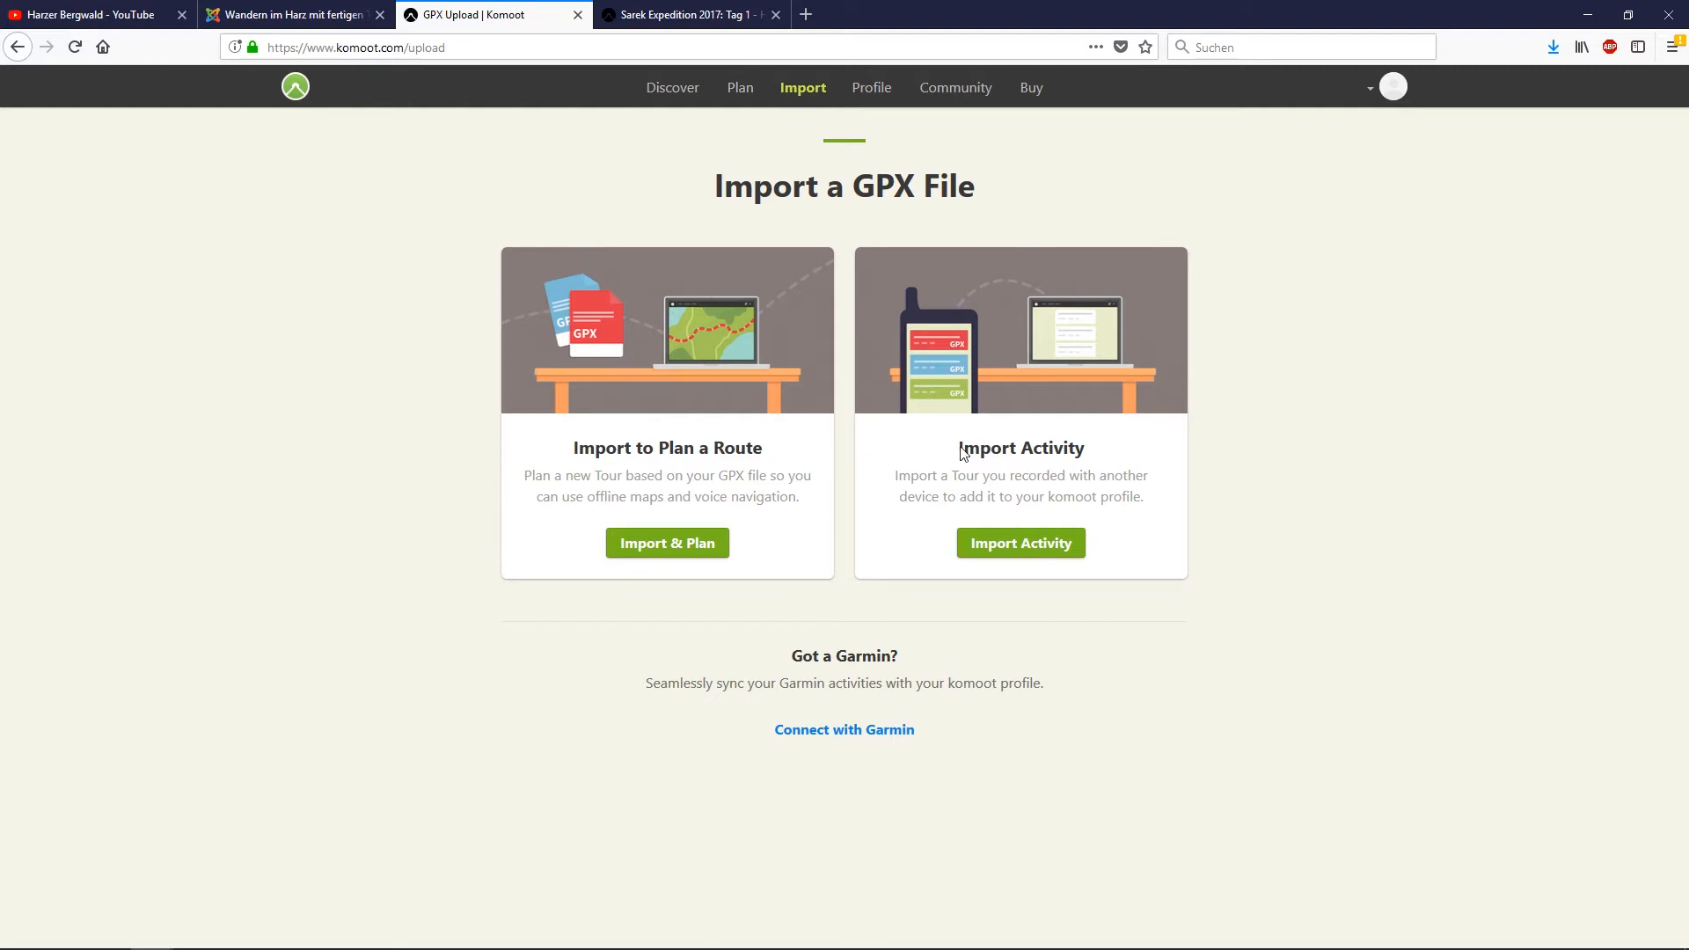
mouse_move(1217, 460)
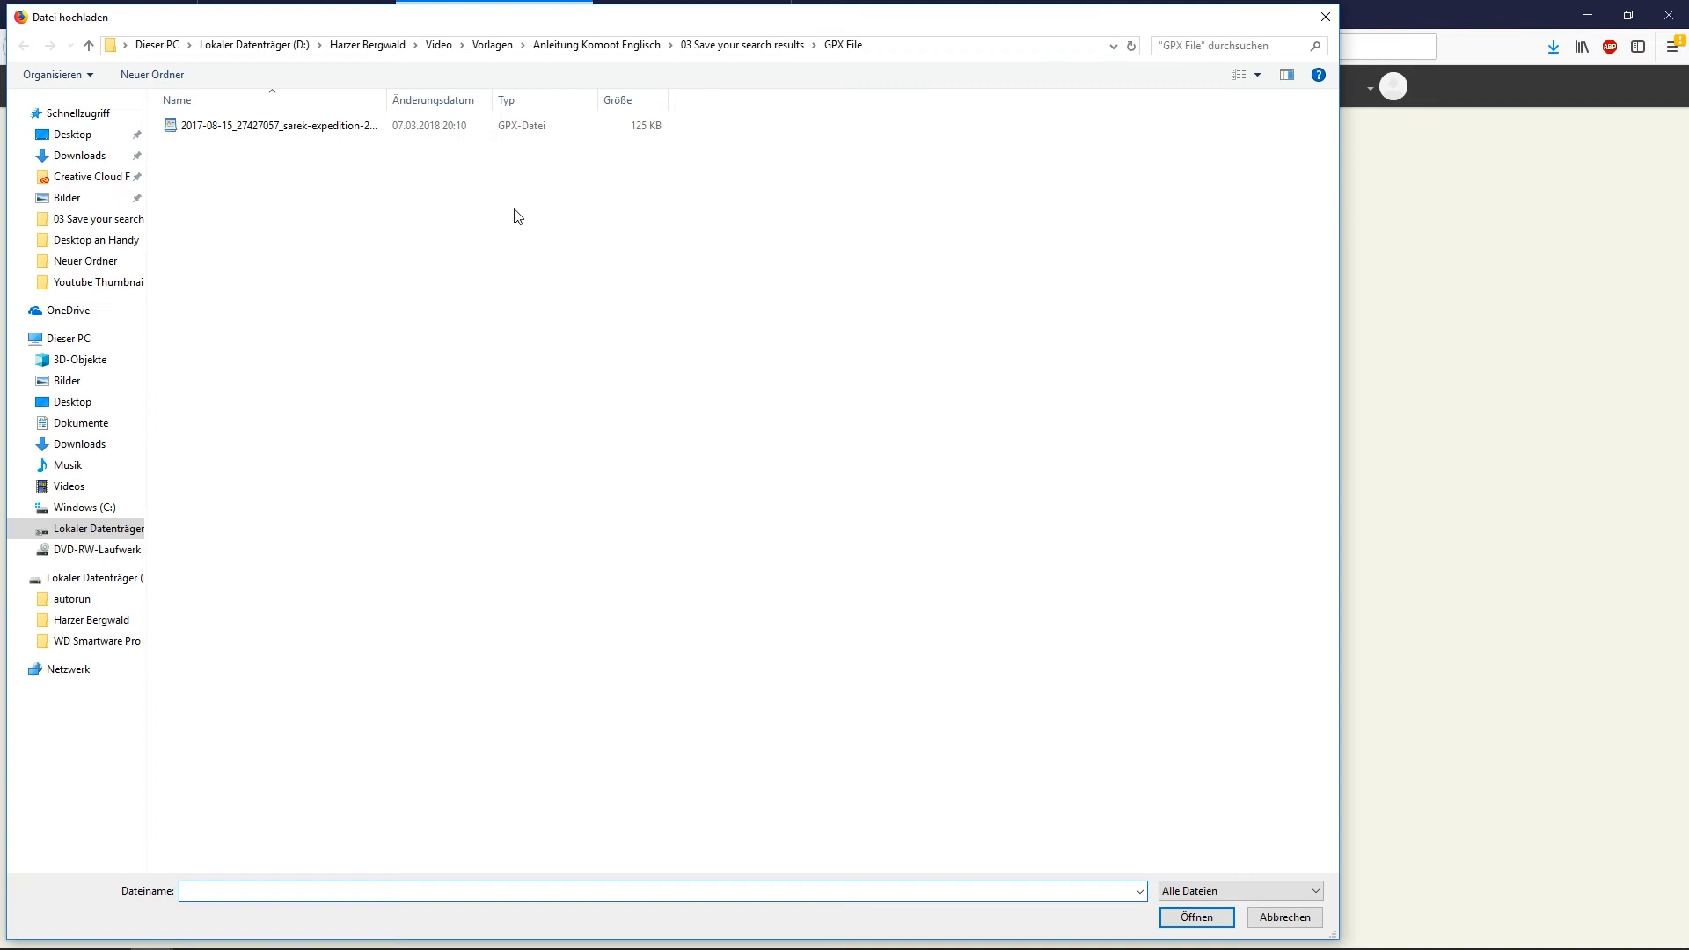
click(276, 124)
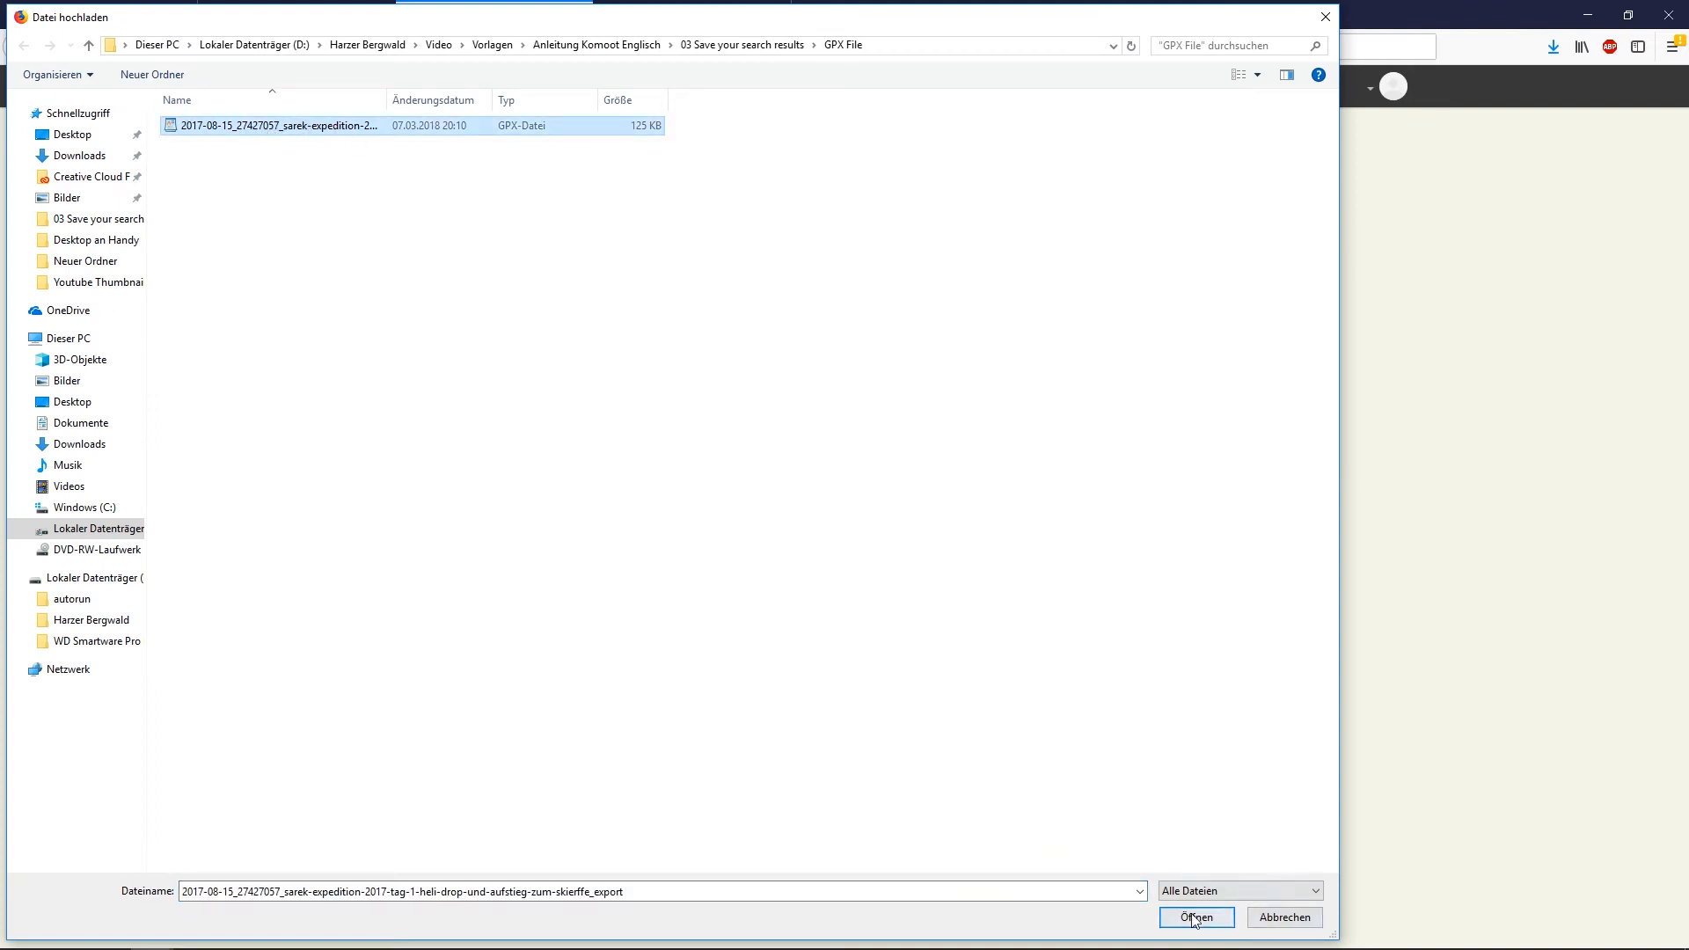
Upload the Sarek GPX as a private hiking activity dated 2017/08/15
click(1196, 917)
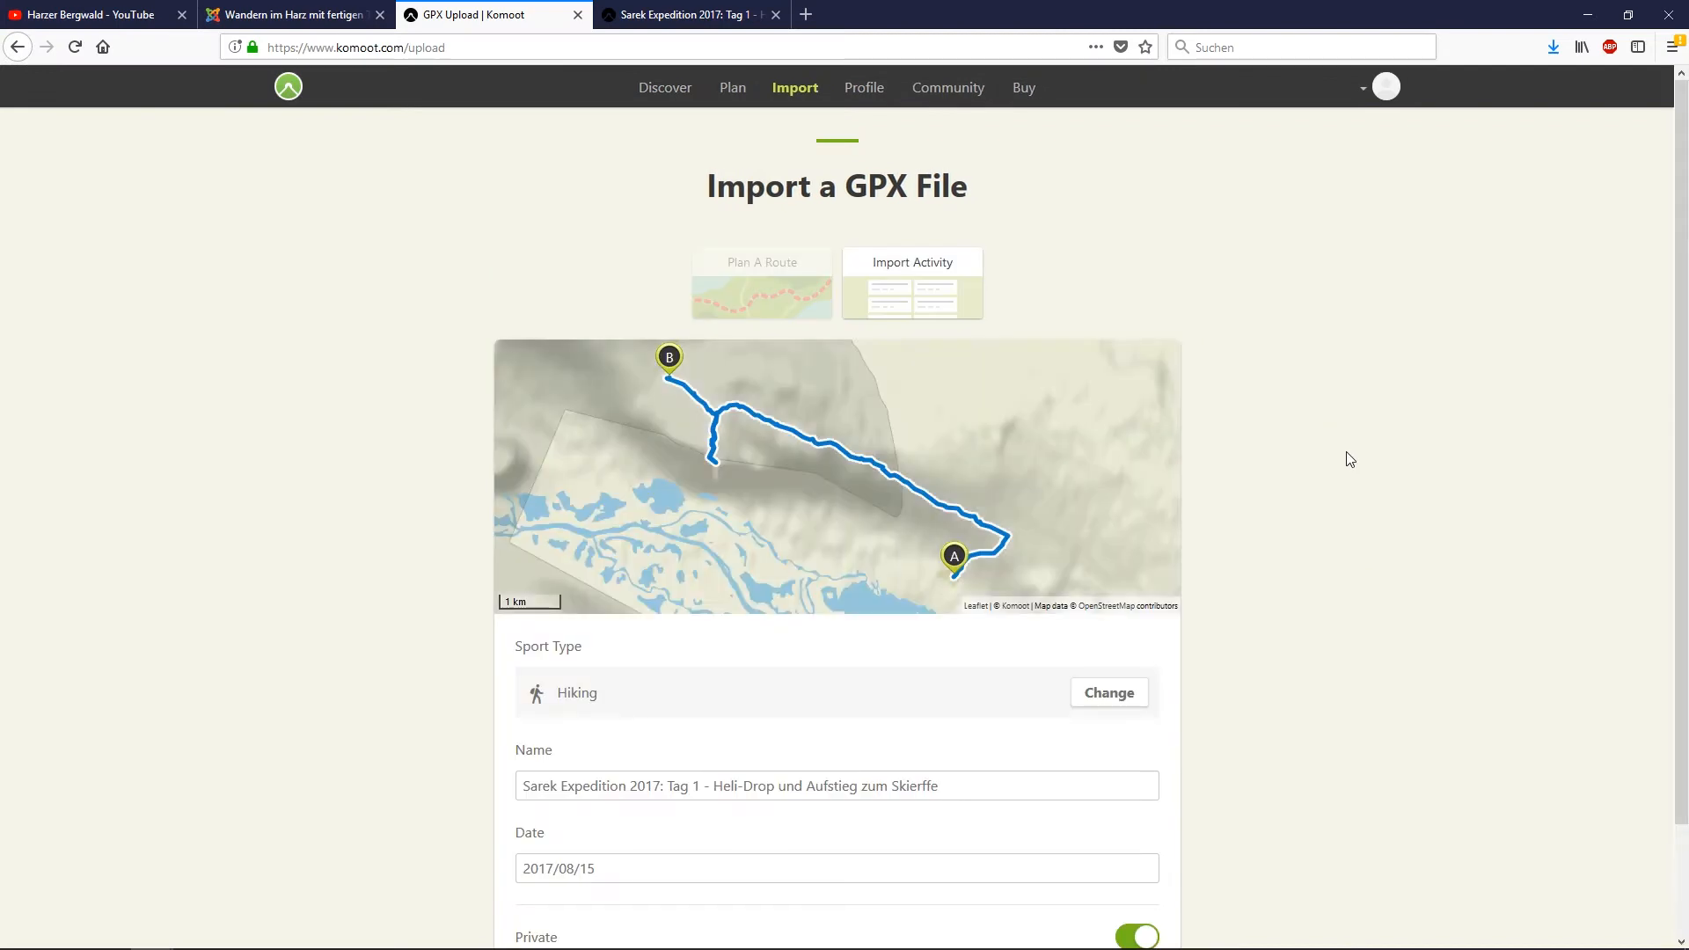
scroll(down, 3)
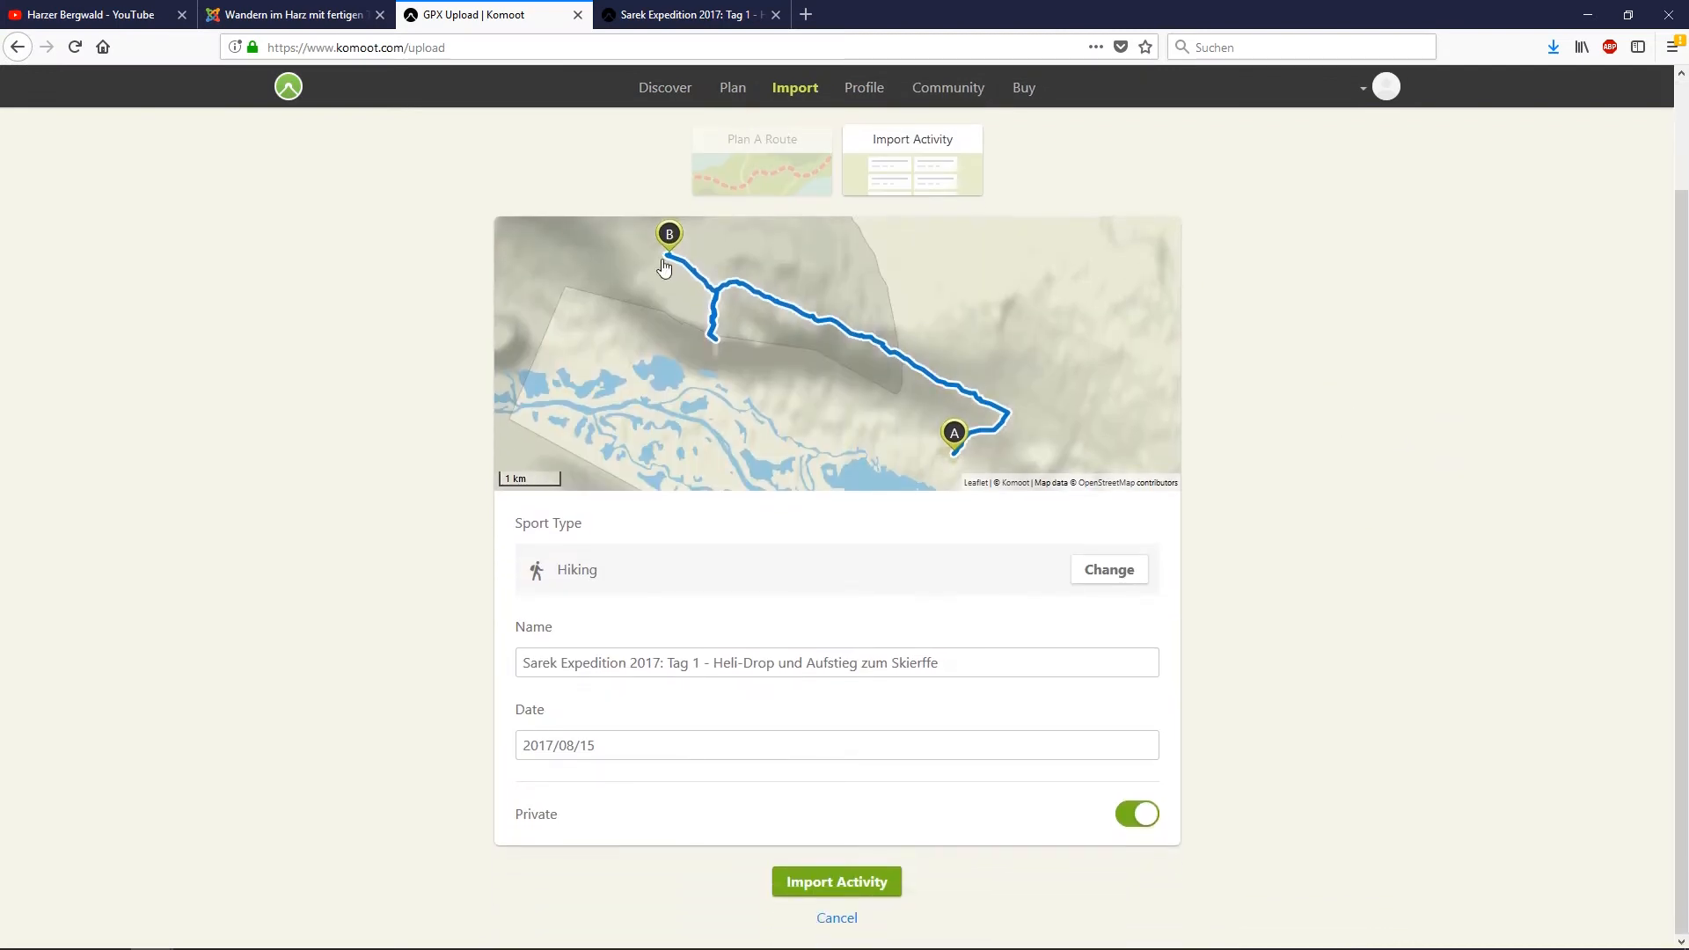
mouse_move(1416, 506)
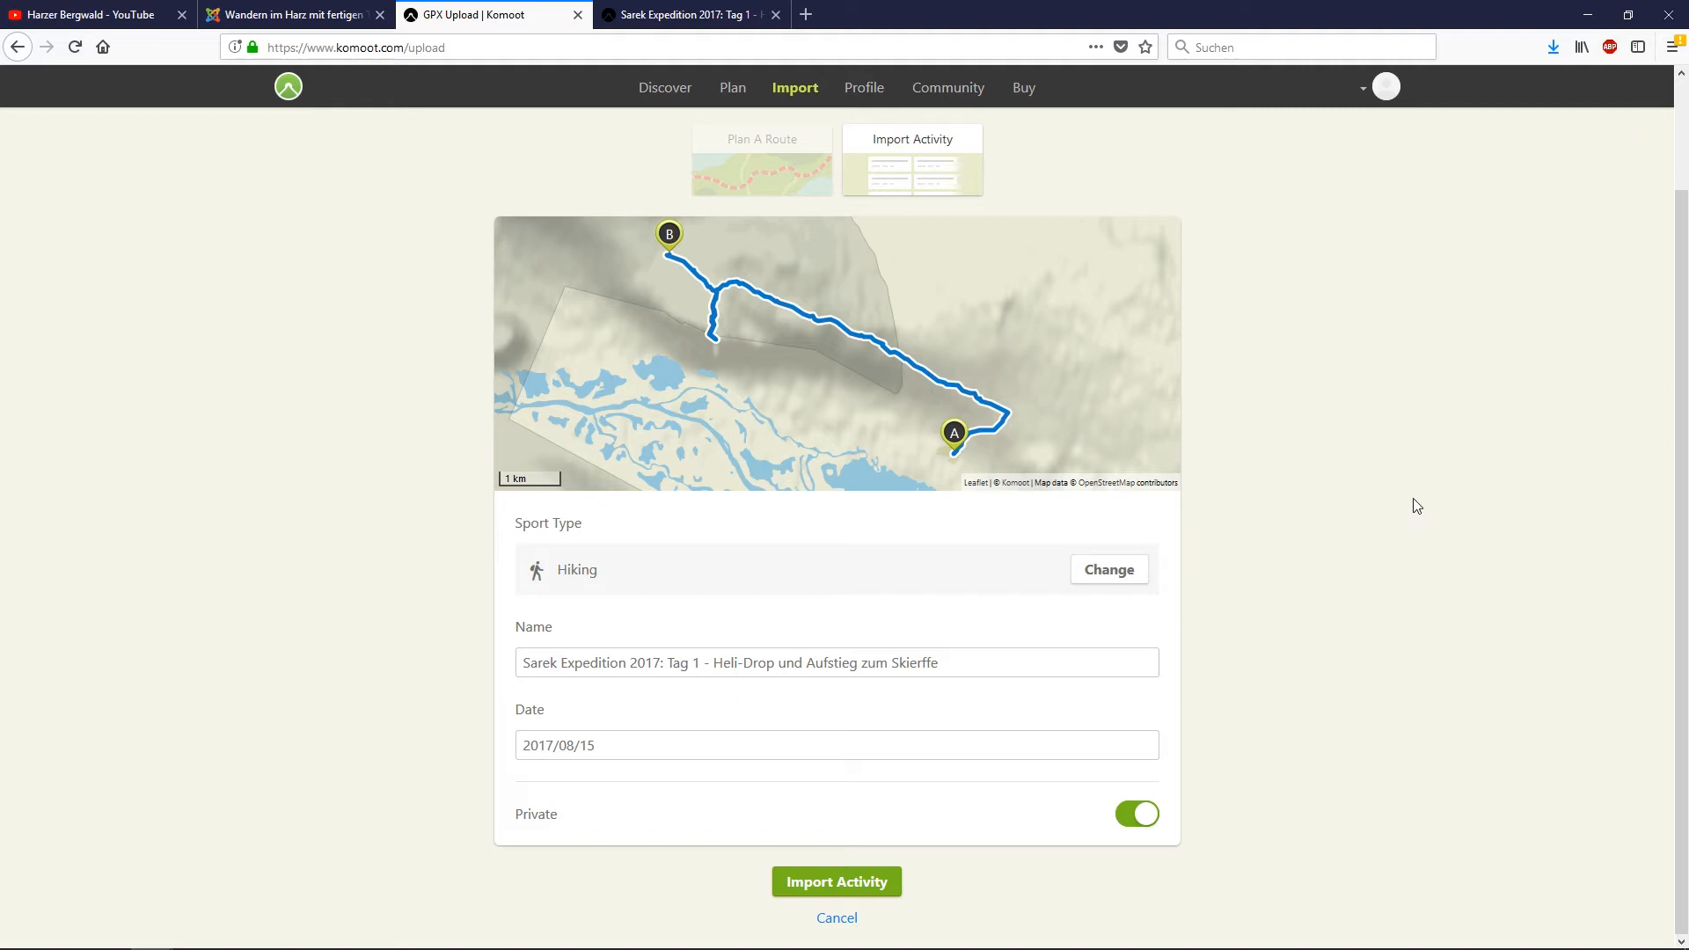
mouse_move(590, 568)
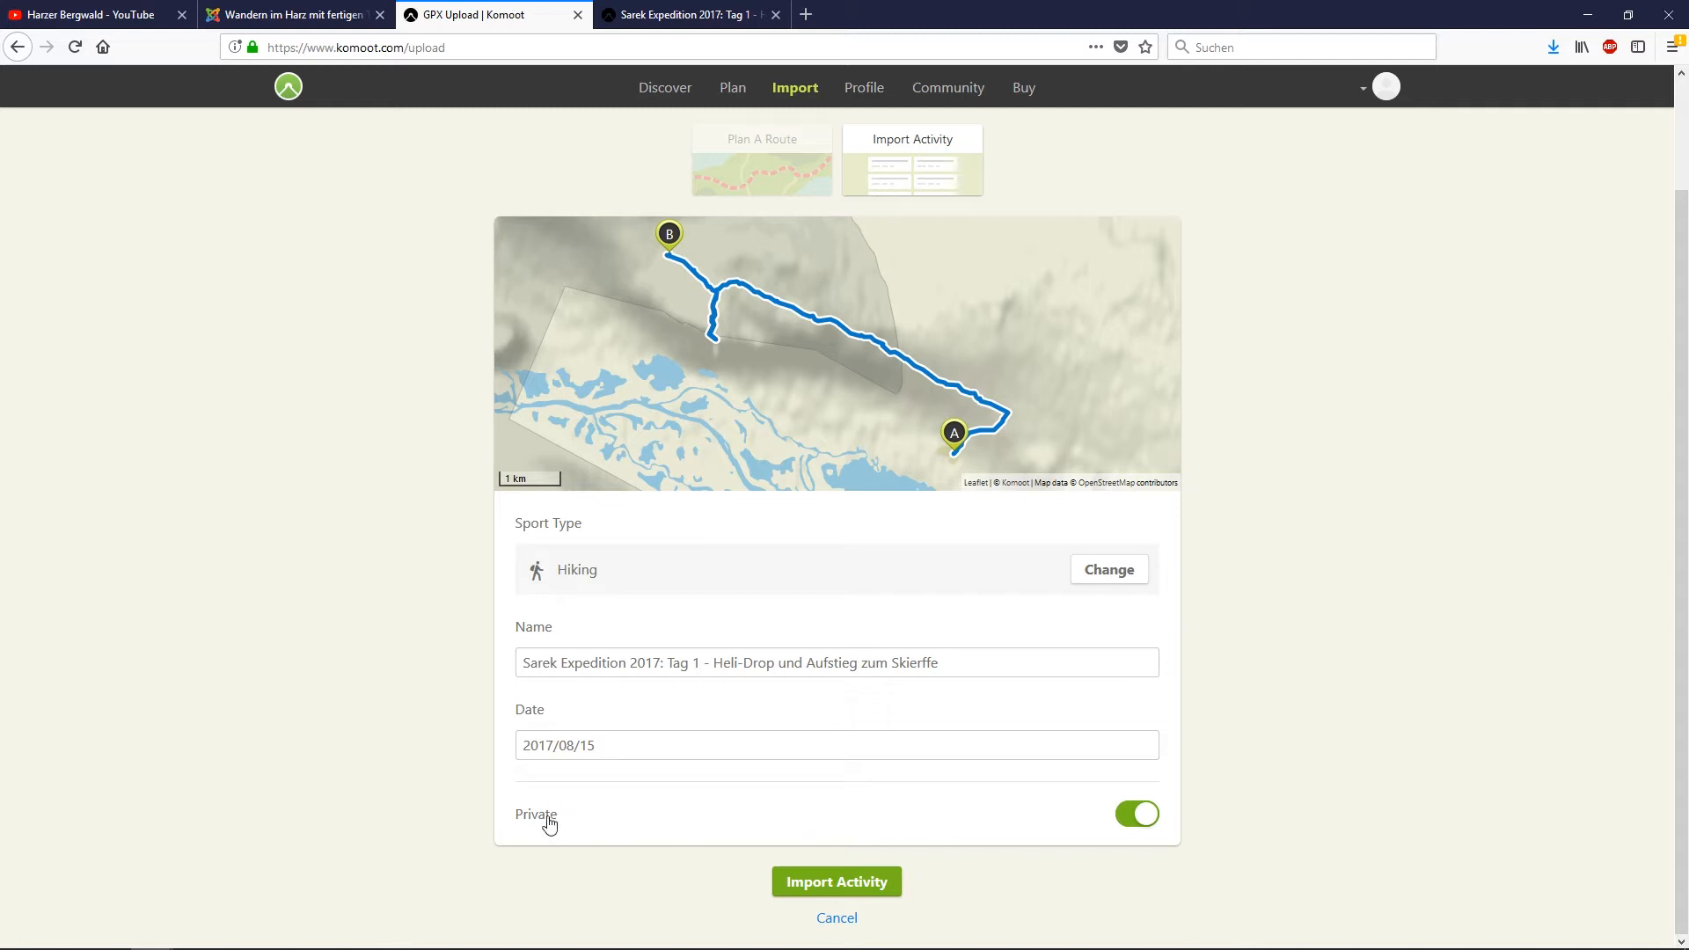
mouse_move(426, 788)
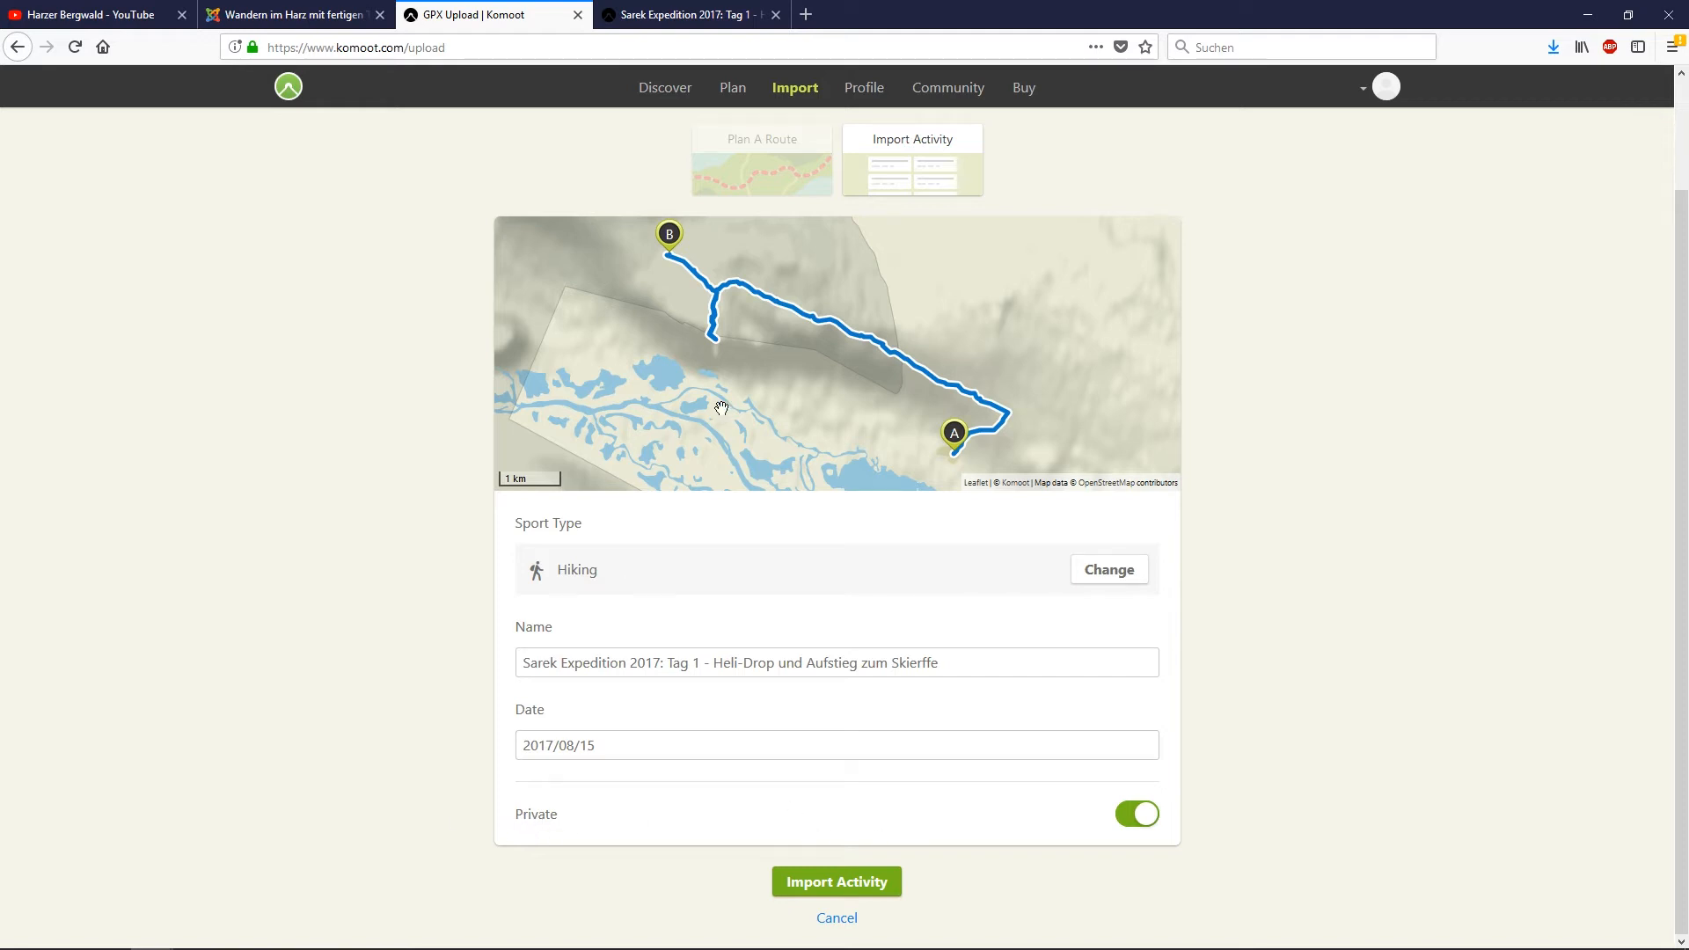
mouse_move(554, 832)
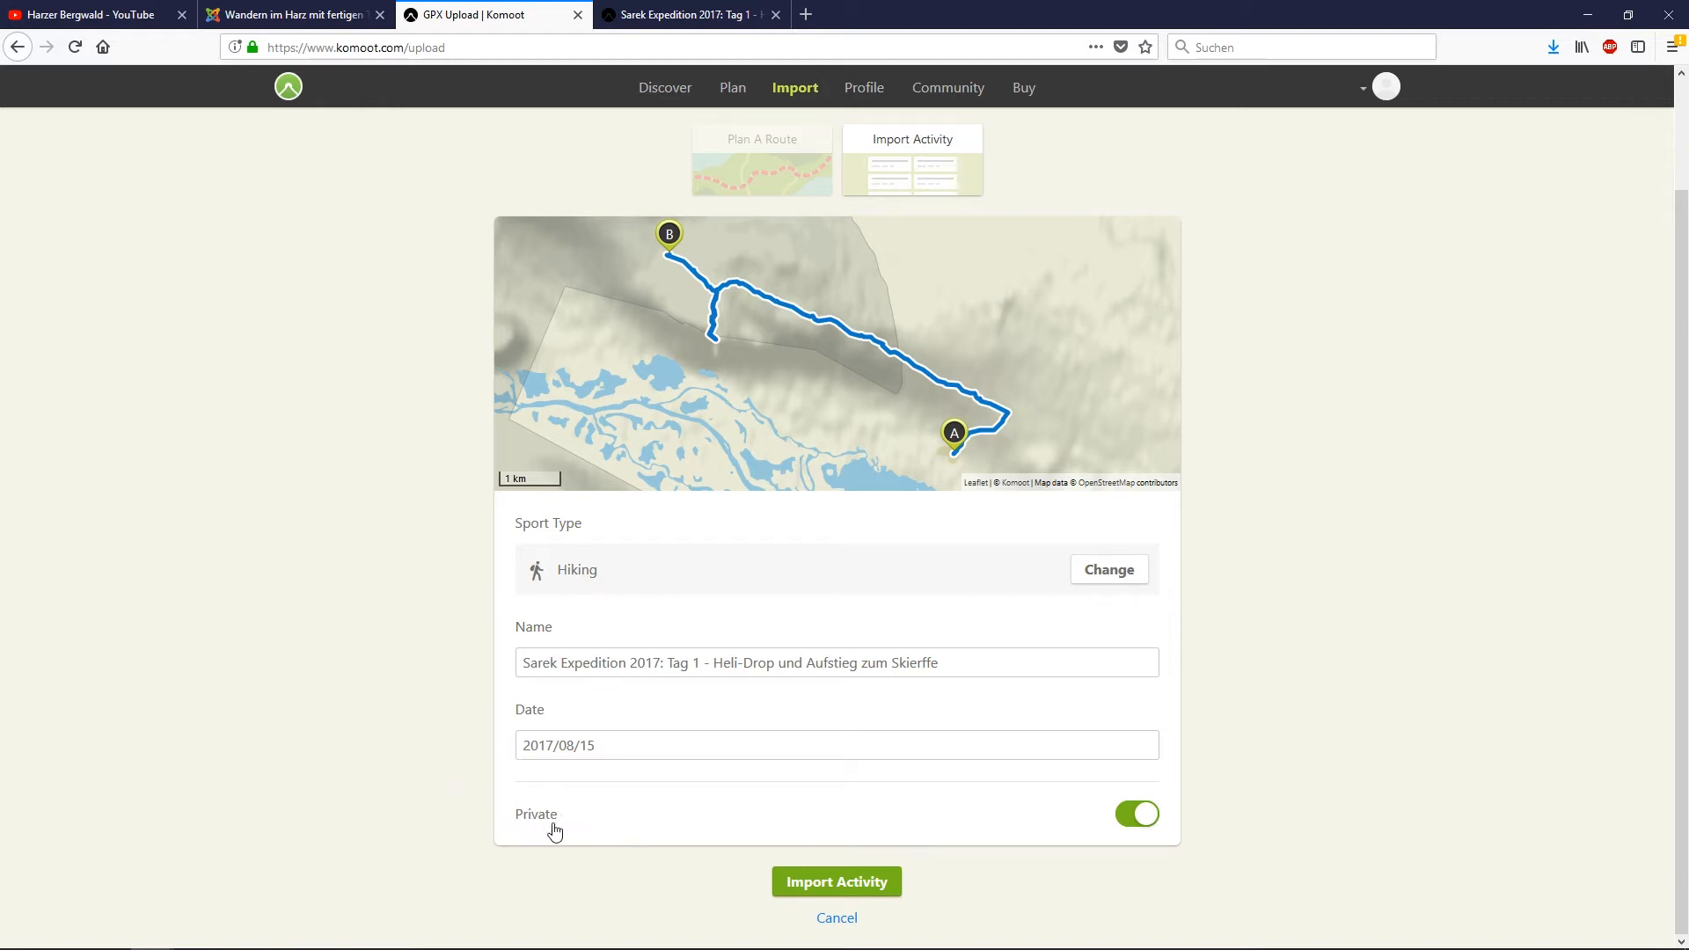
click(835, 882)
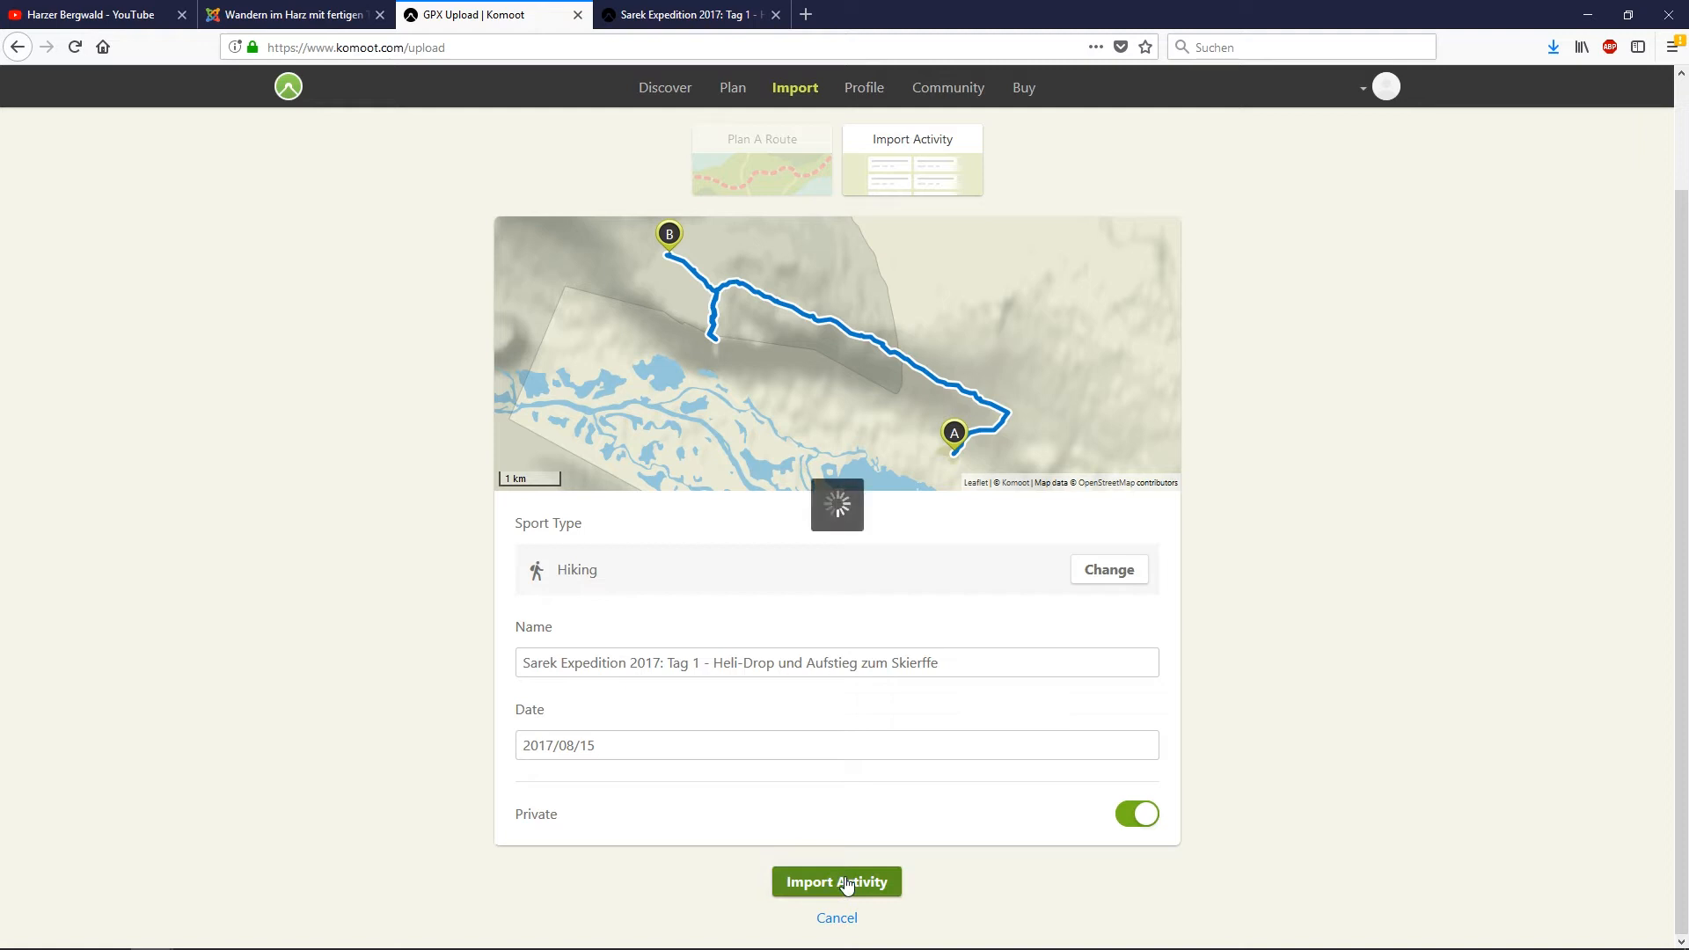
click(836, 881)
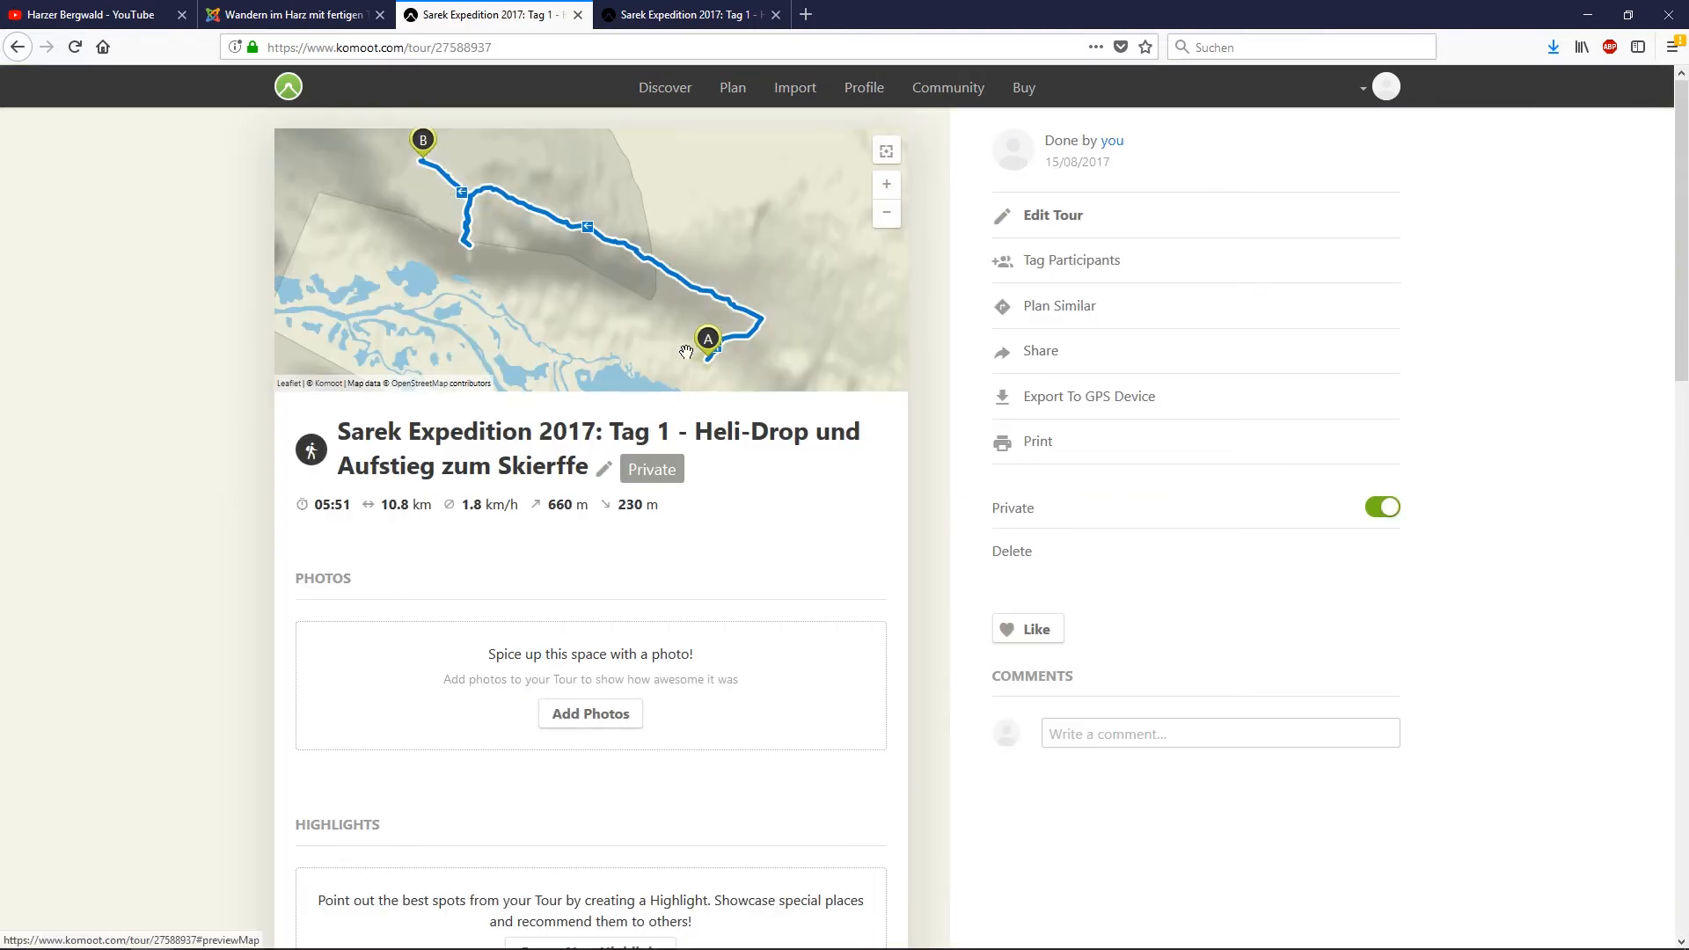
click(862, 88)
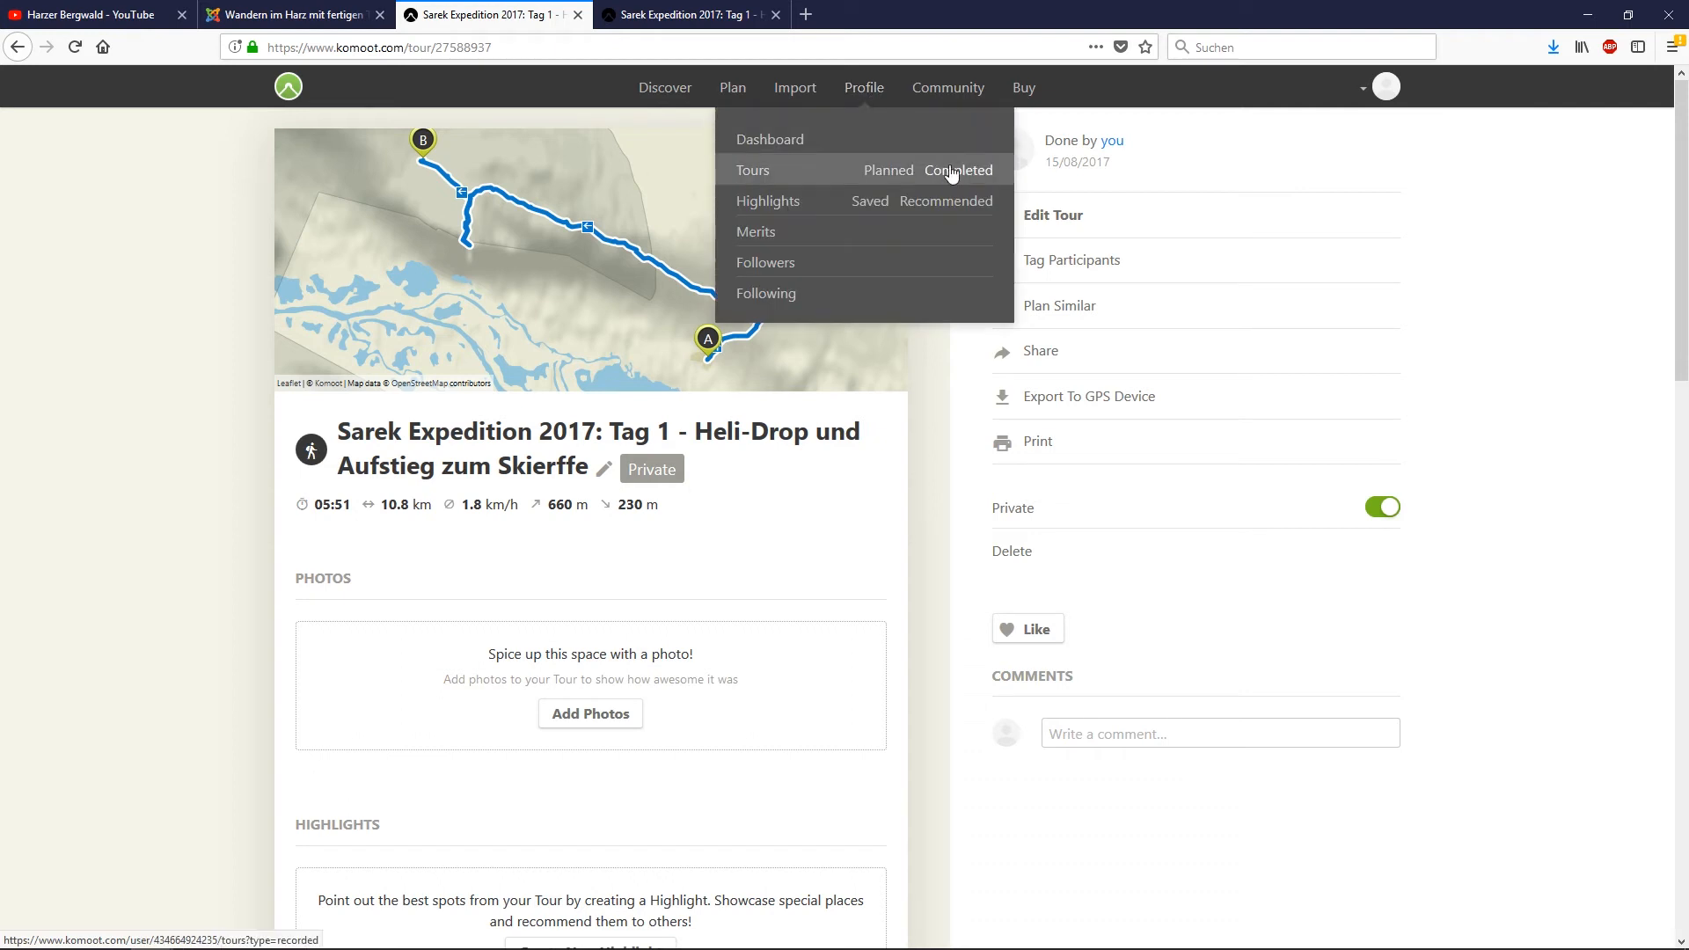
Filter the profile's tours to Completed, showing the 10.8 km Sarek Expedition hike
click(956, 171)
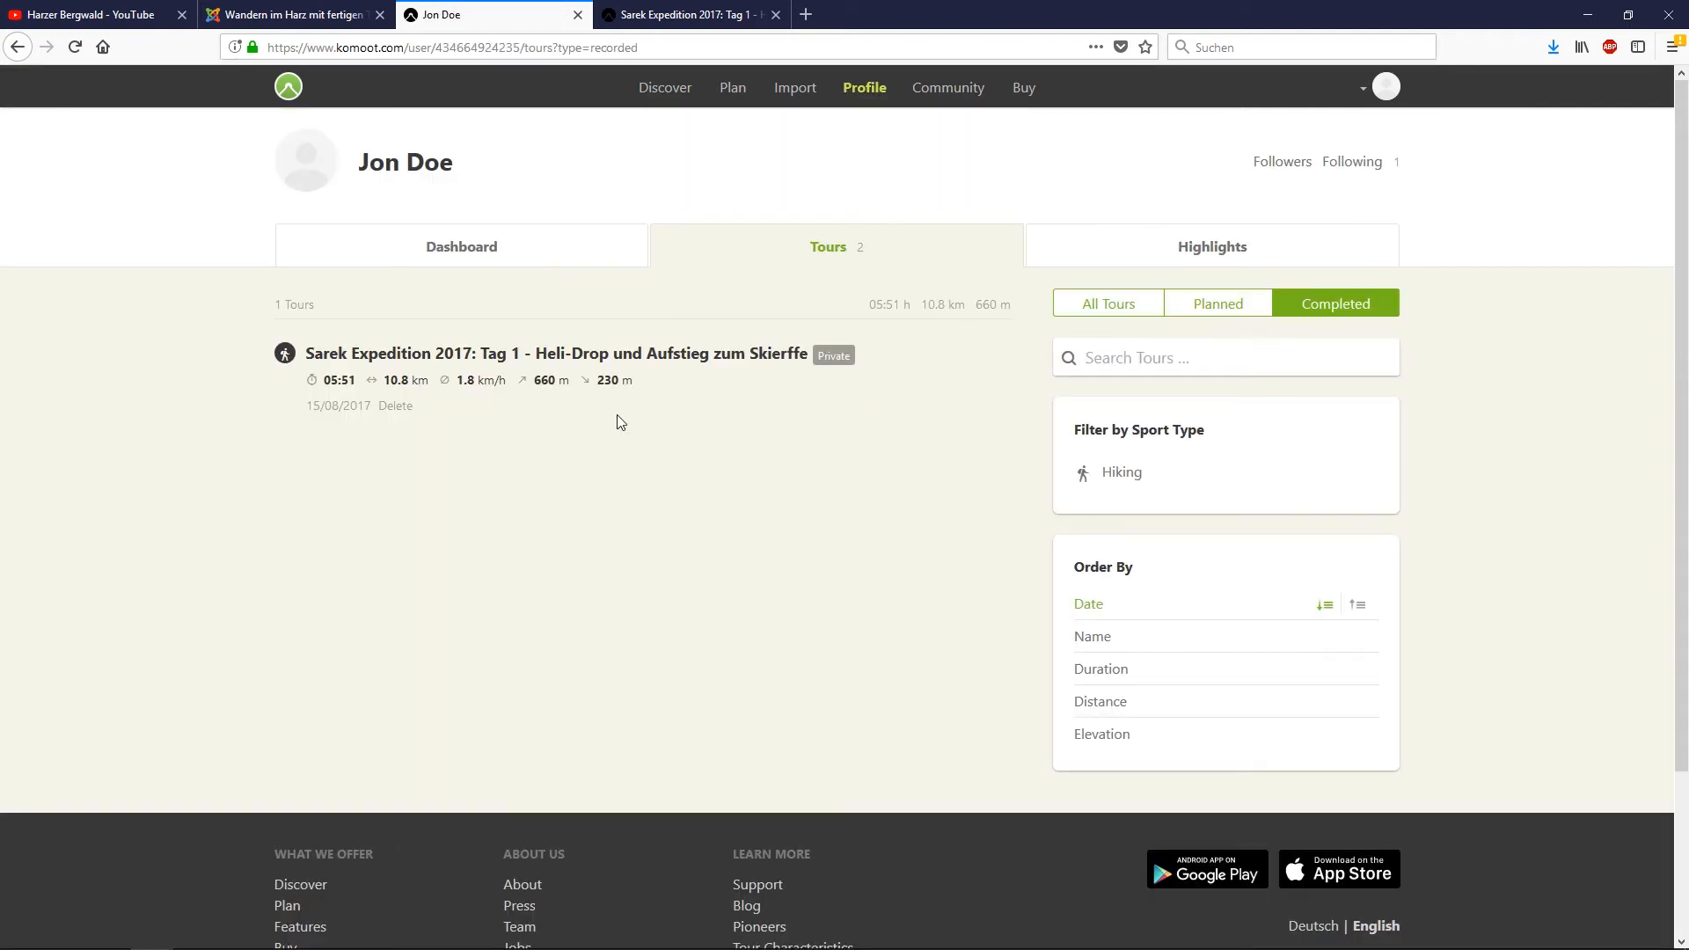
mouse_move(565, 375)
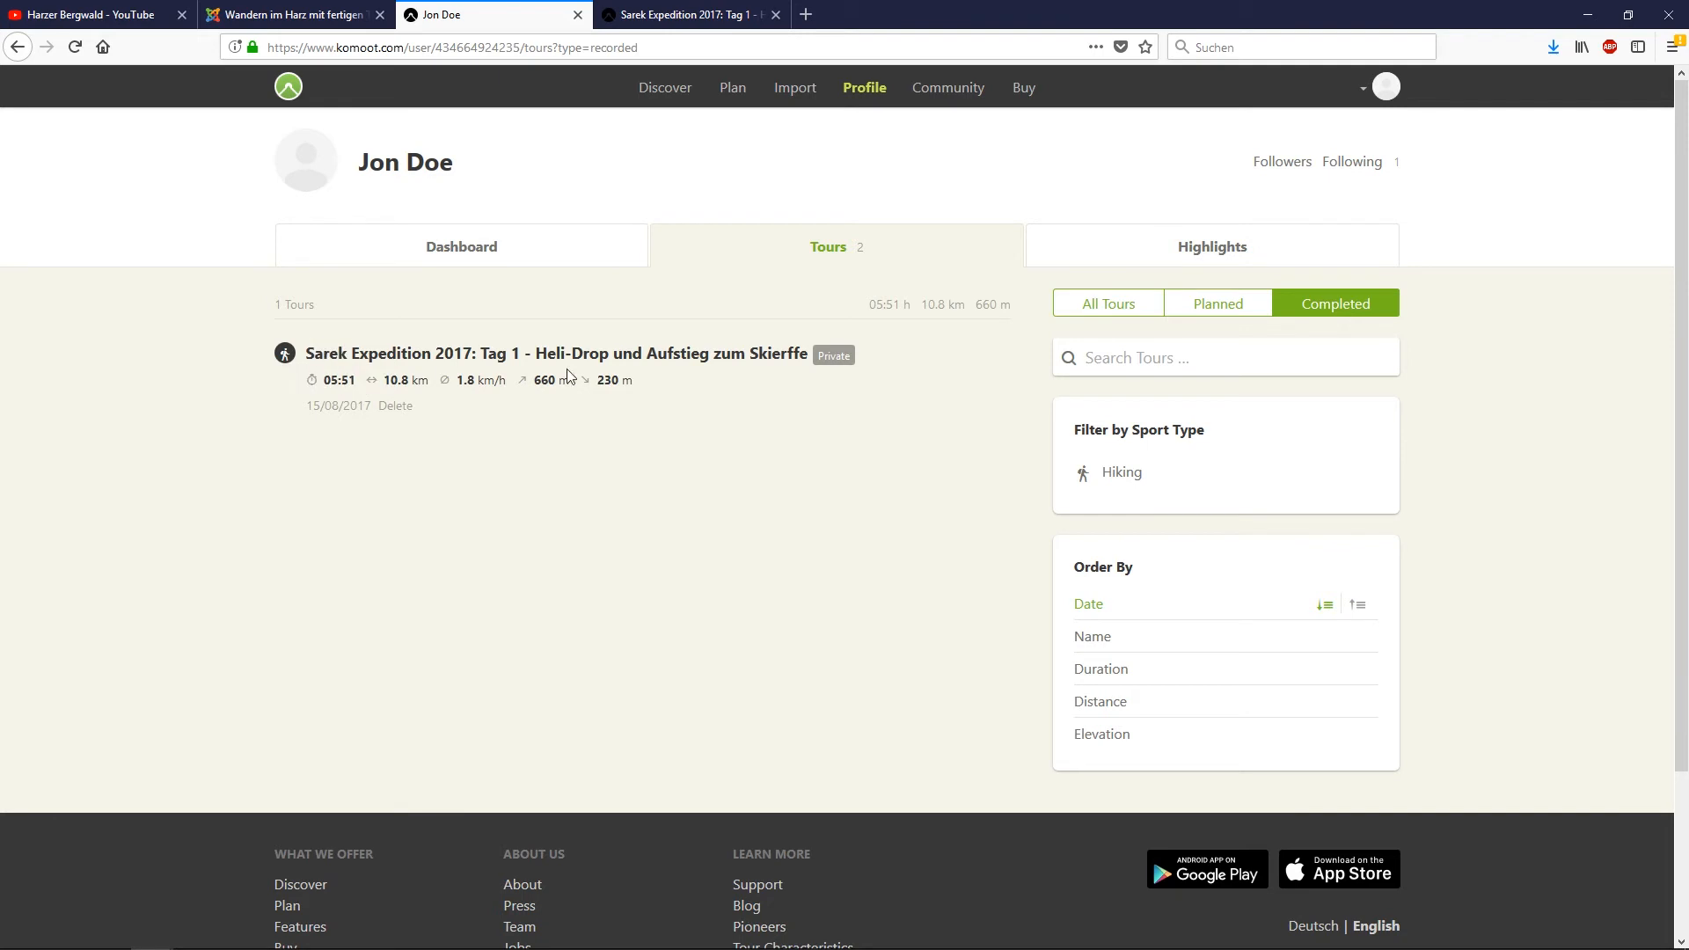
mouse_move(381, 373)
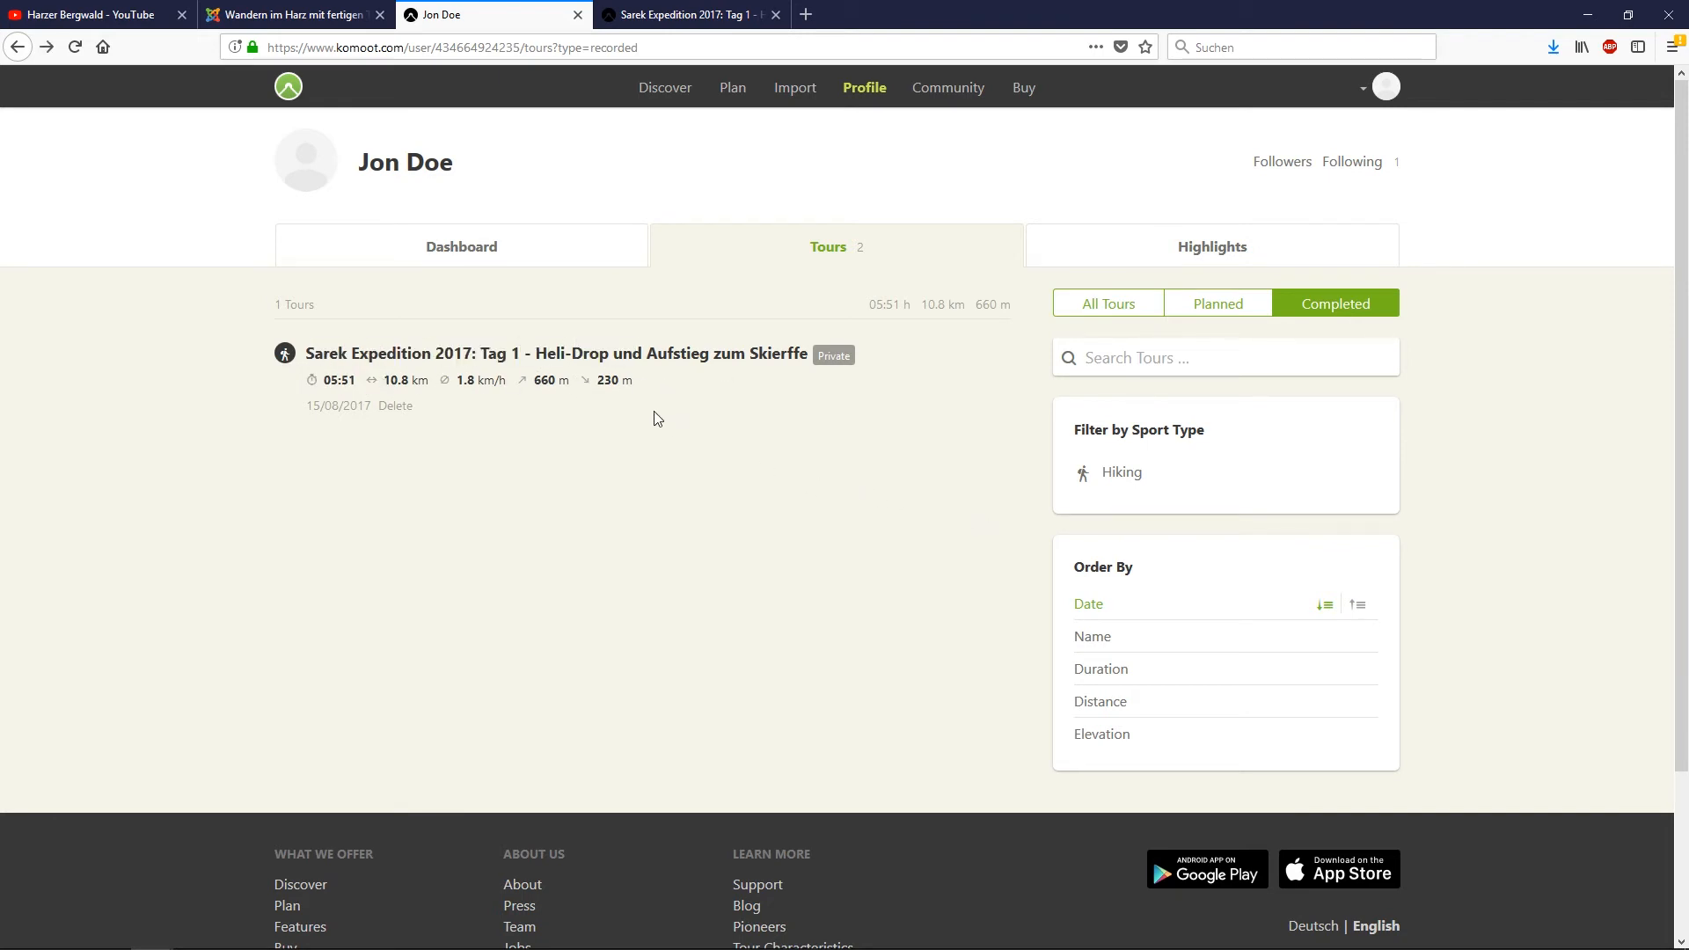
mouse_move(1260, 394)
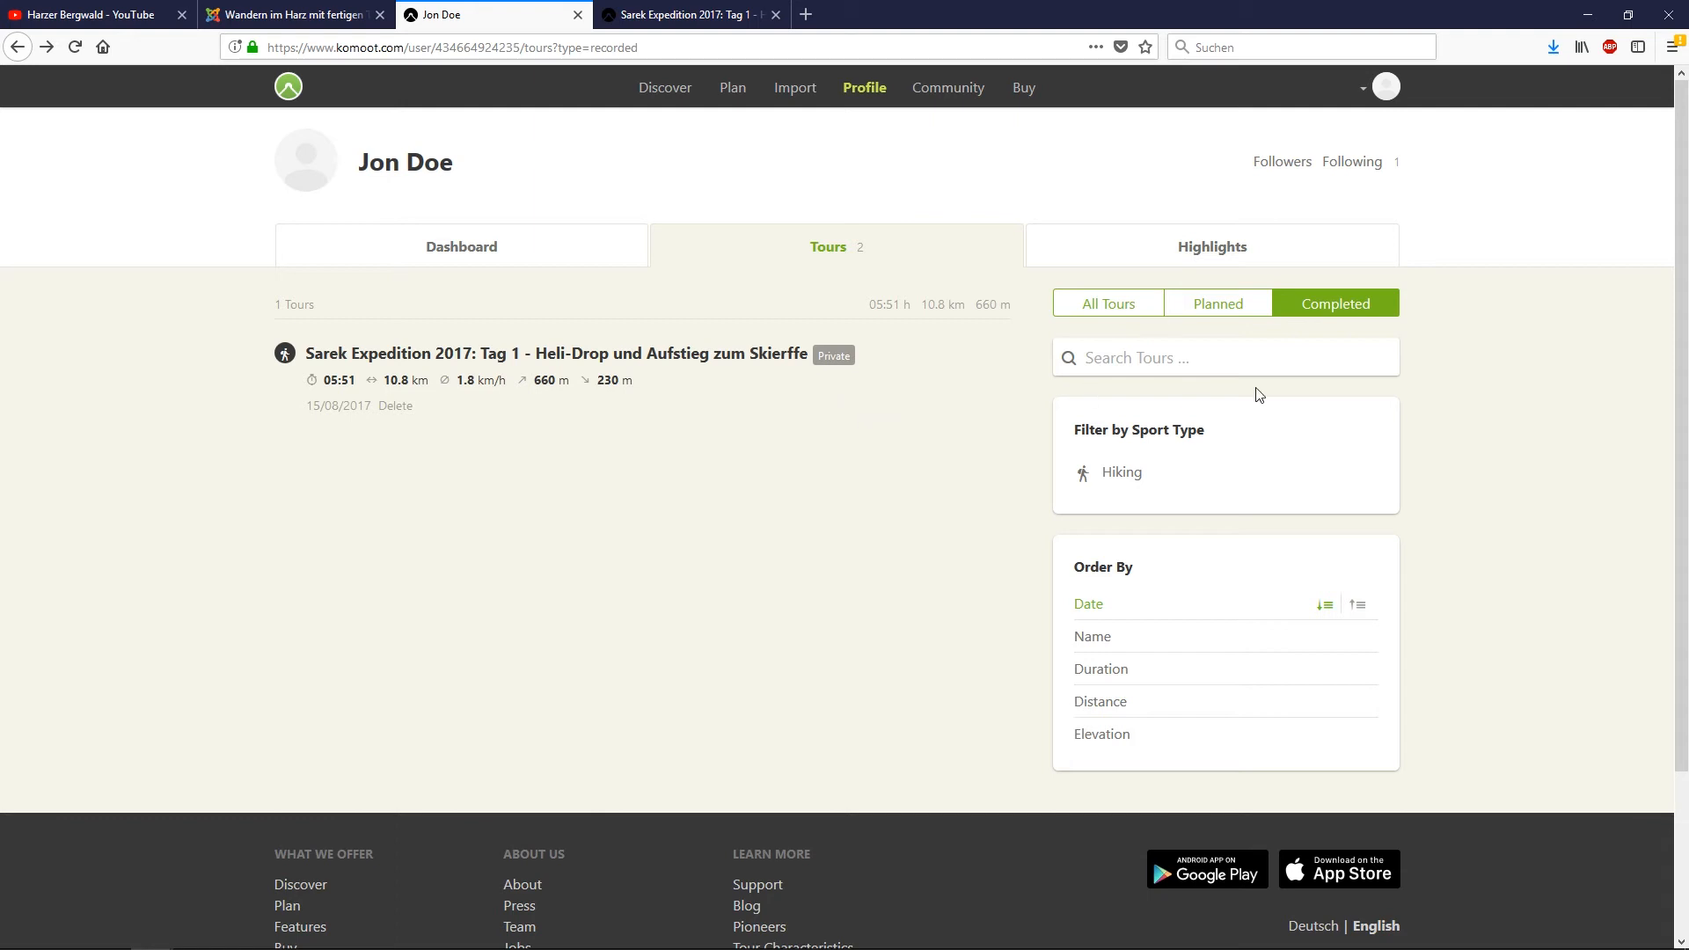
mouse_move(635, 468)
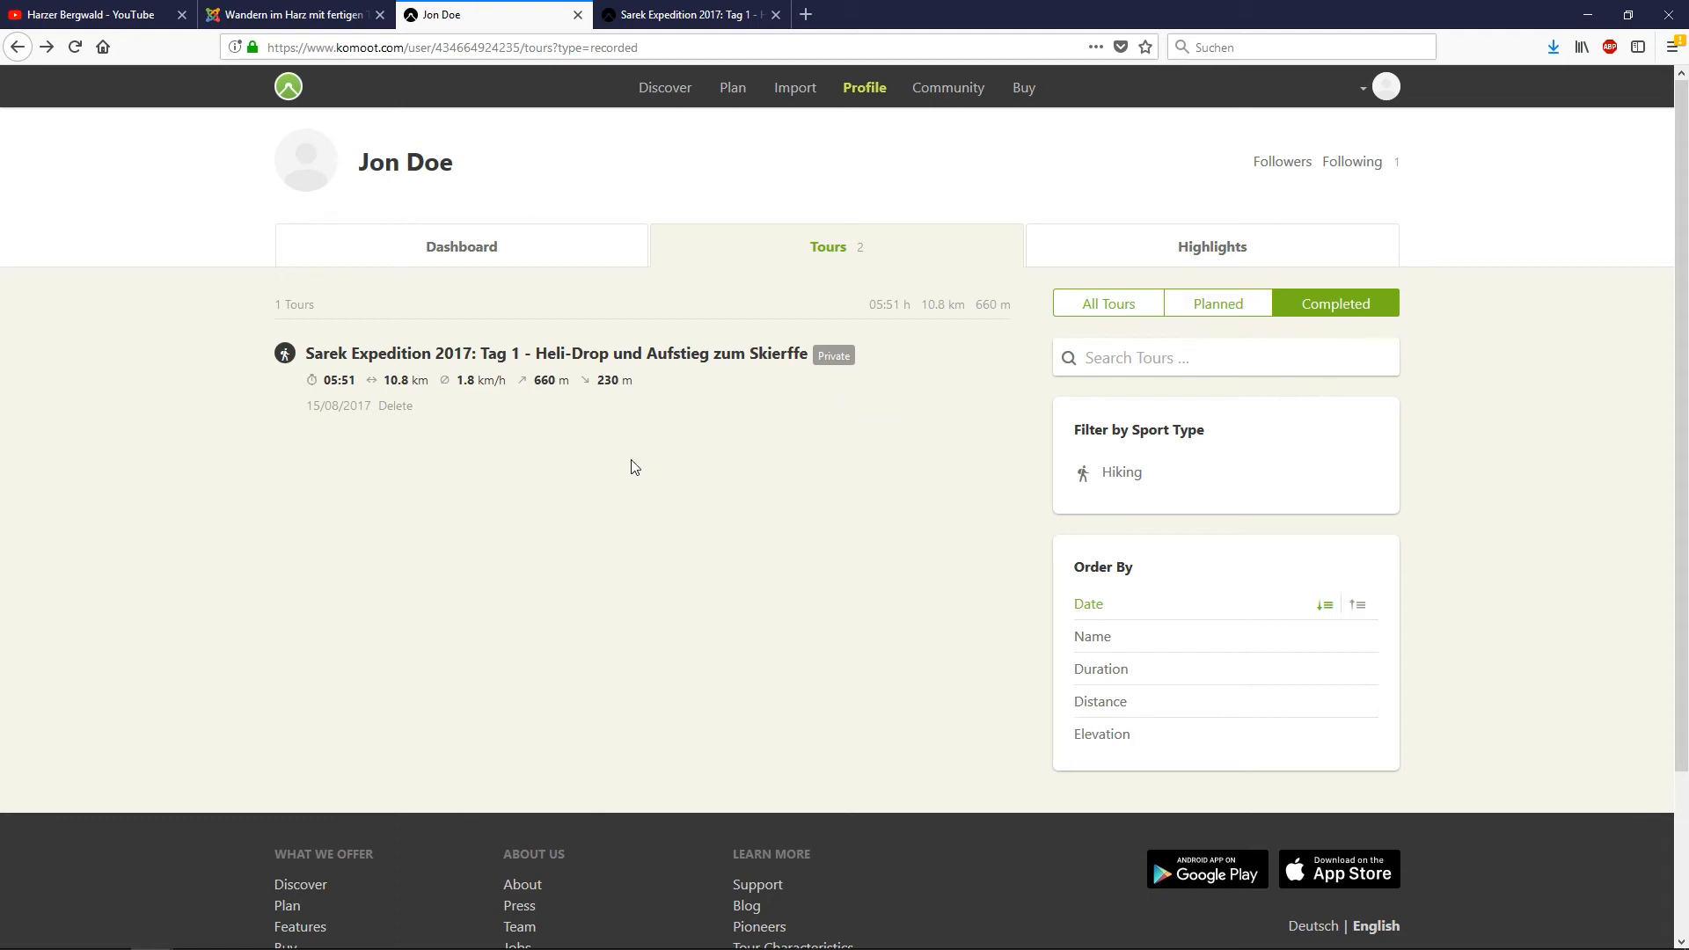
mouse_move(738, 540)
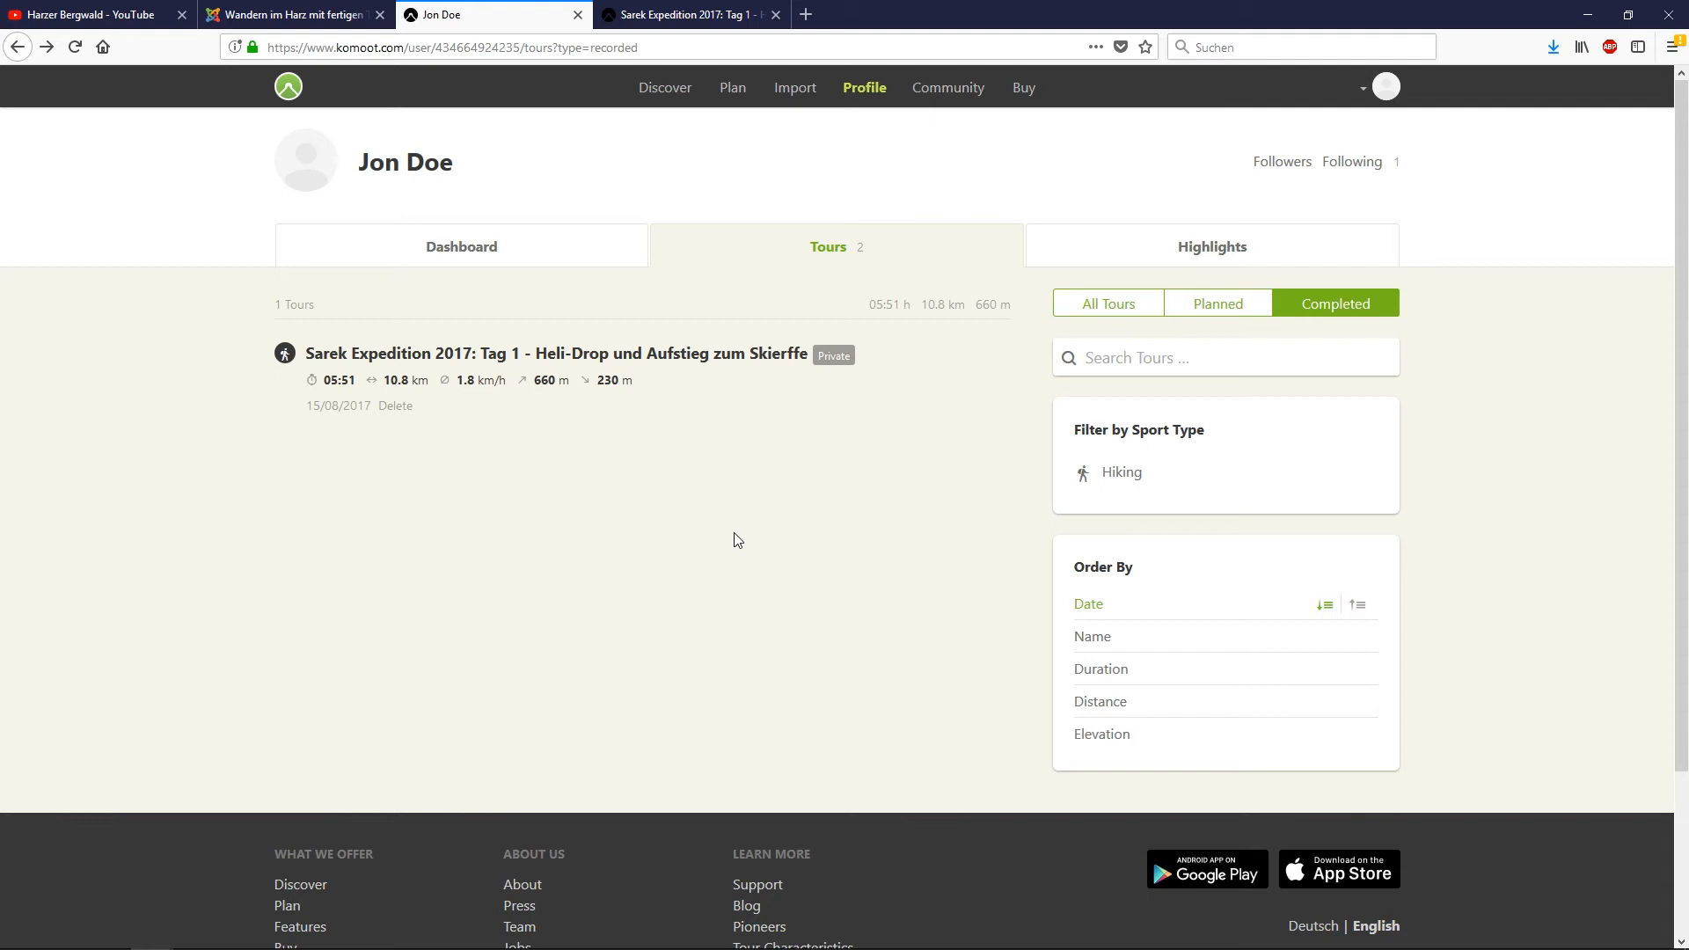
mouse_move(549, 547)
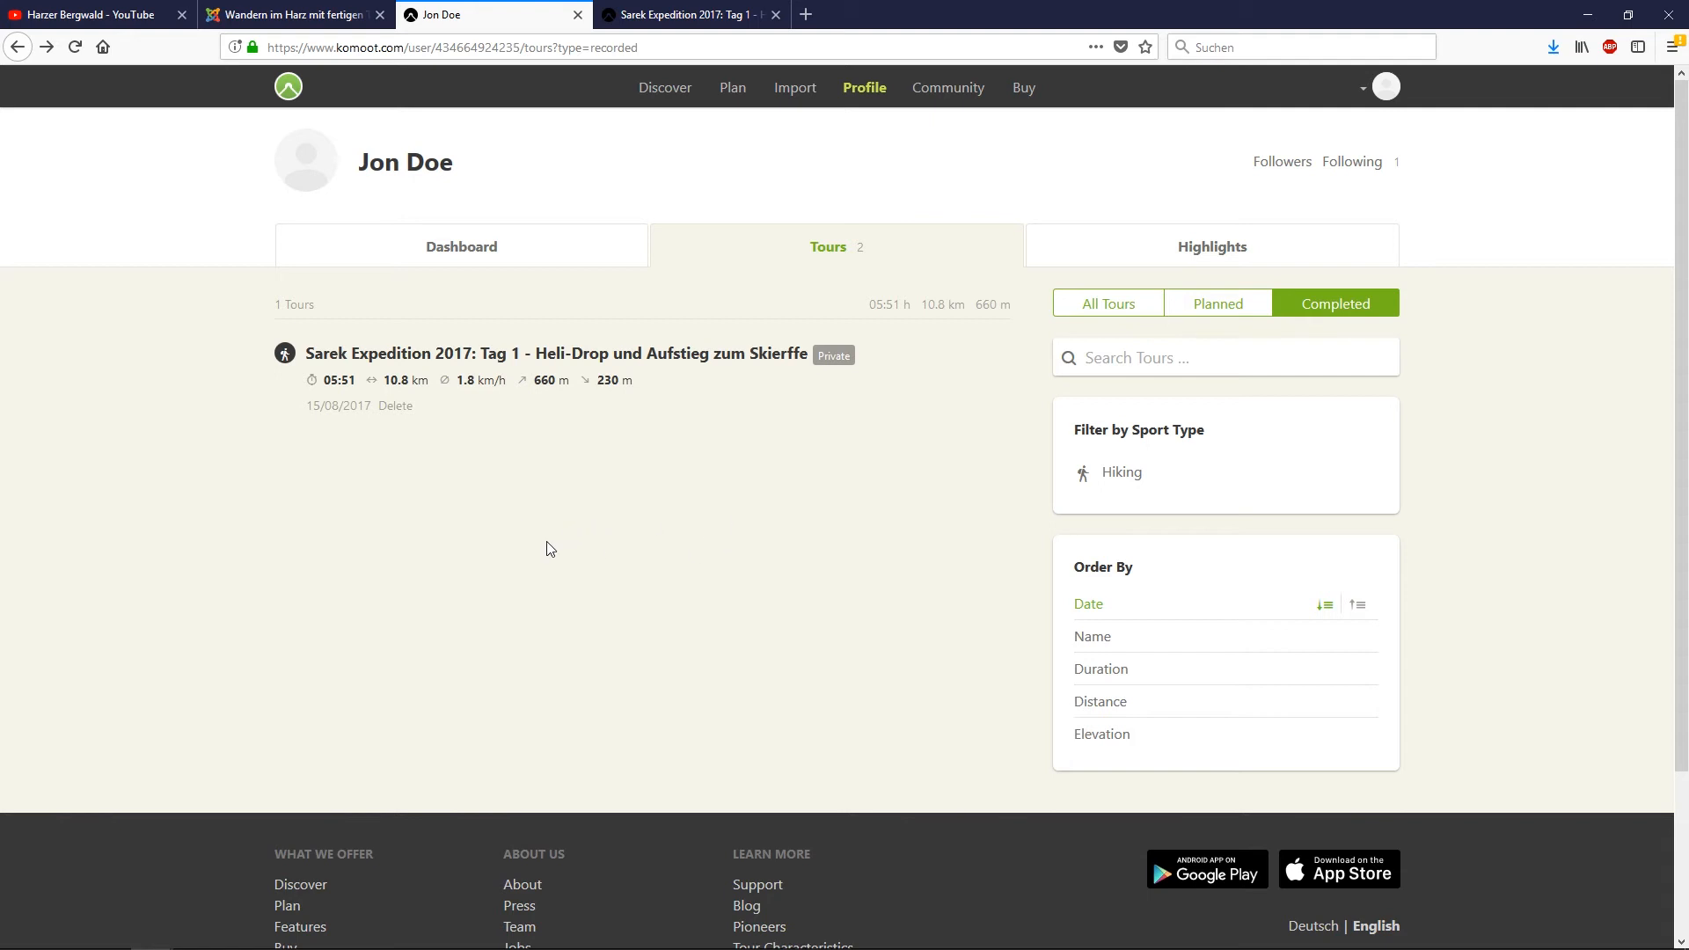
mouse_move(1423, 391)
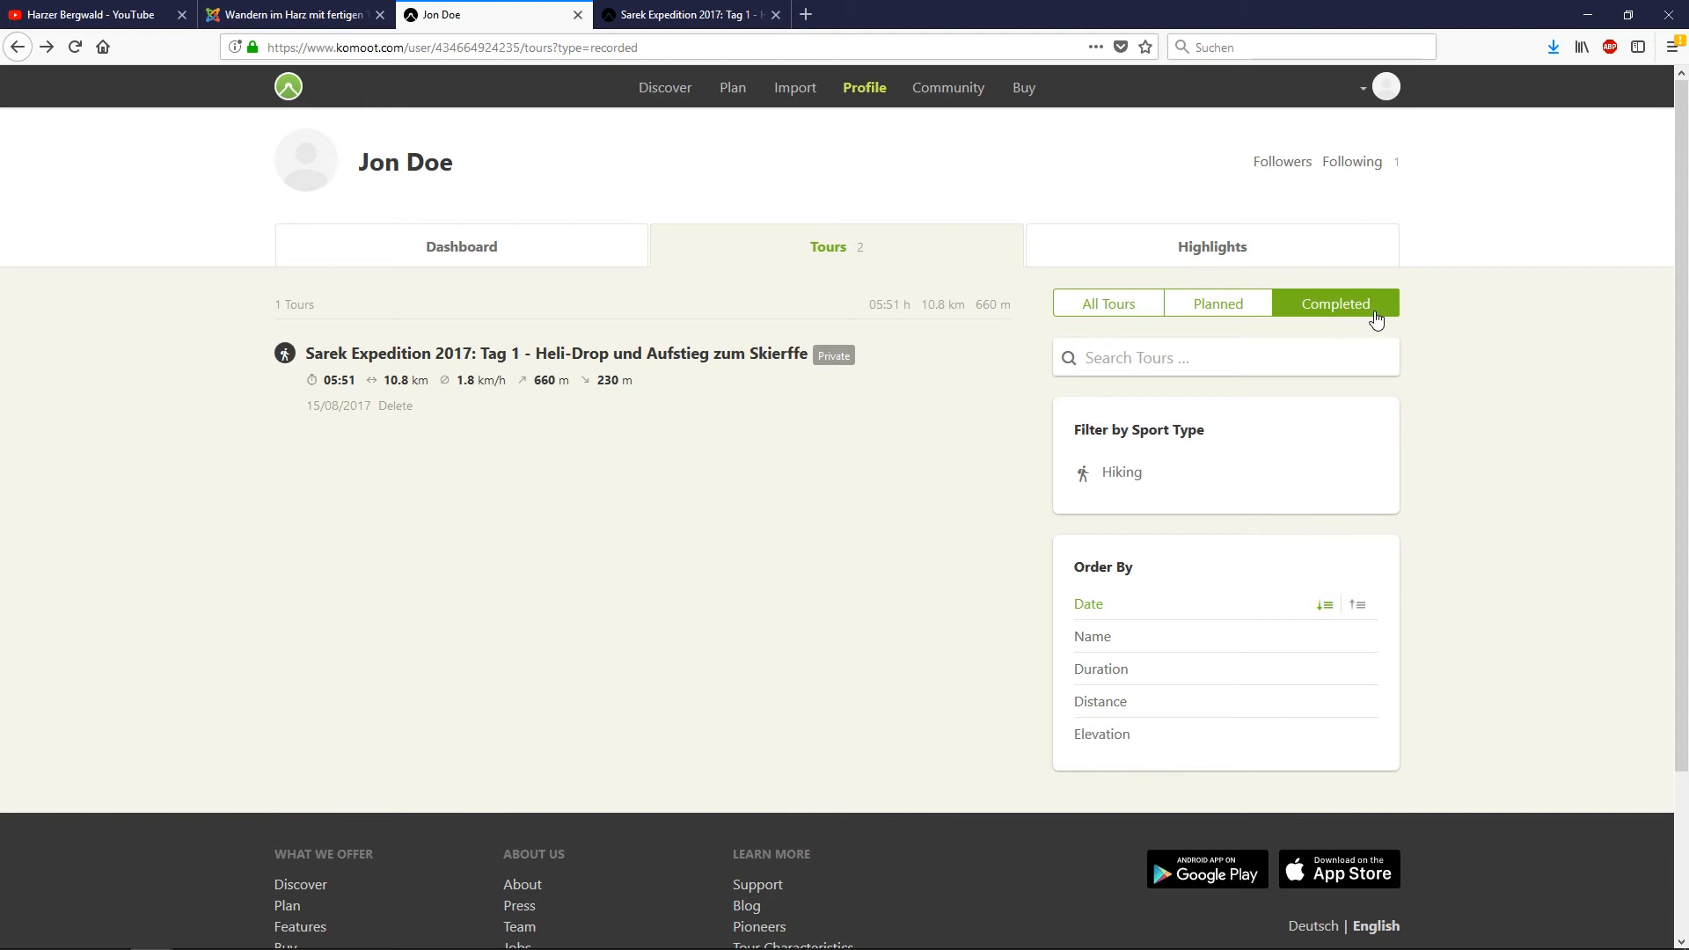
click(554, 354)
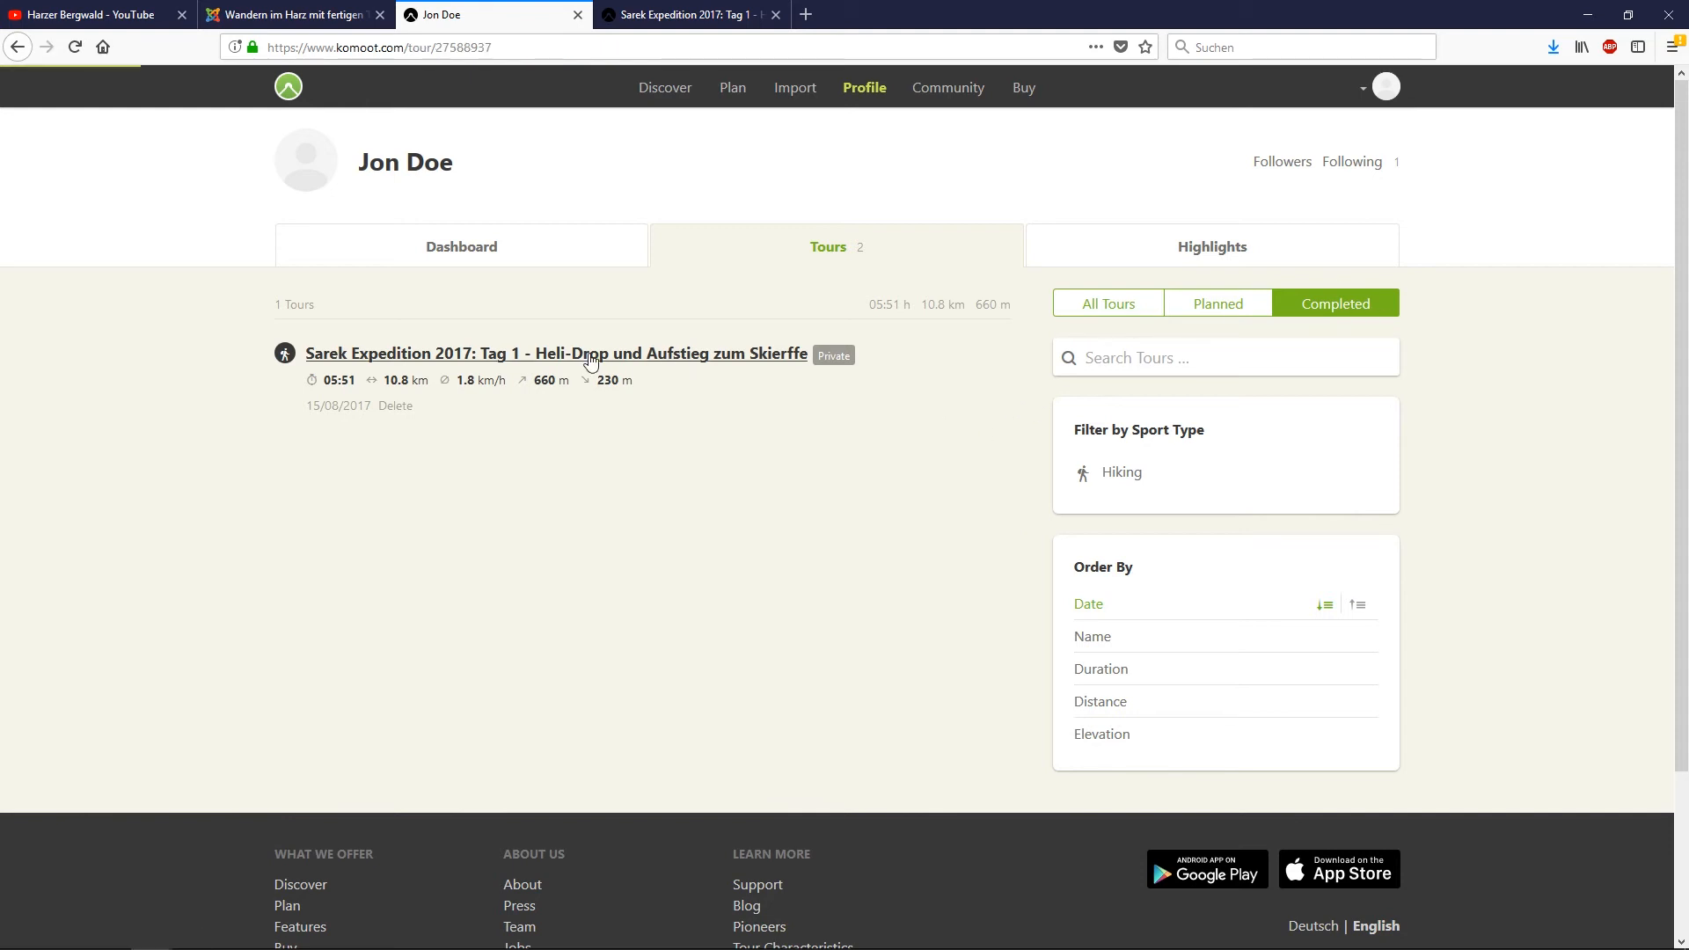
Show the imported Sarek Expedition Tag 1 tour page with its map and 10.8 km stats
click(554, 354)
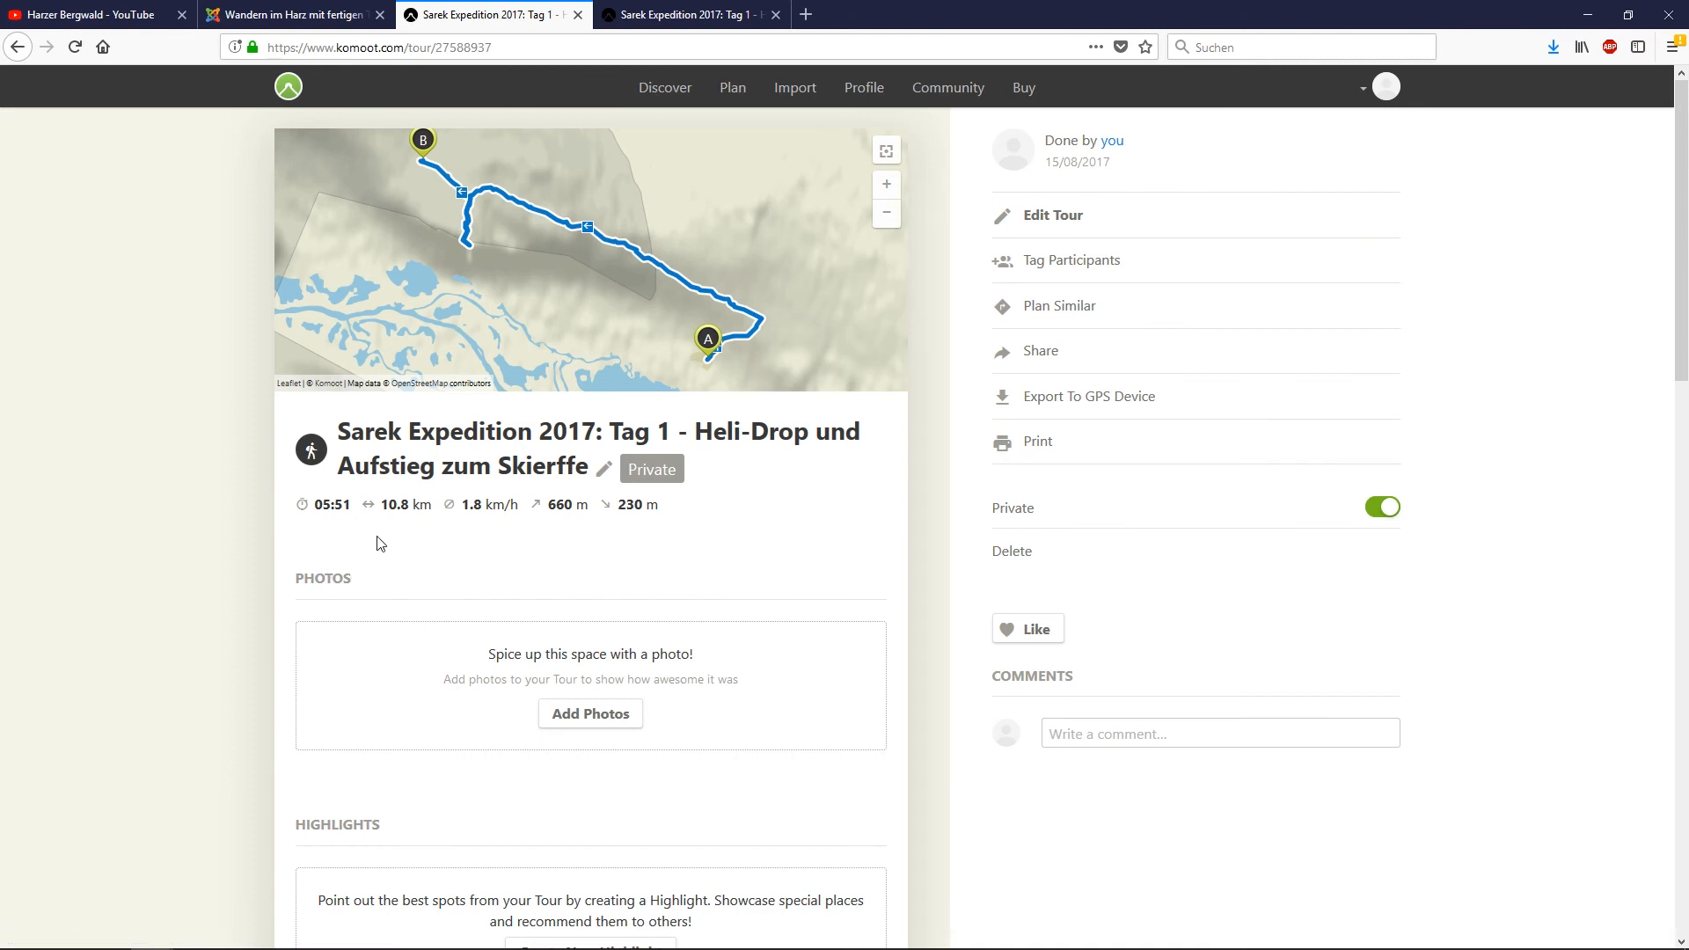
mouse_move(609, 541)
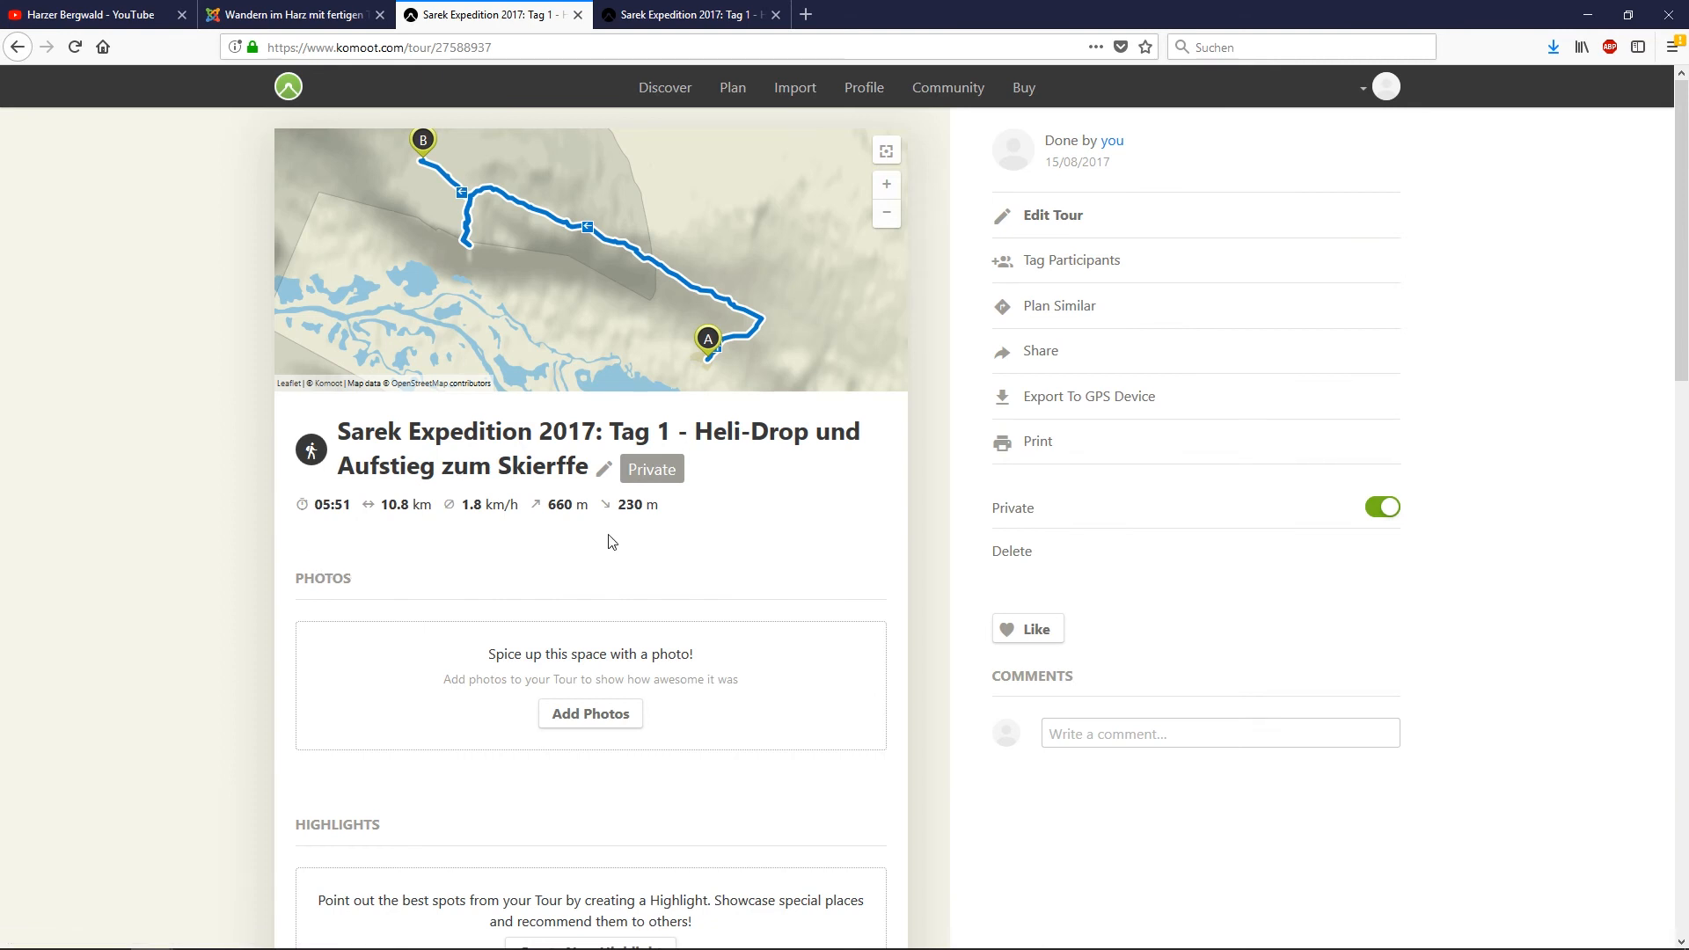
mouse_move(587, 325)
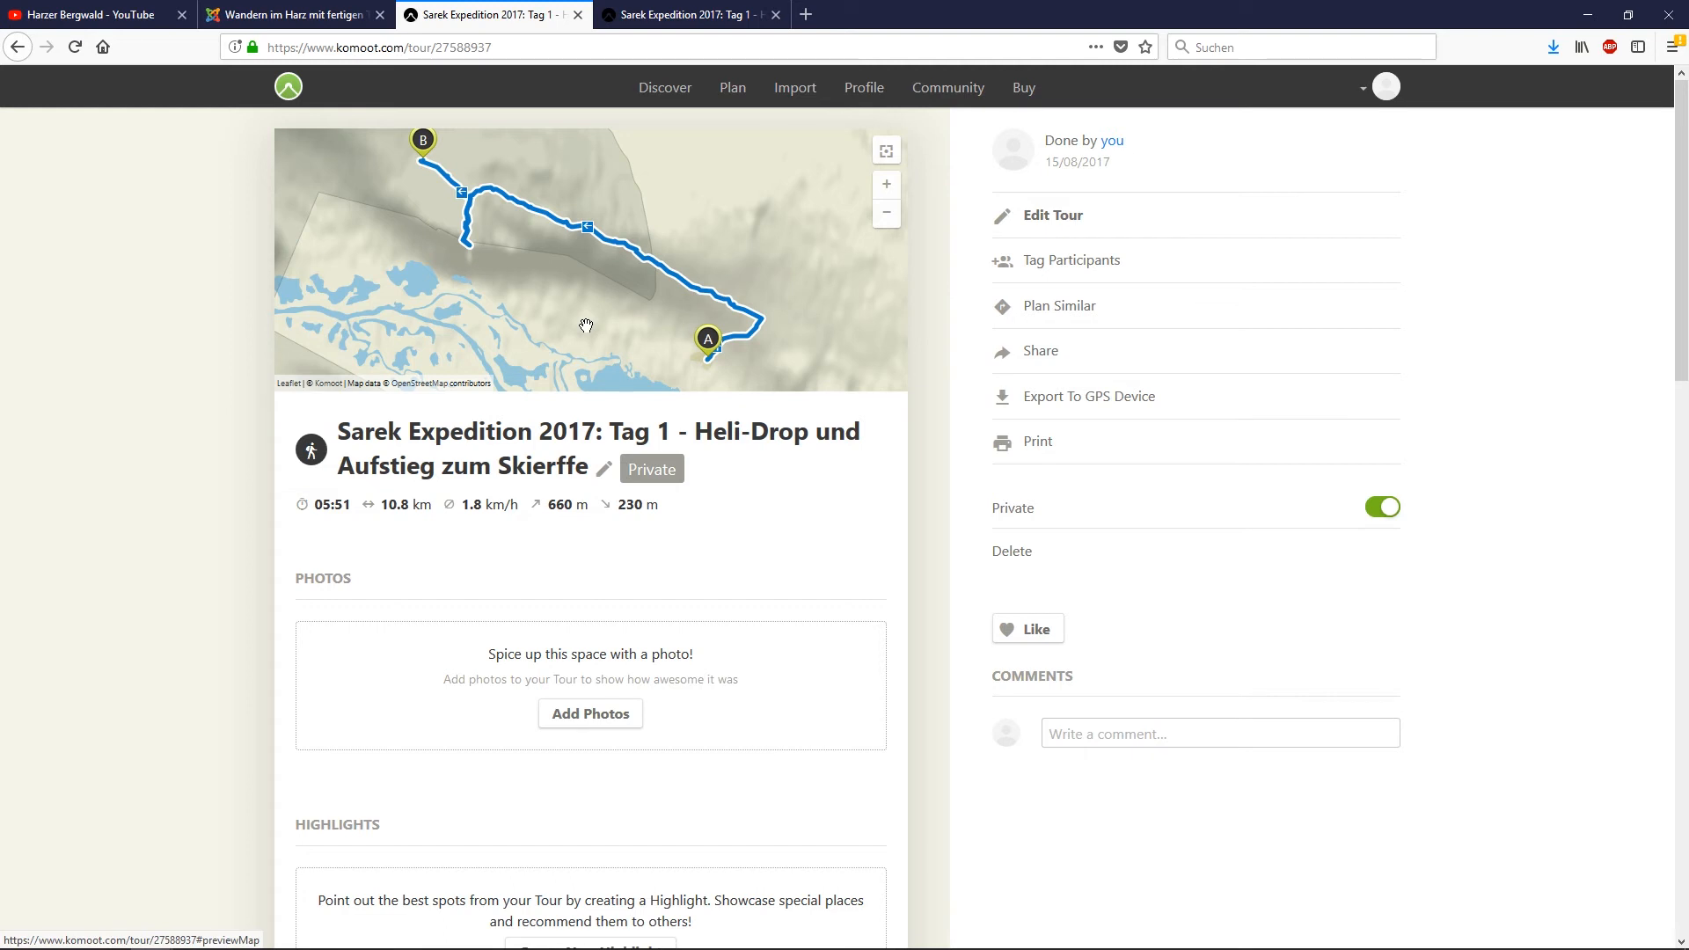
mouse_move(697, 280)
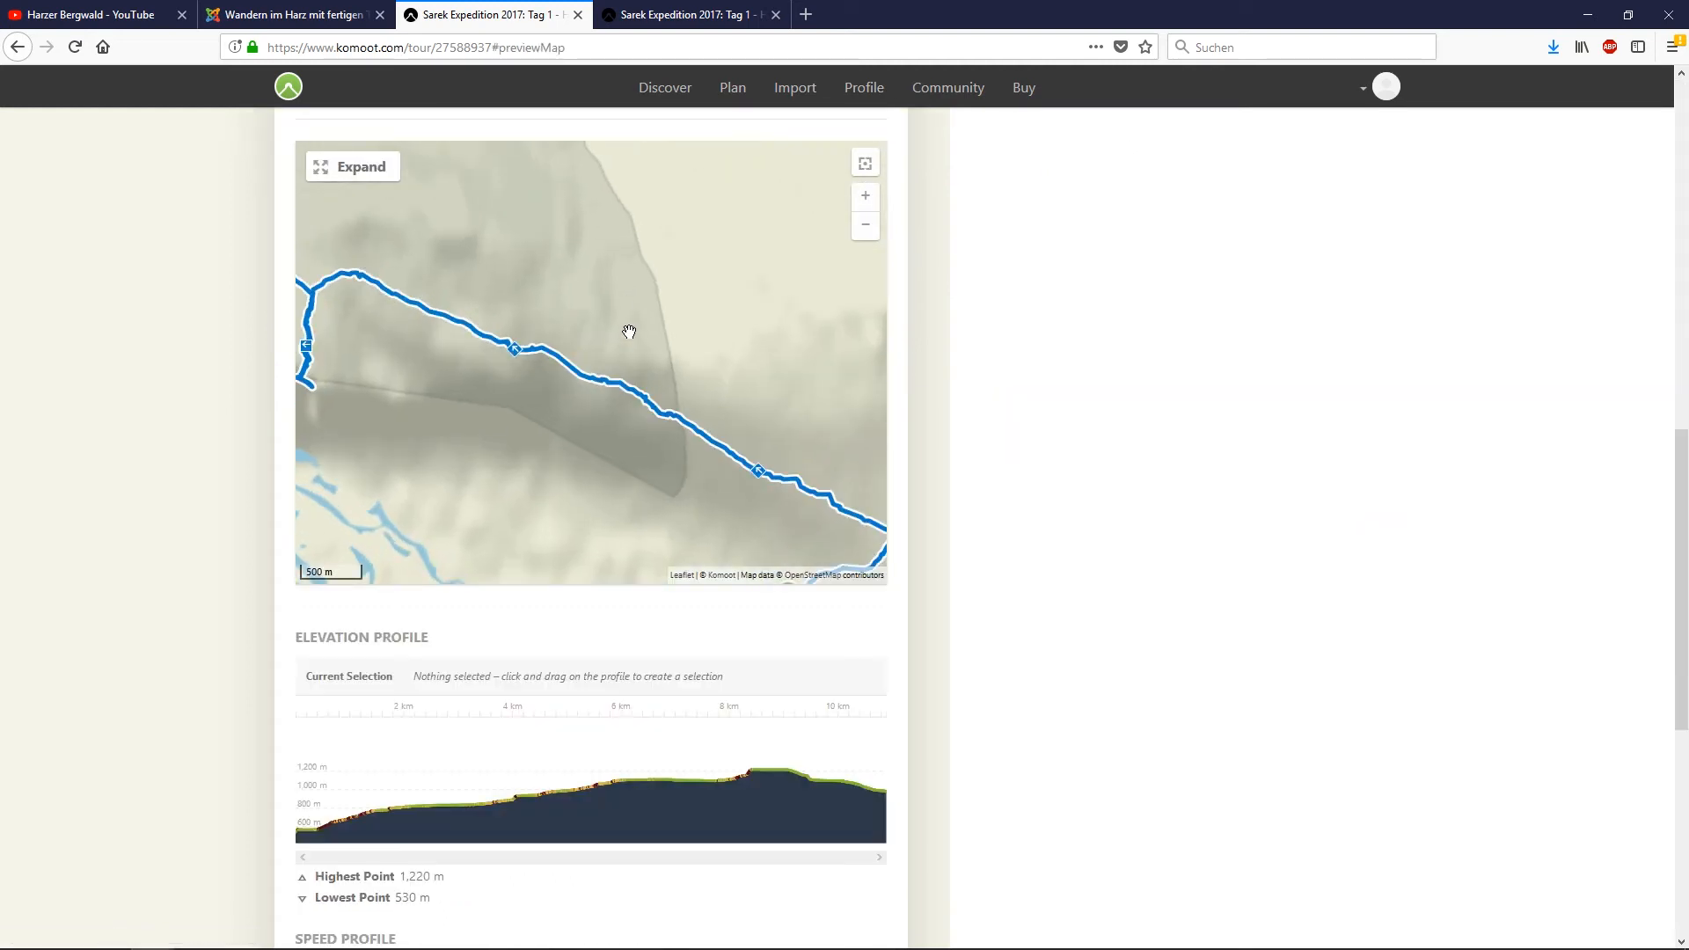
Explore the Sarek route on the full-screen map, then return to the Harzer Bergwald YouTube tab
click(352, 167)
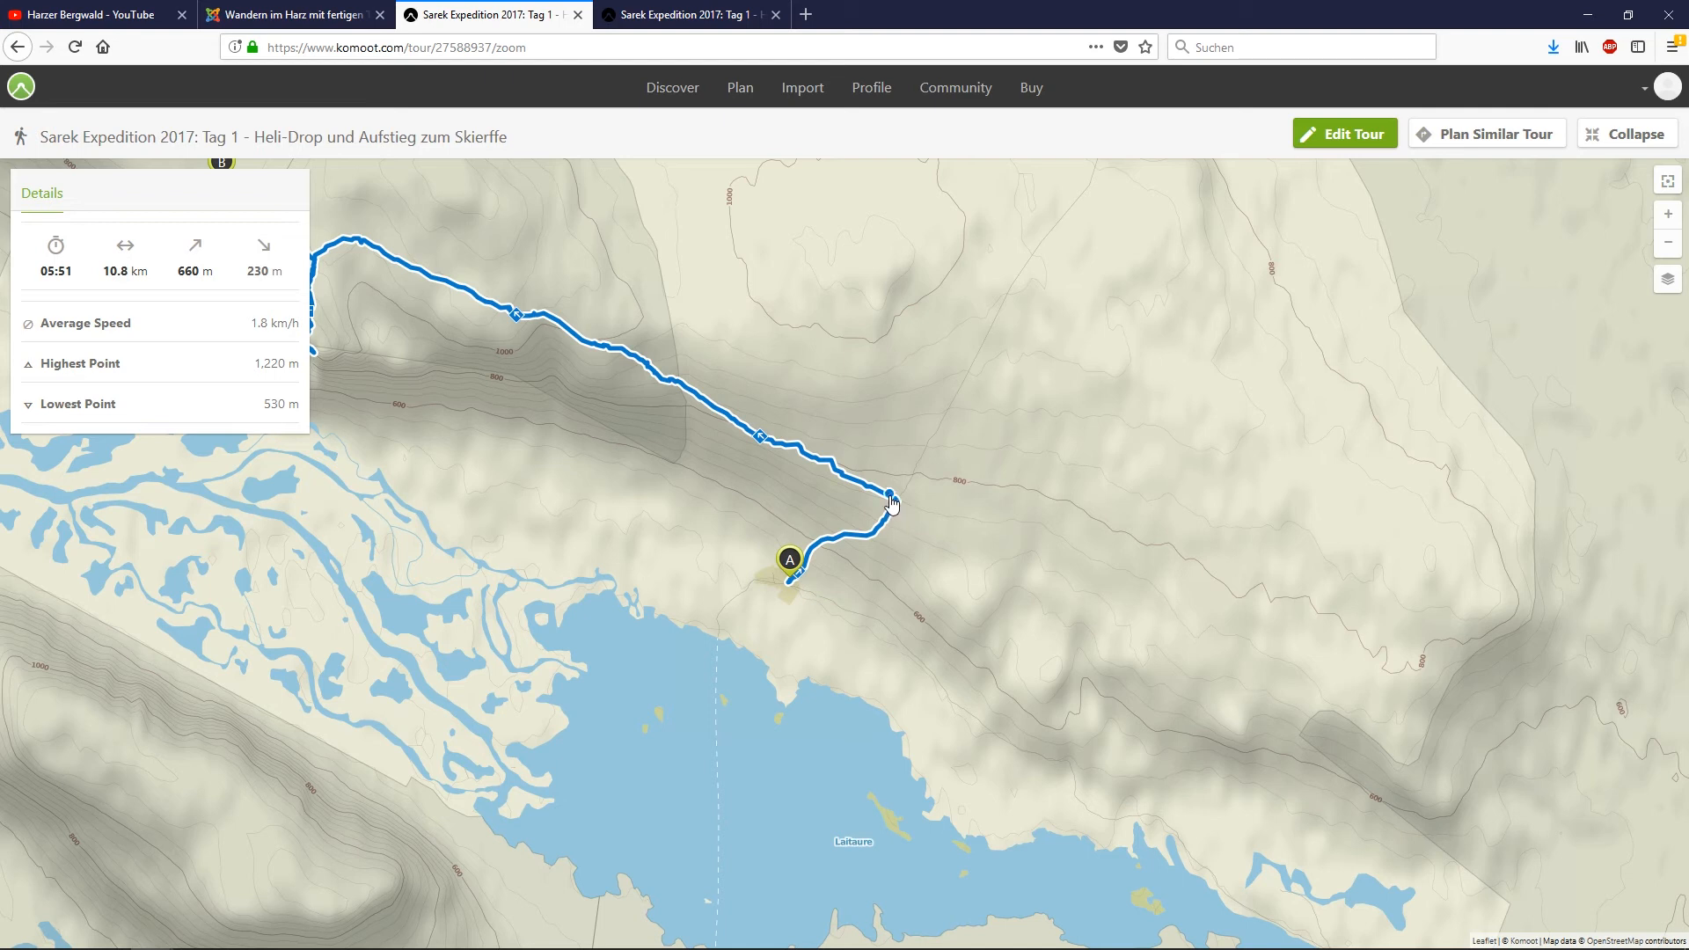
mouse_move(700, 412)
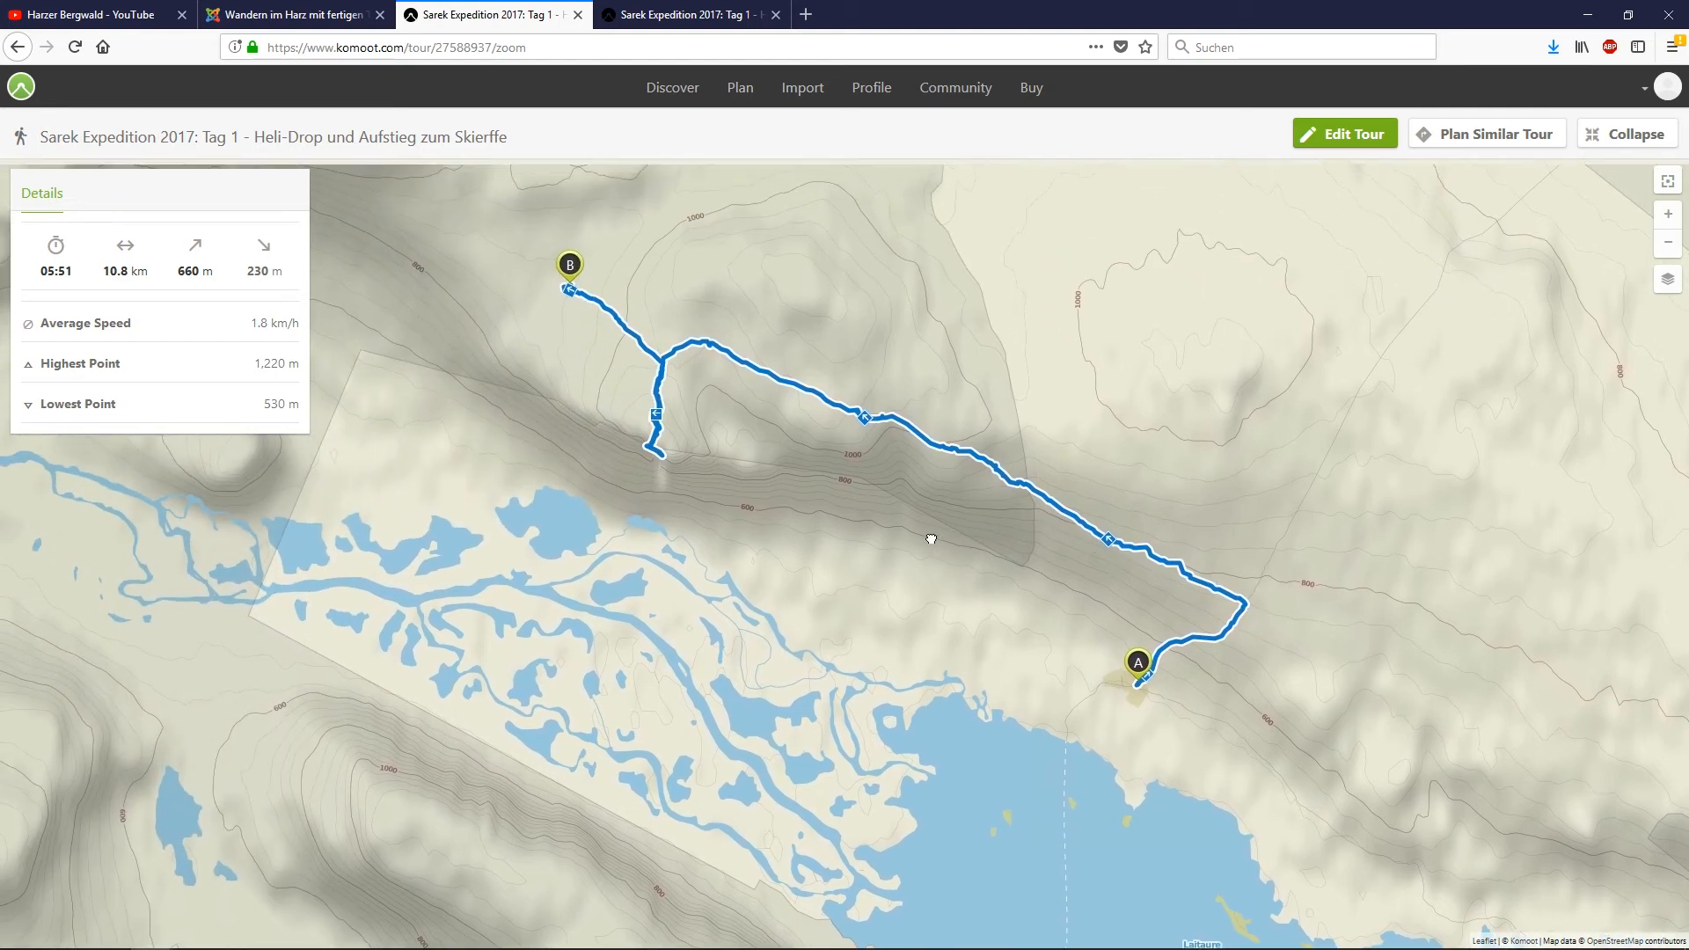
mouse_move(1149, 684)
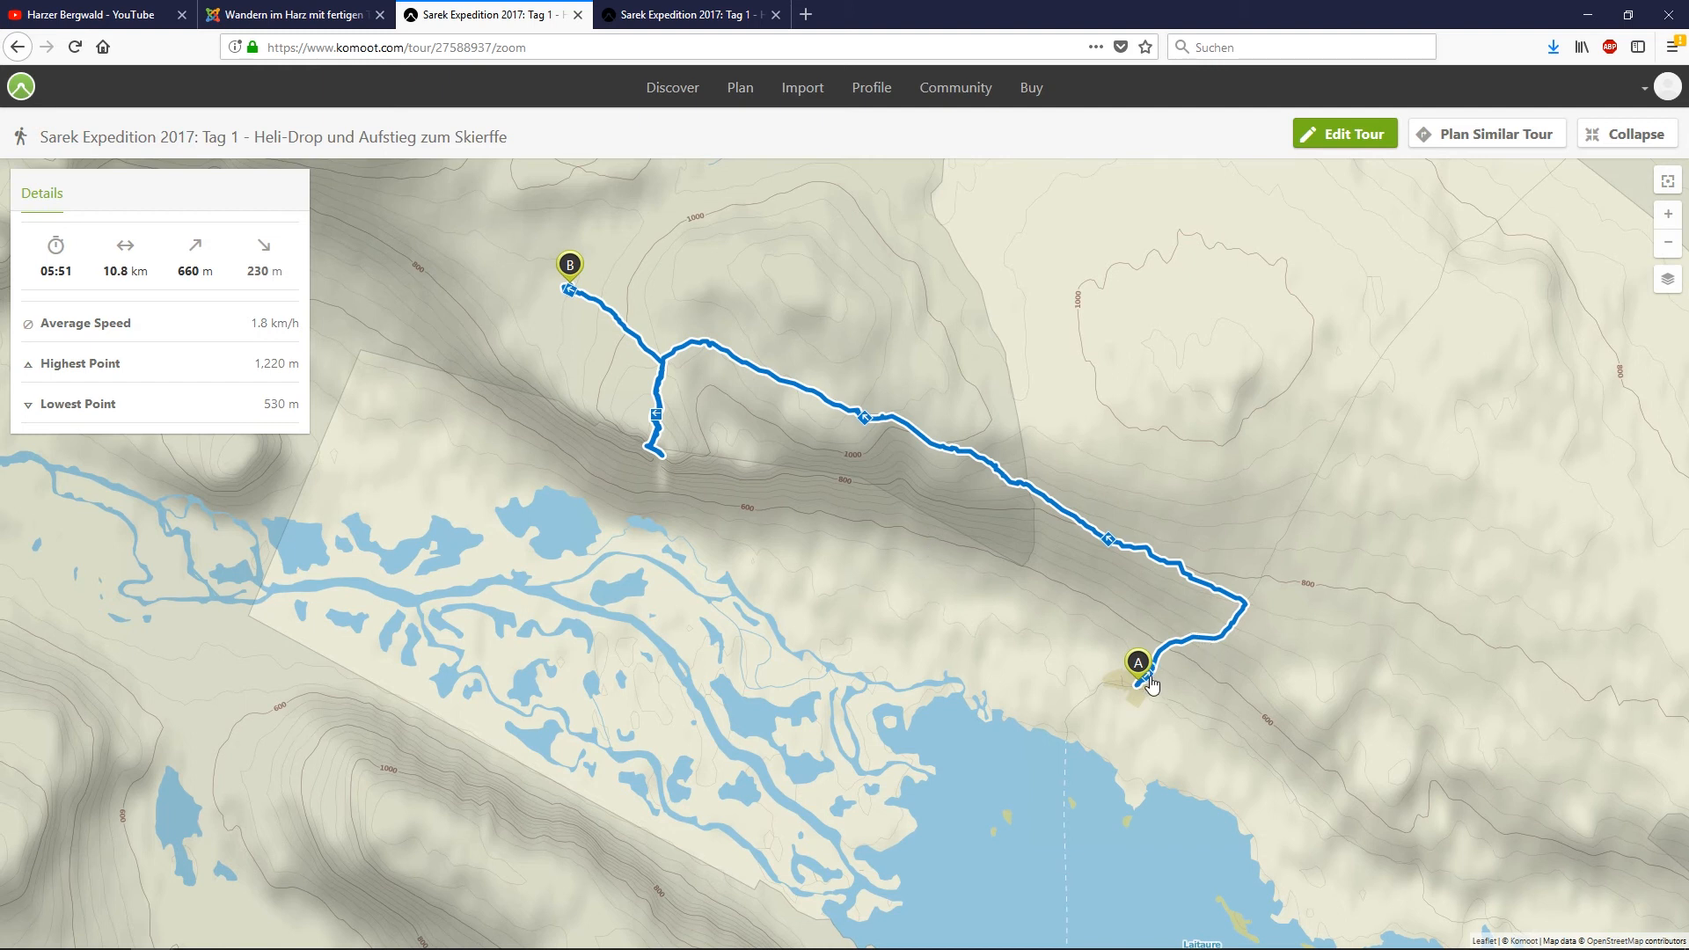
mouse_move(1151, 679)
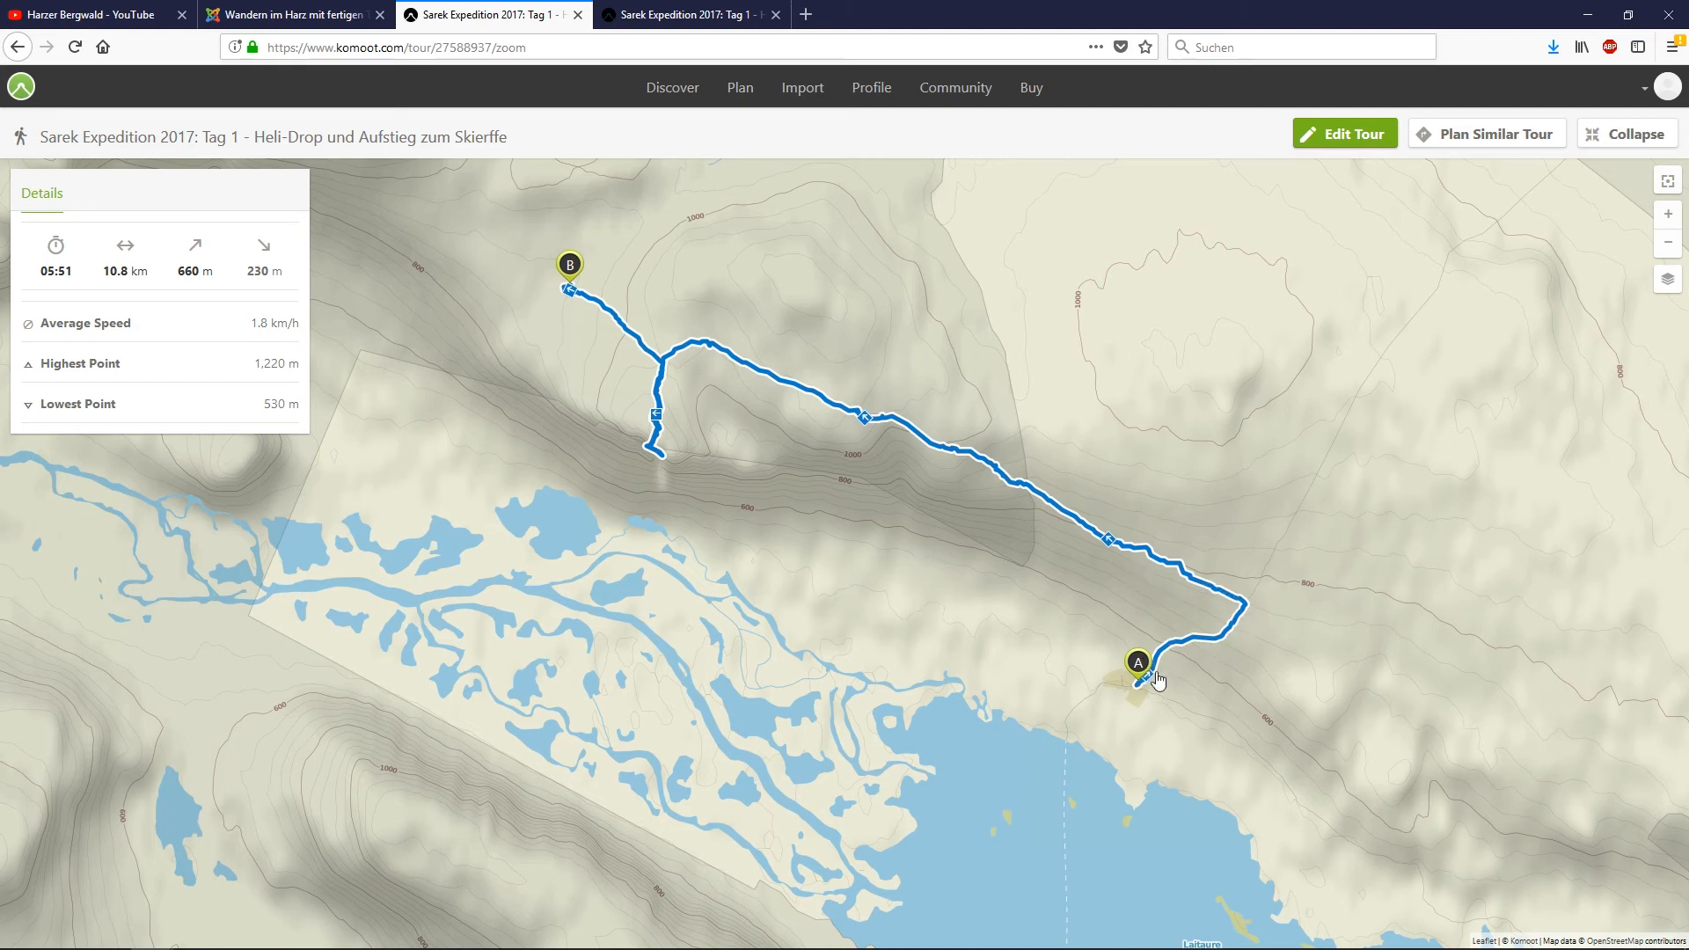
mouse_move(1231, 602)
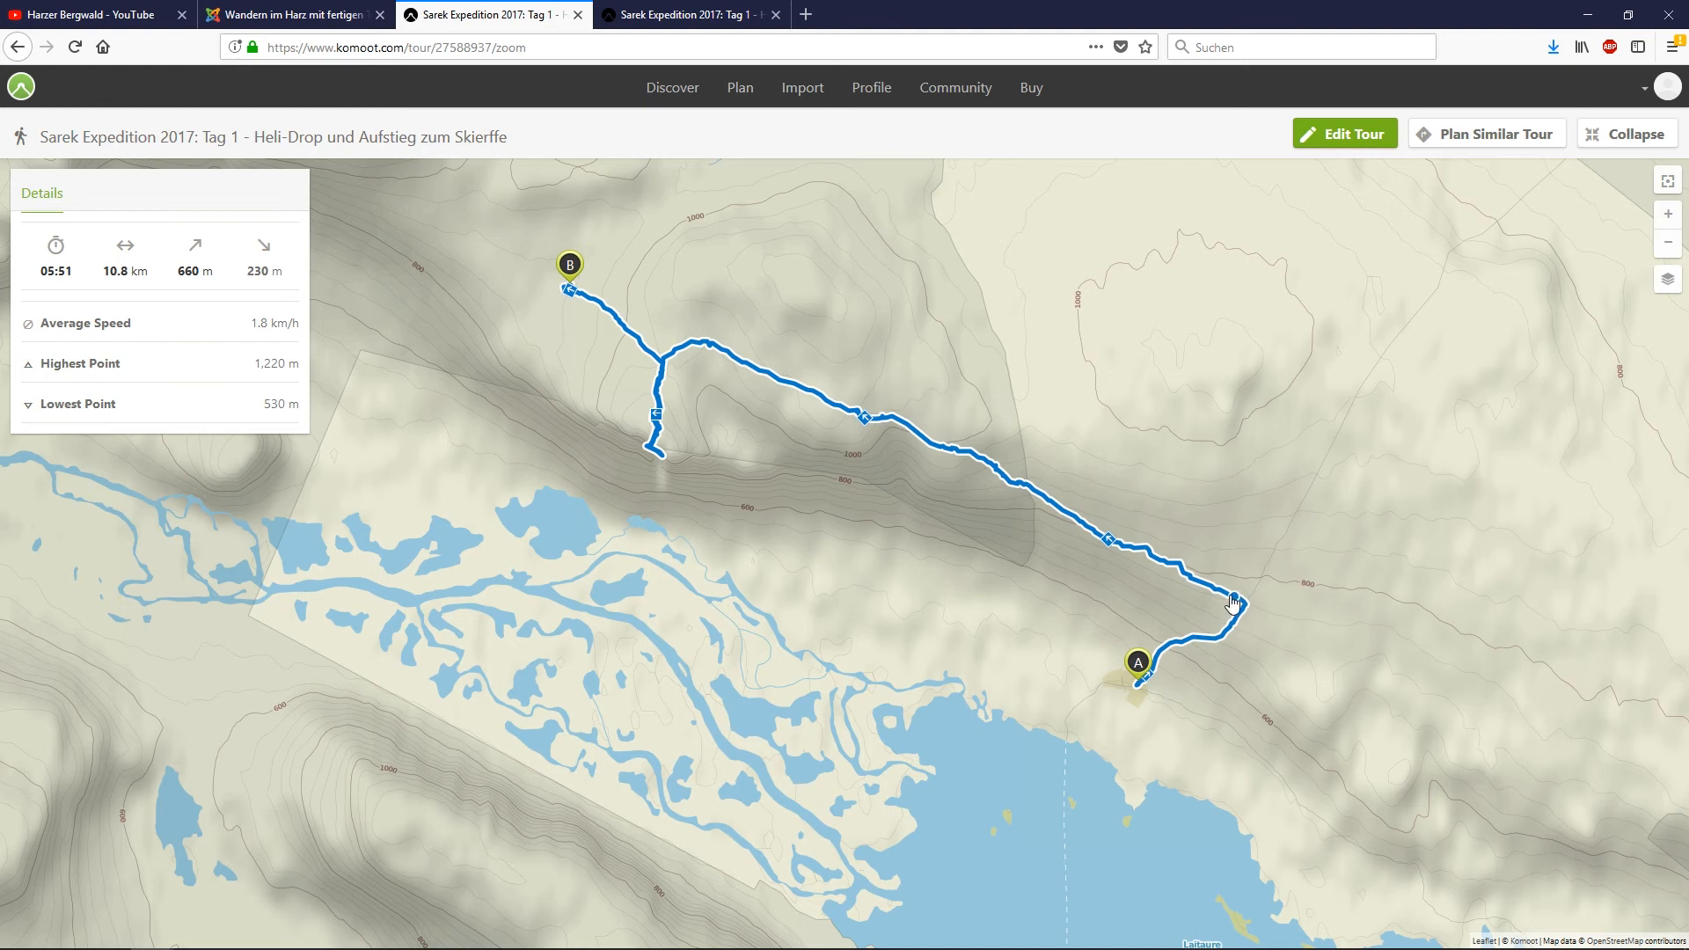
mouse_move(774, 475)
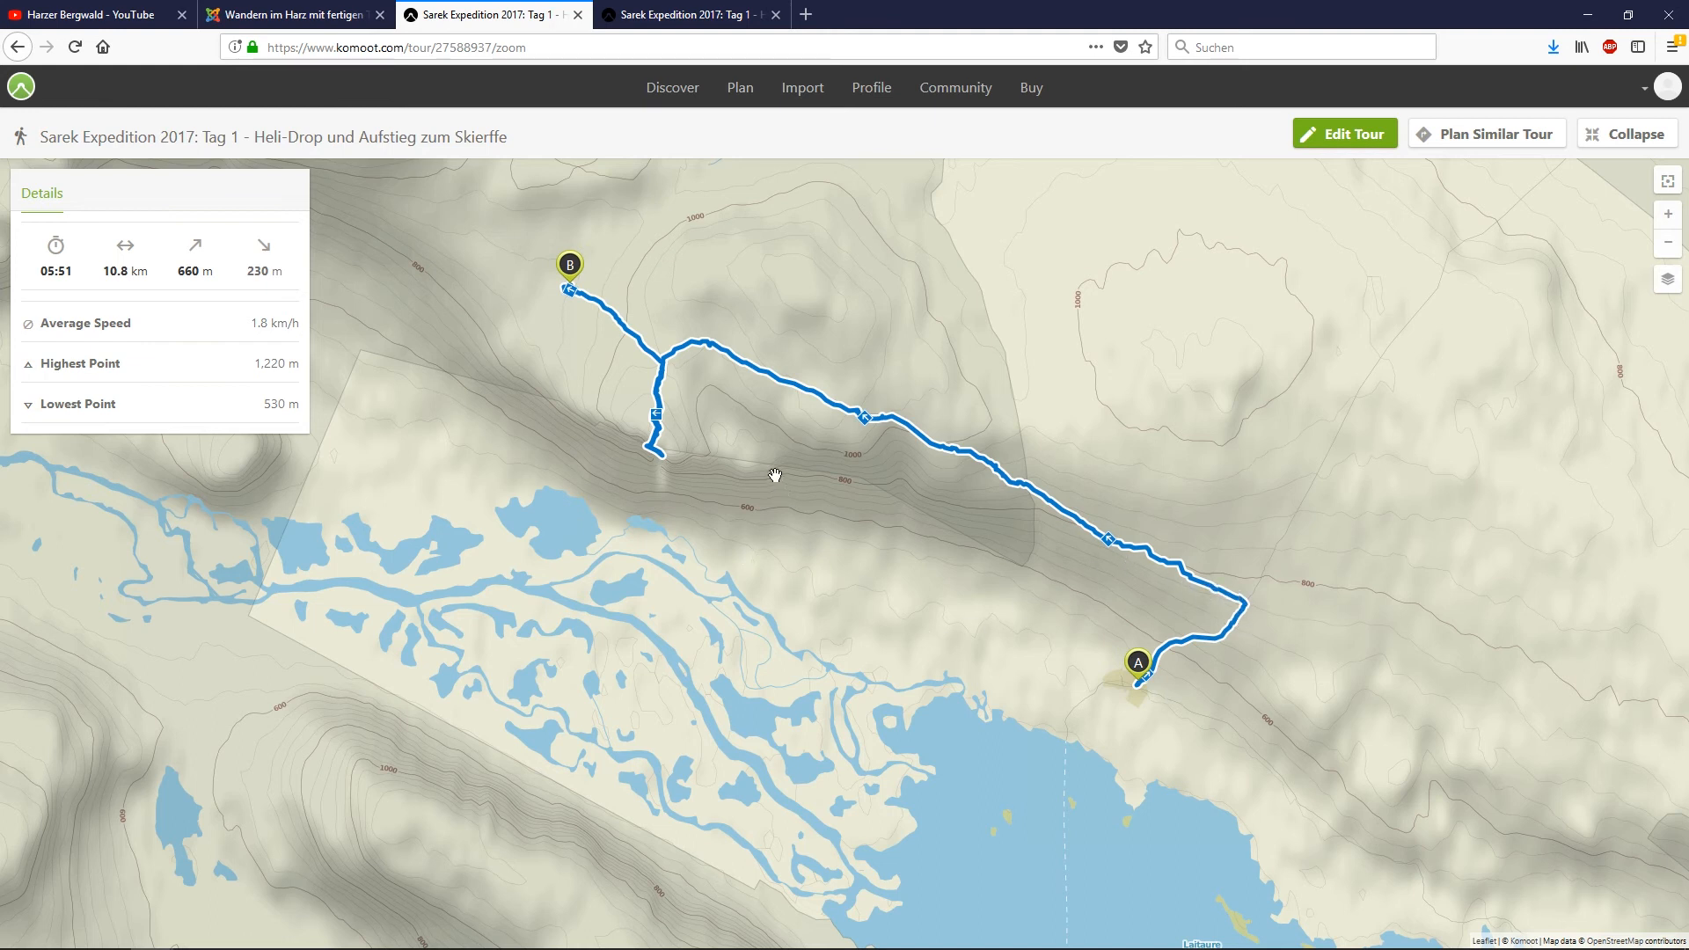
mouse_move(769, 449)
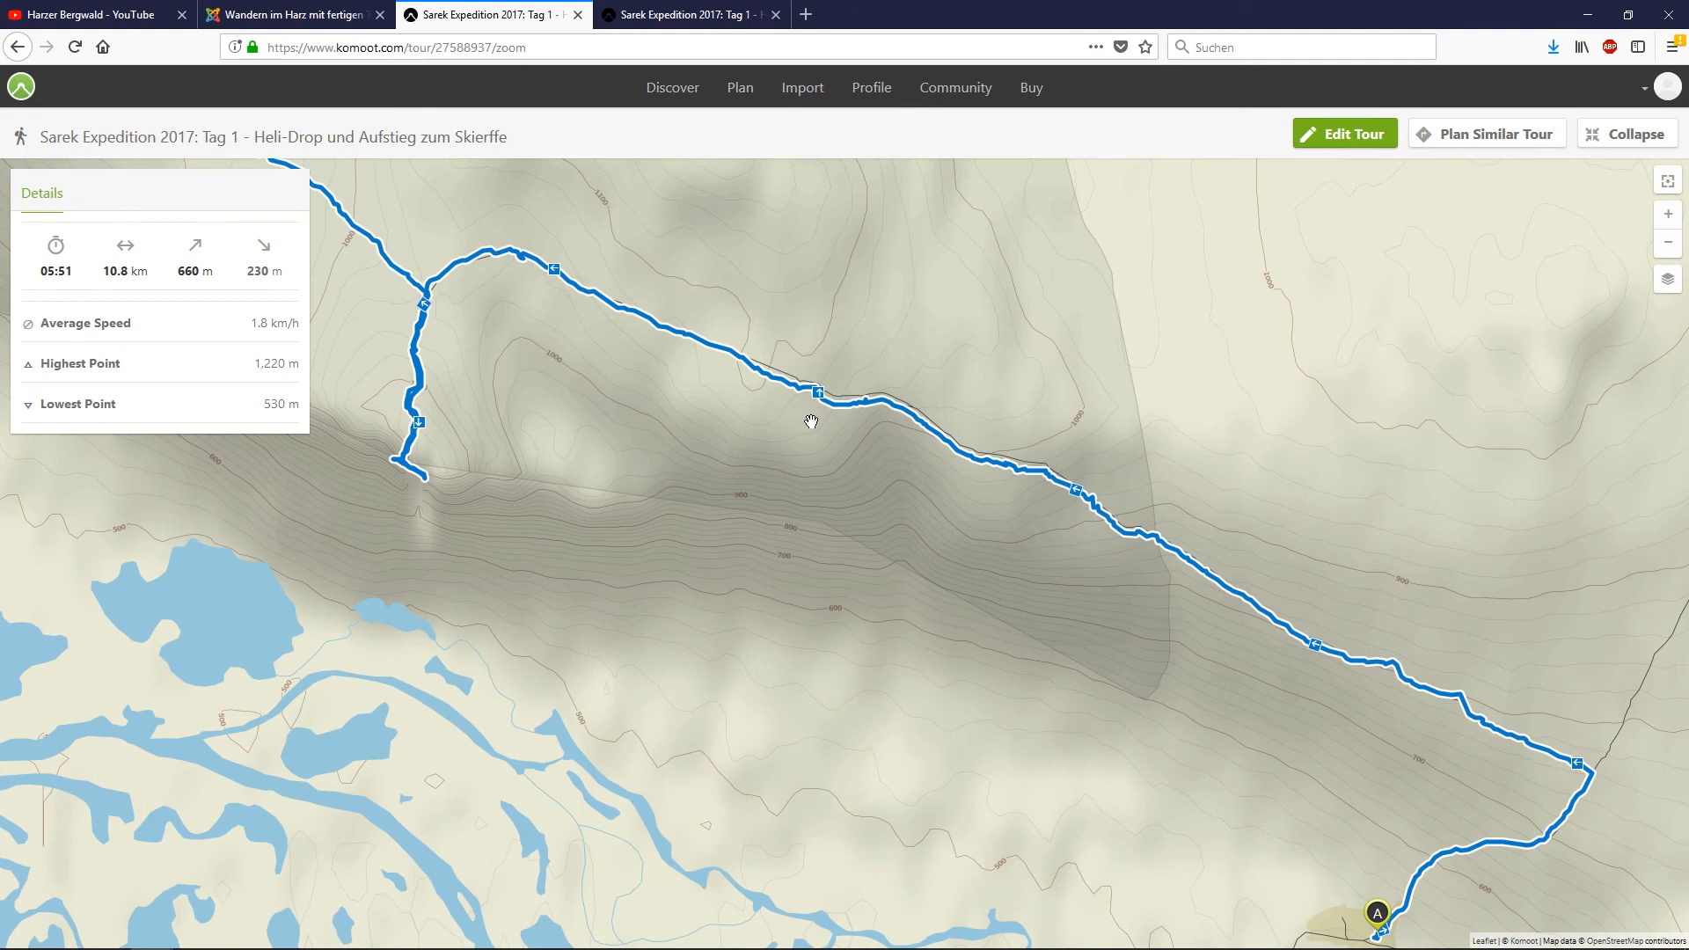
mouse_move(854, 479)
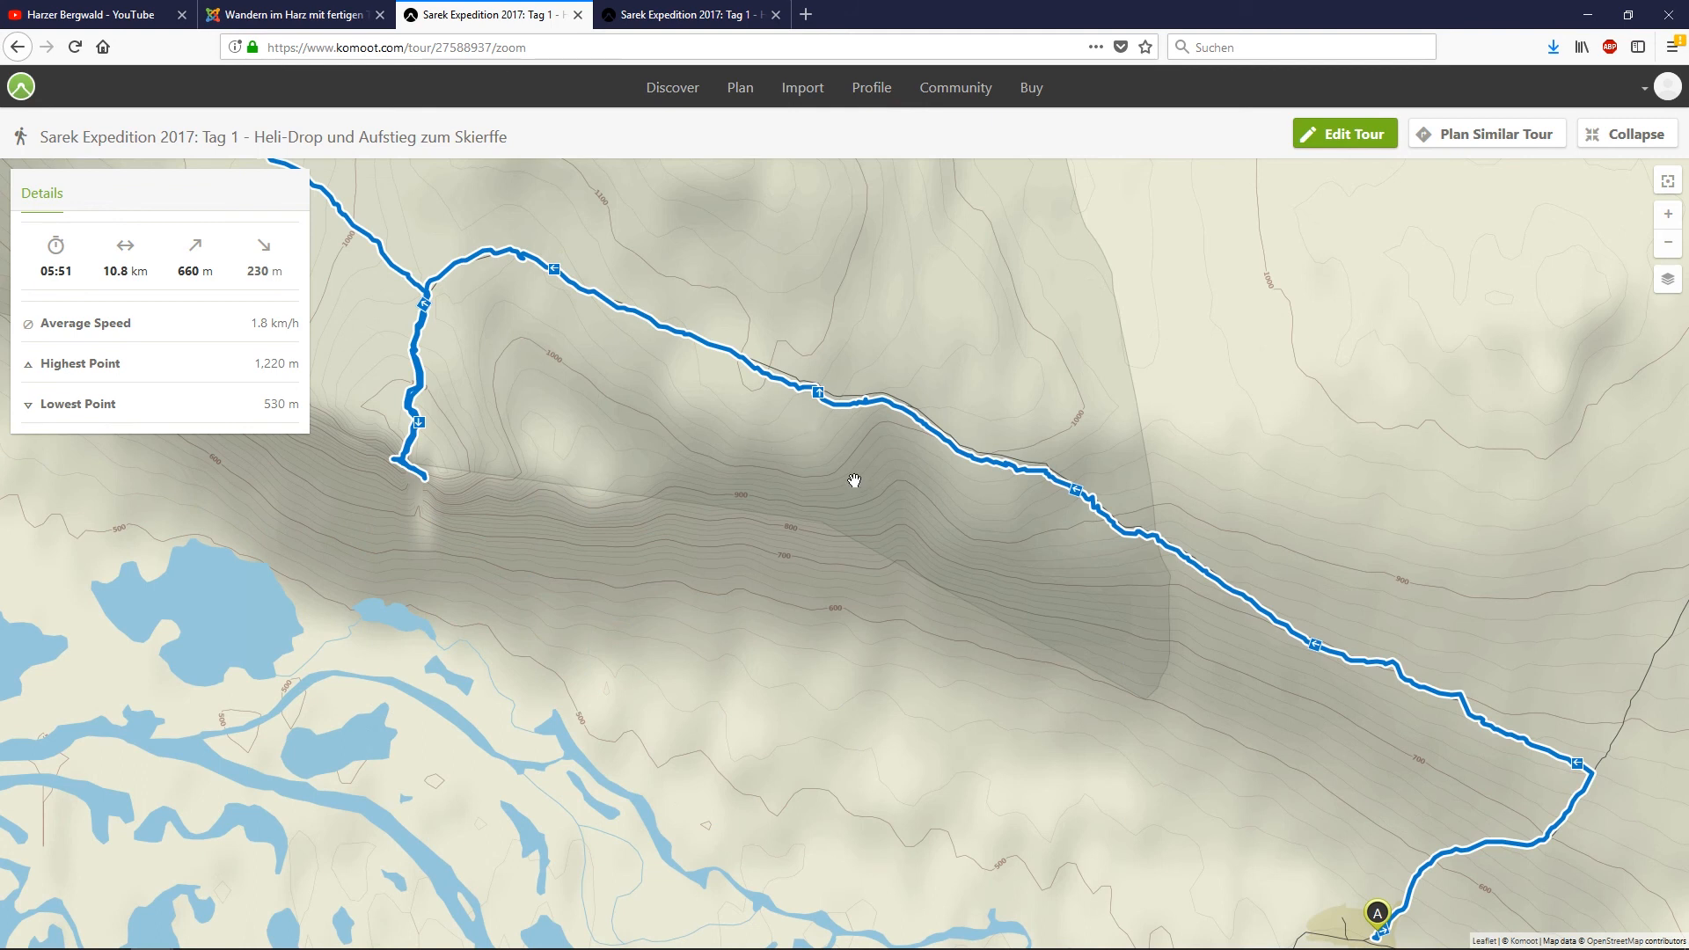
mouse_move(678, 406)
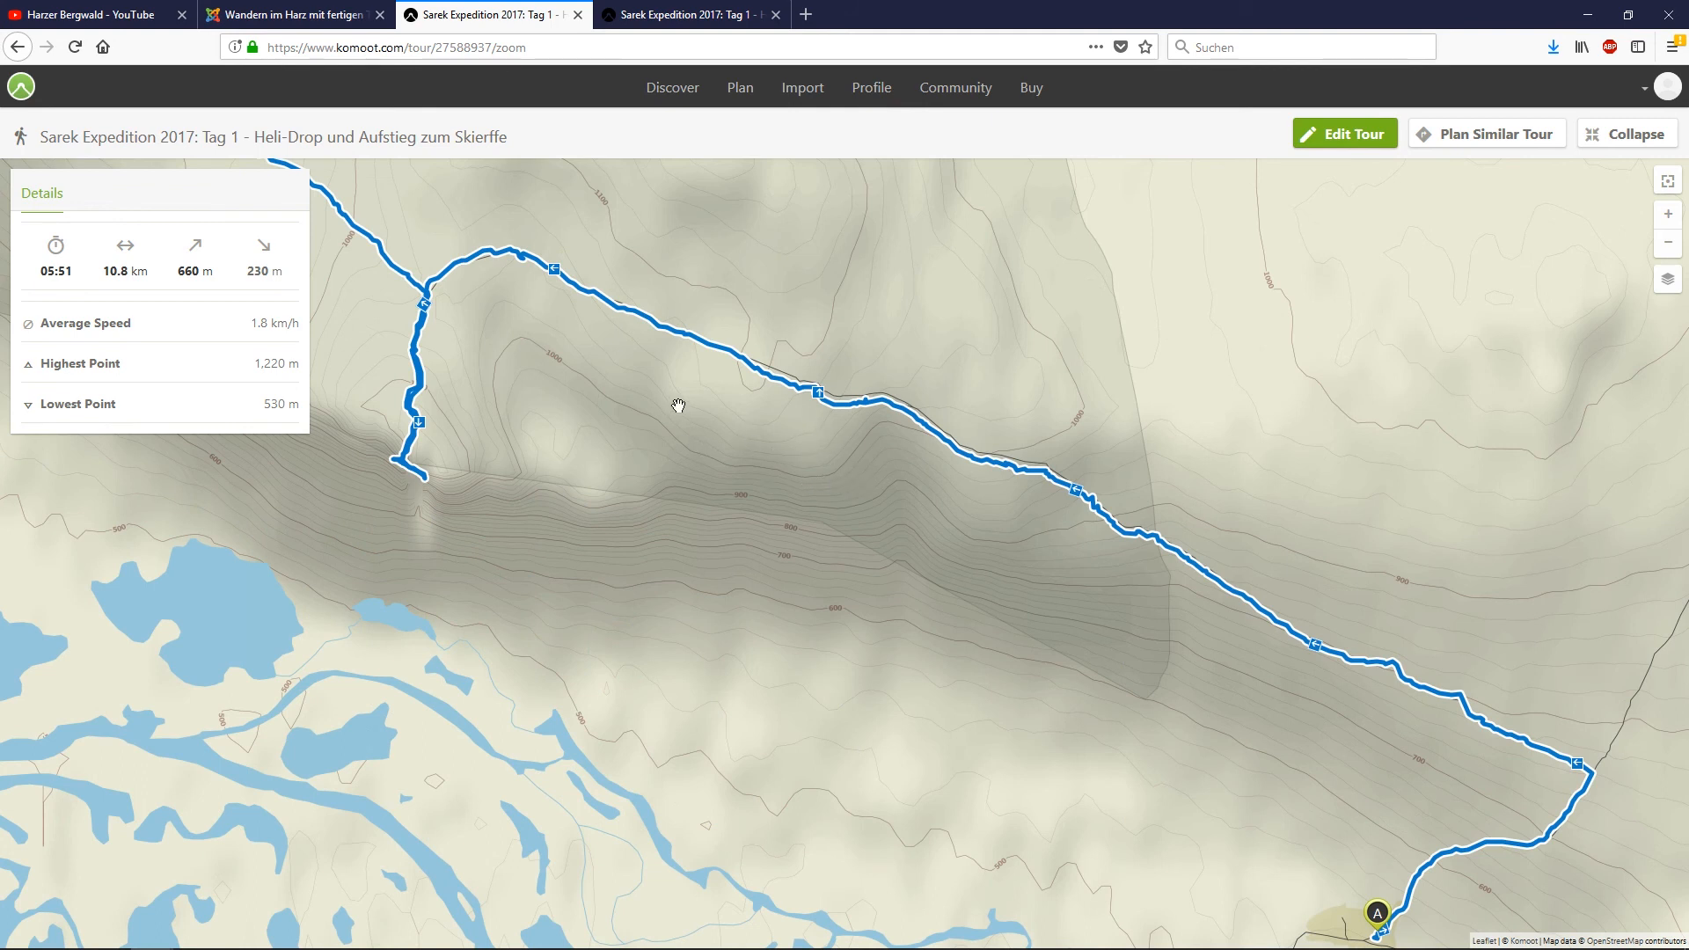
mouse_move(619, 391)
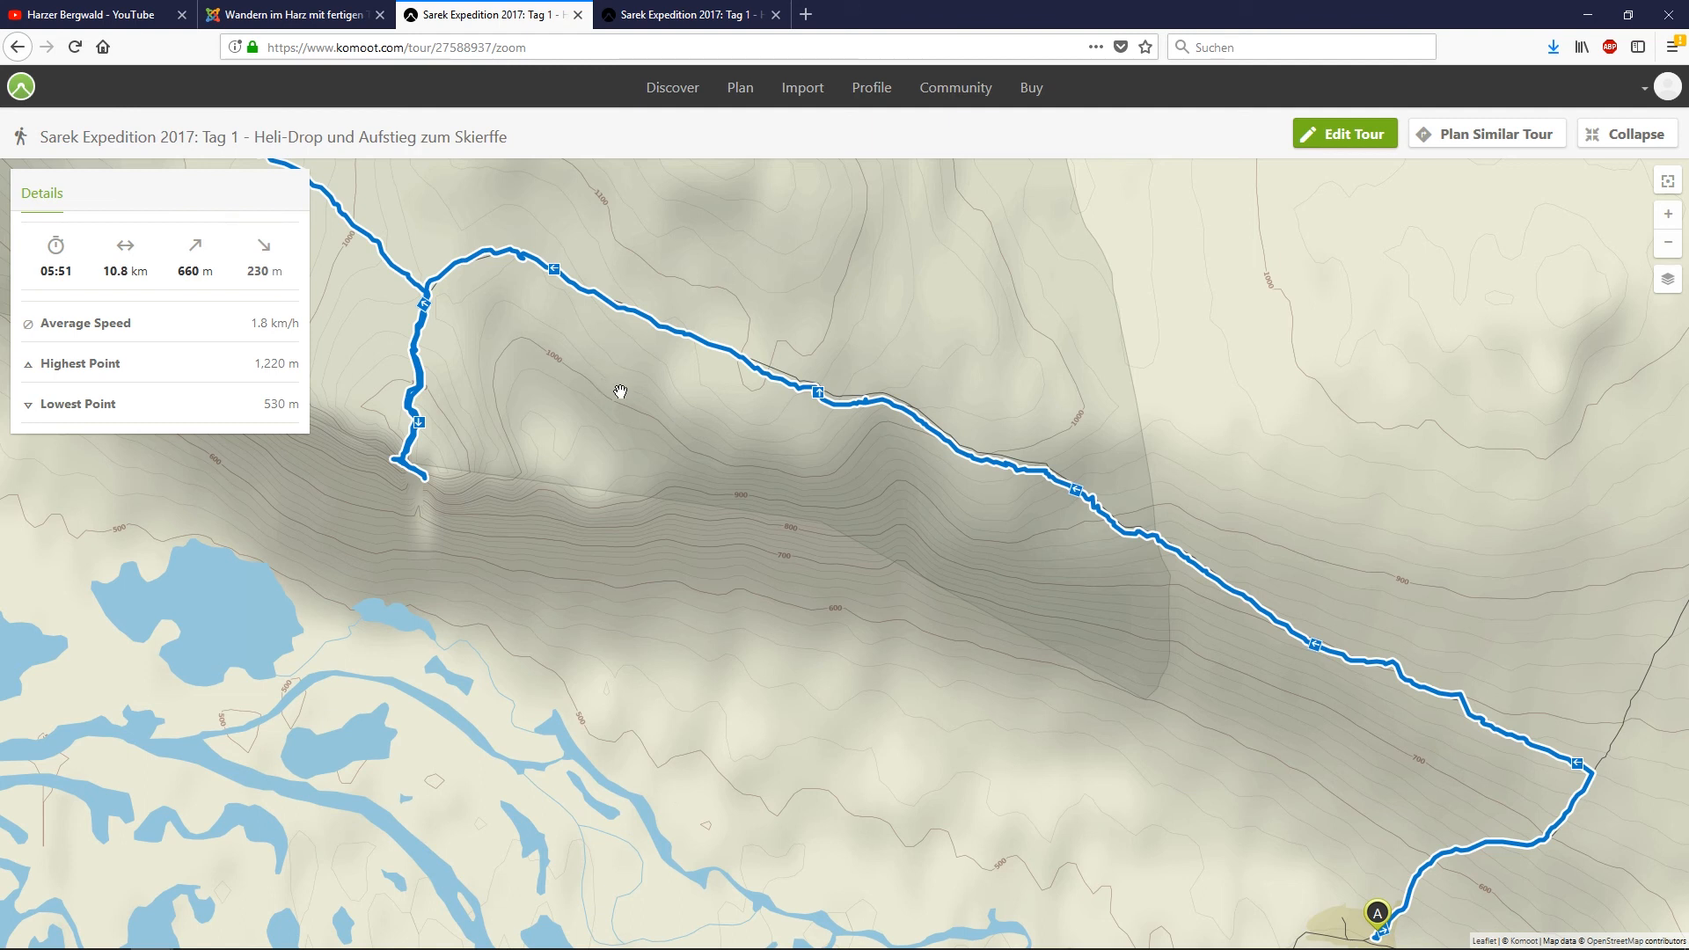
mouse_move(551, 345)
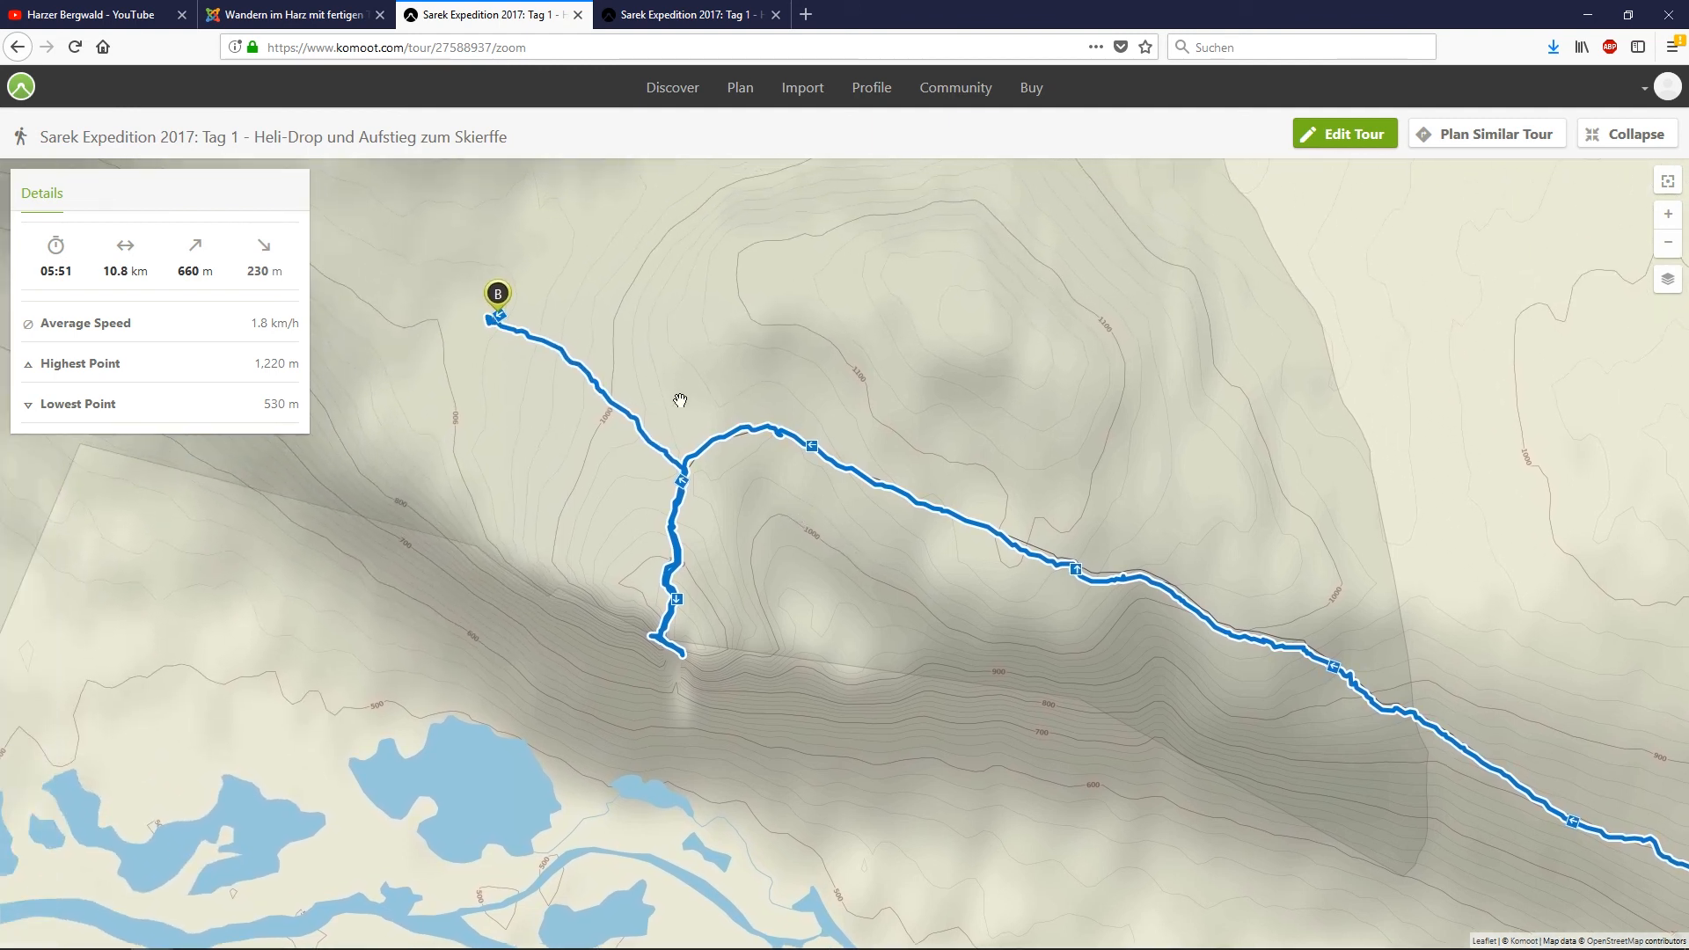
mouse_move(627, 345)
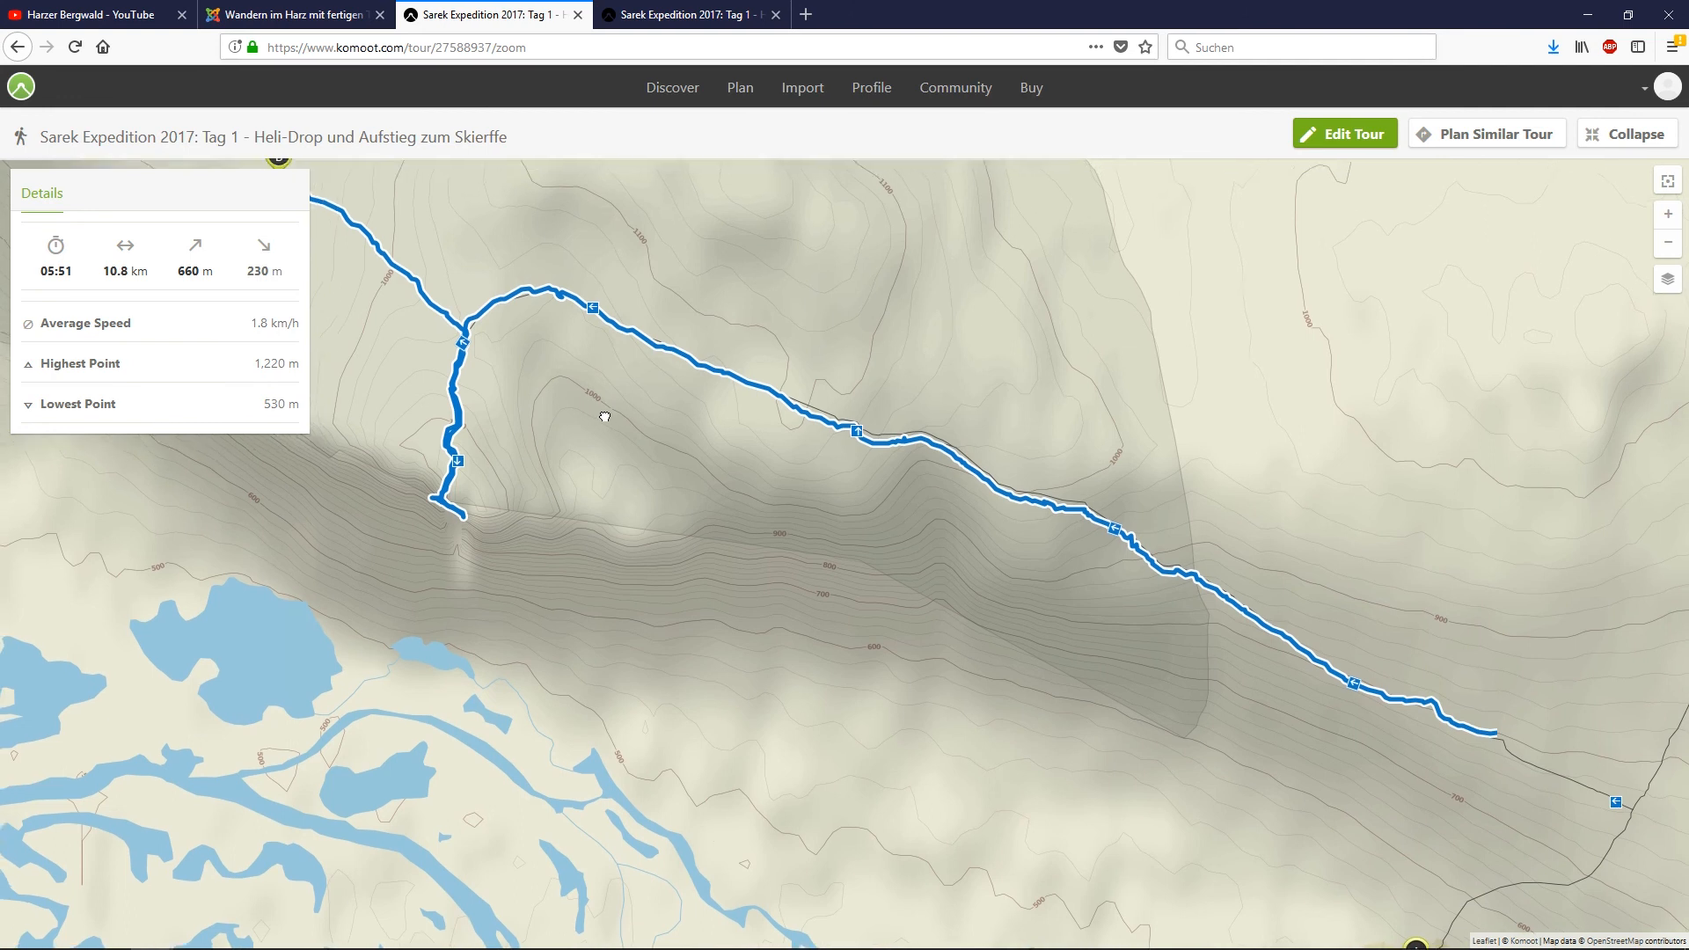
click(92, 14)
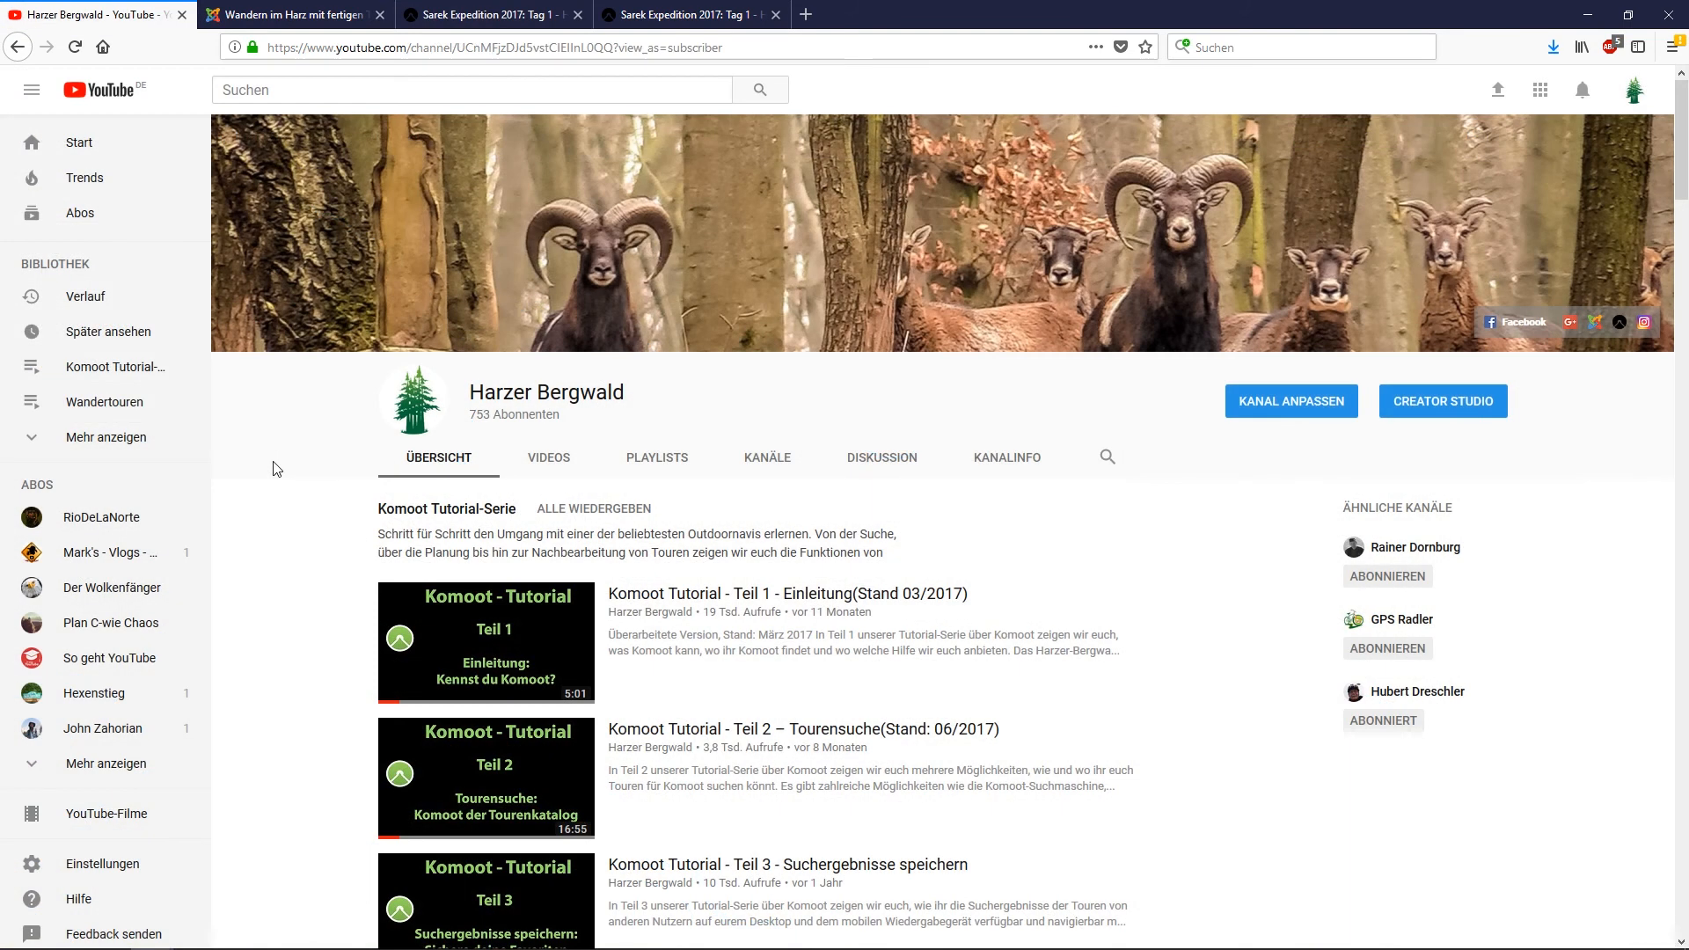